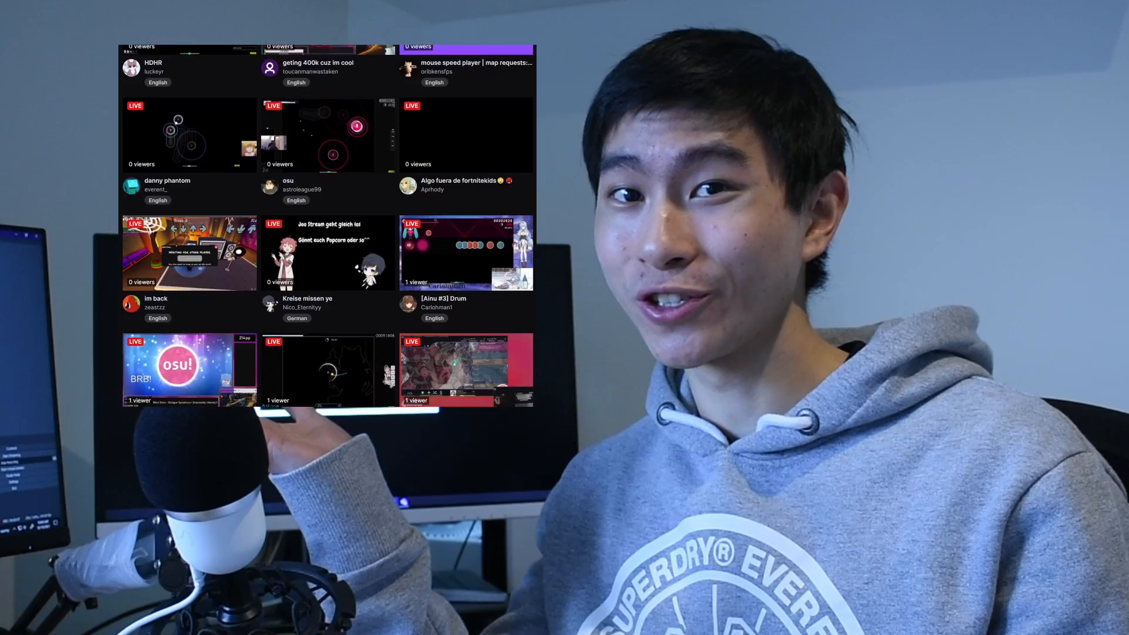
Launch Streamlabs OBS, choose Twitch login, and read Twitch's authorization request to the end
scroll(down, 3)
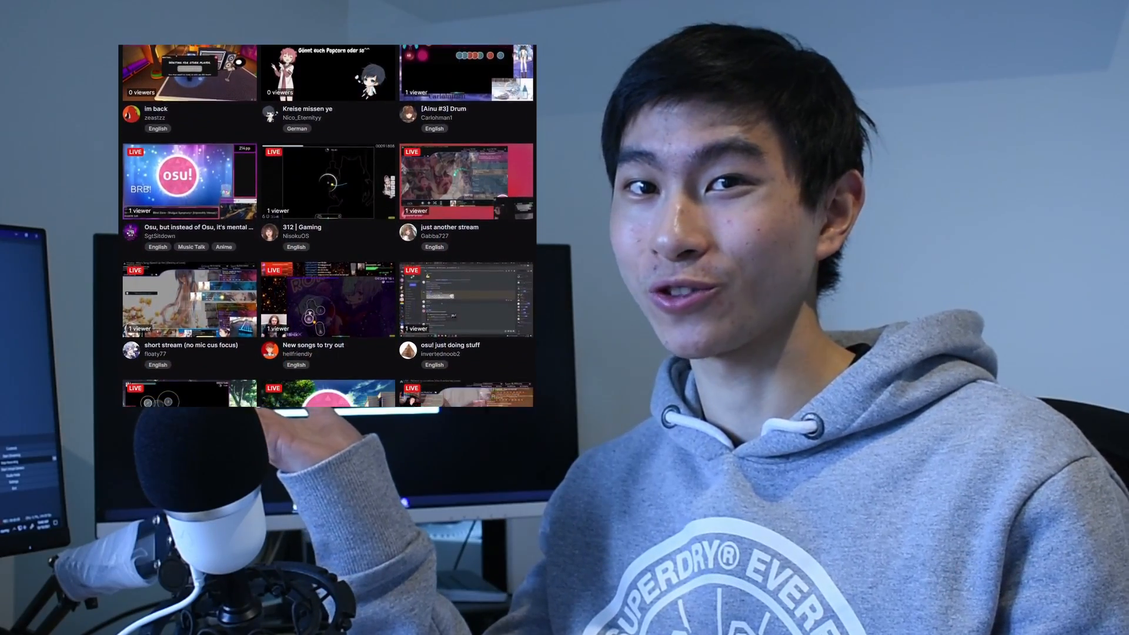
scroll(down, 3)
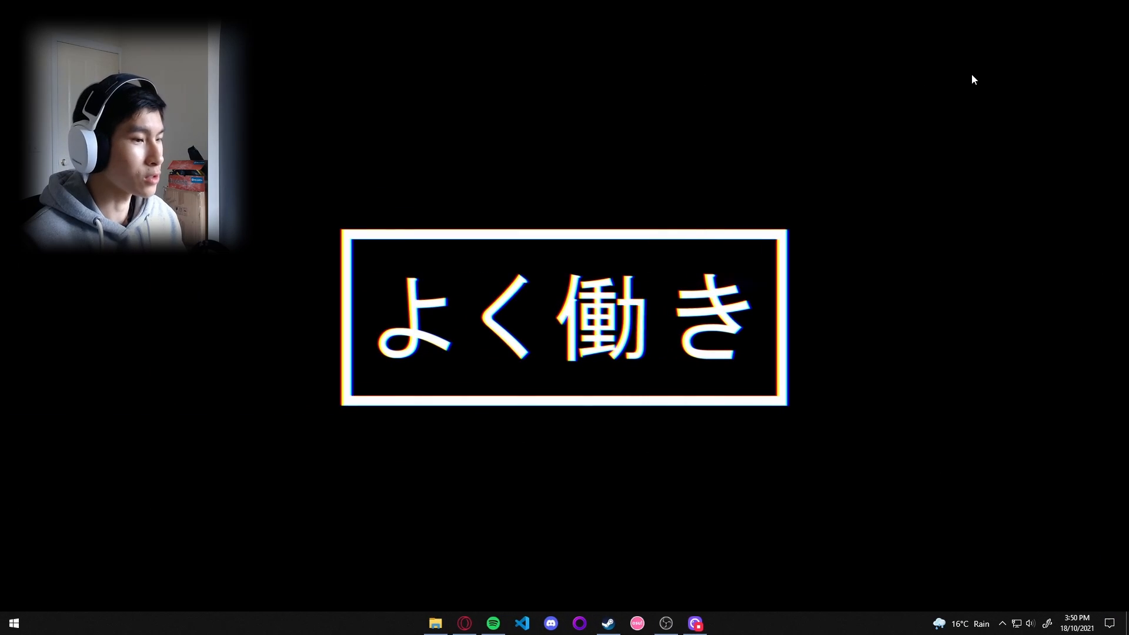
mouse_move(540, 526)
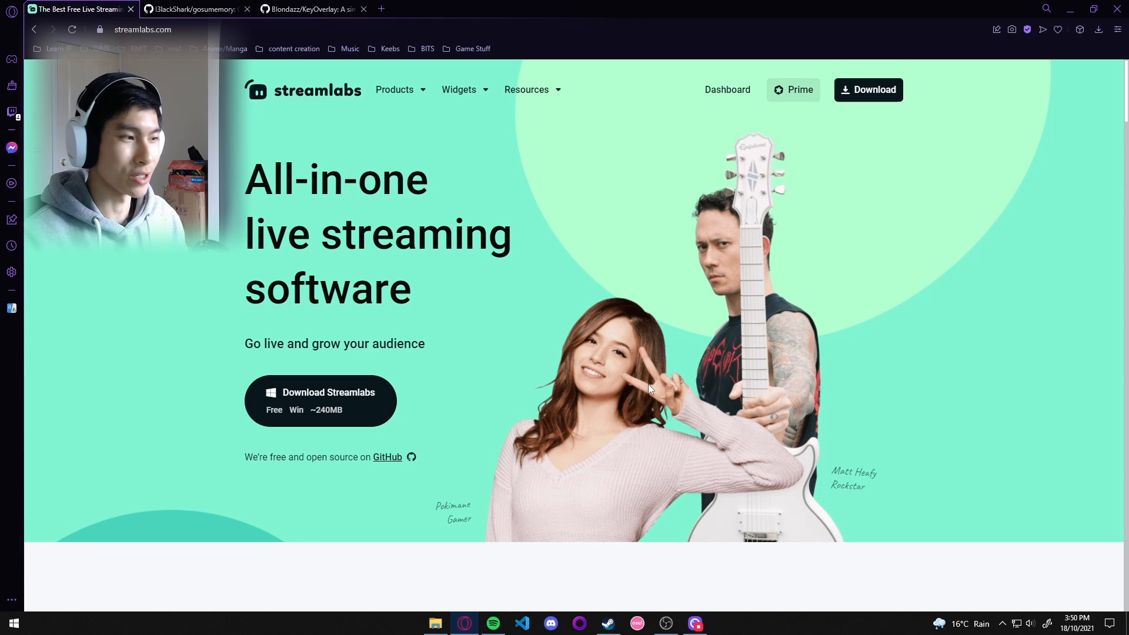
mouse_move(669, 399)
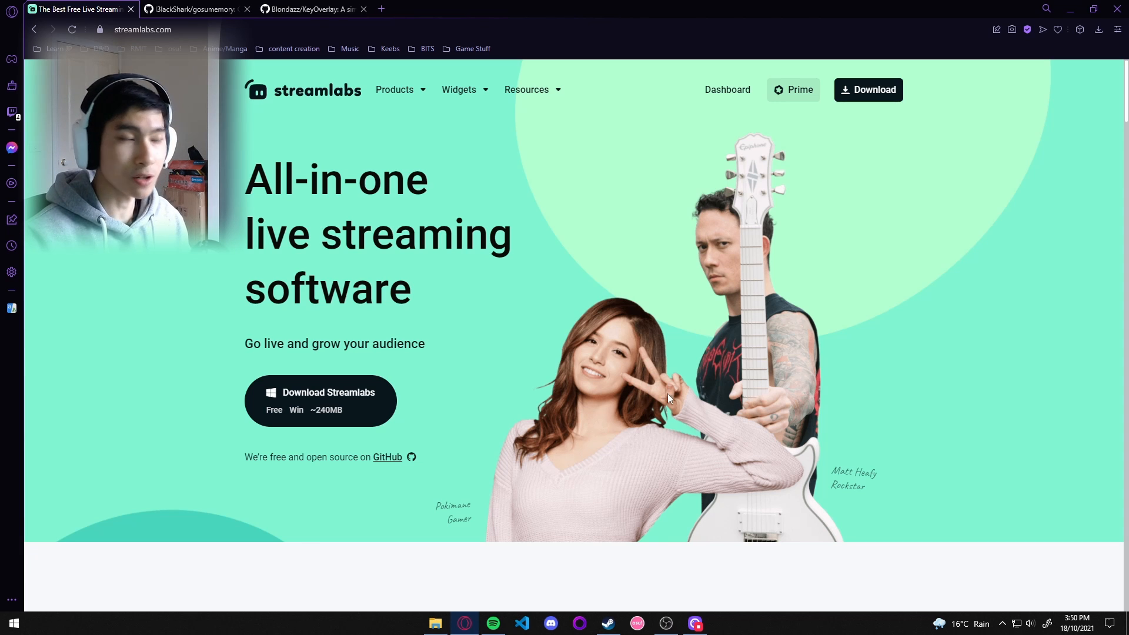
mouse_move(376, 402)
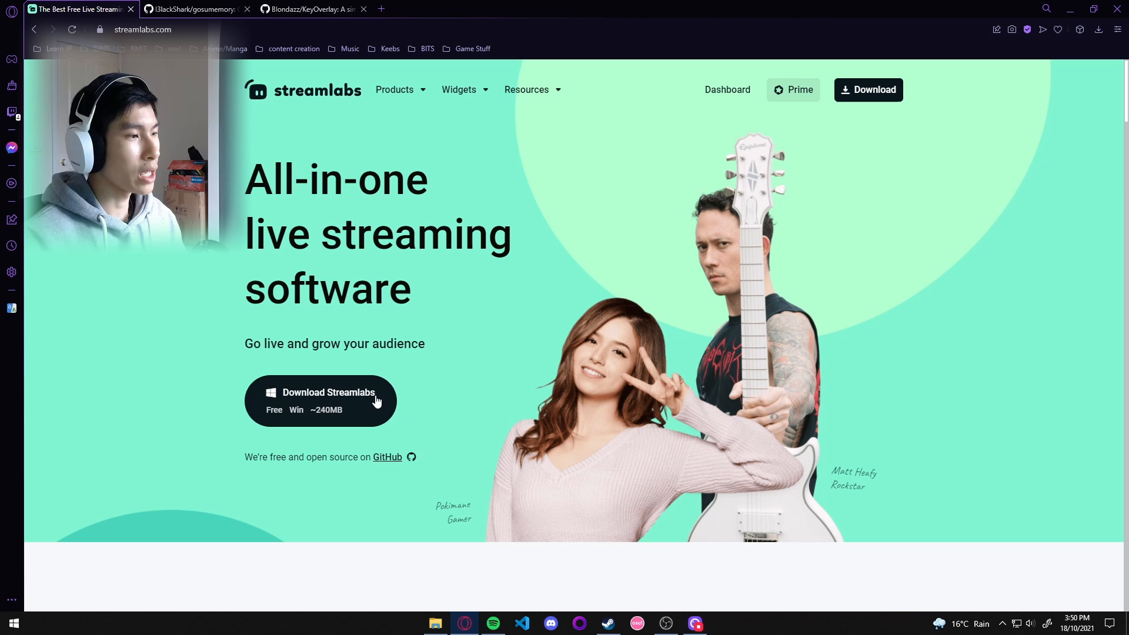
mouse_move(638, 274)
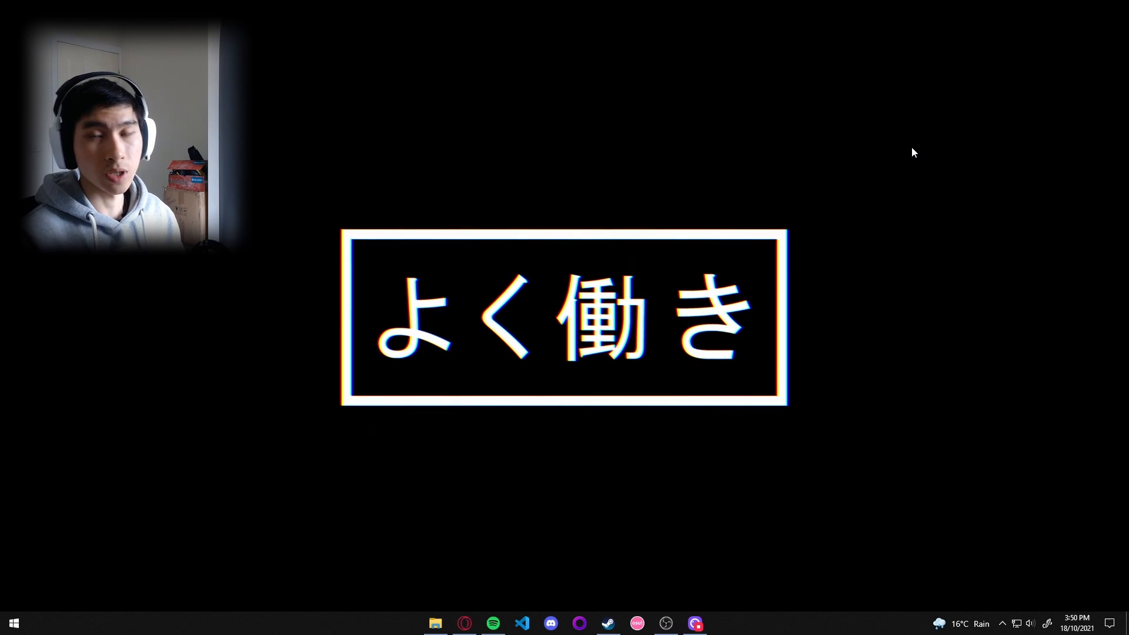
mouse_move(907, 179)
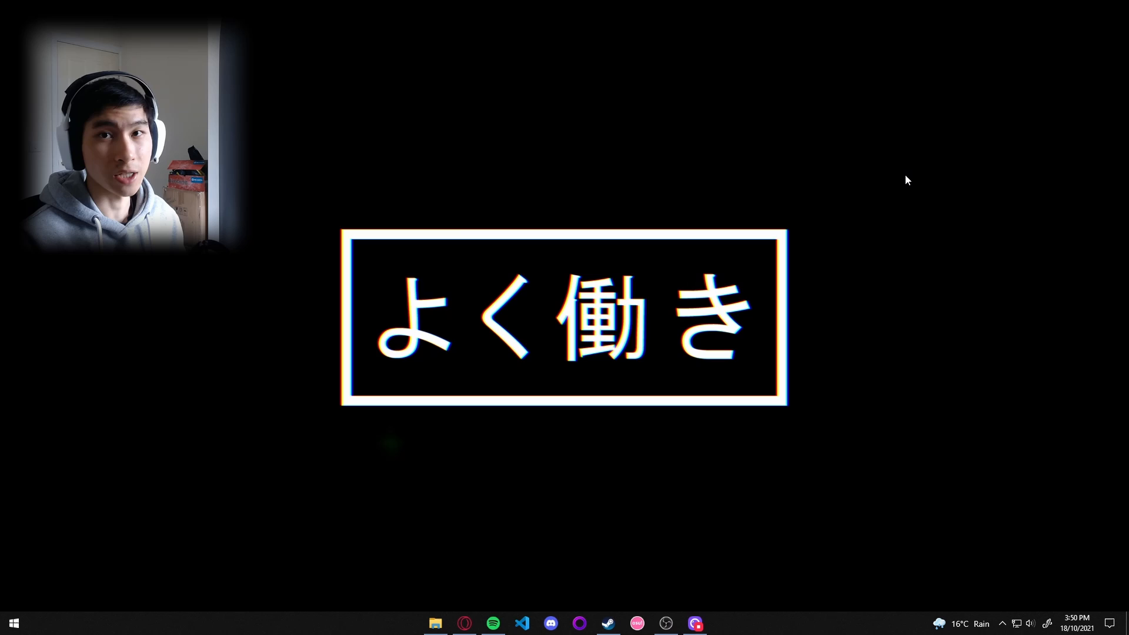
click(707, 624)
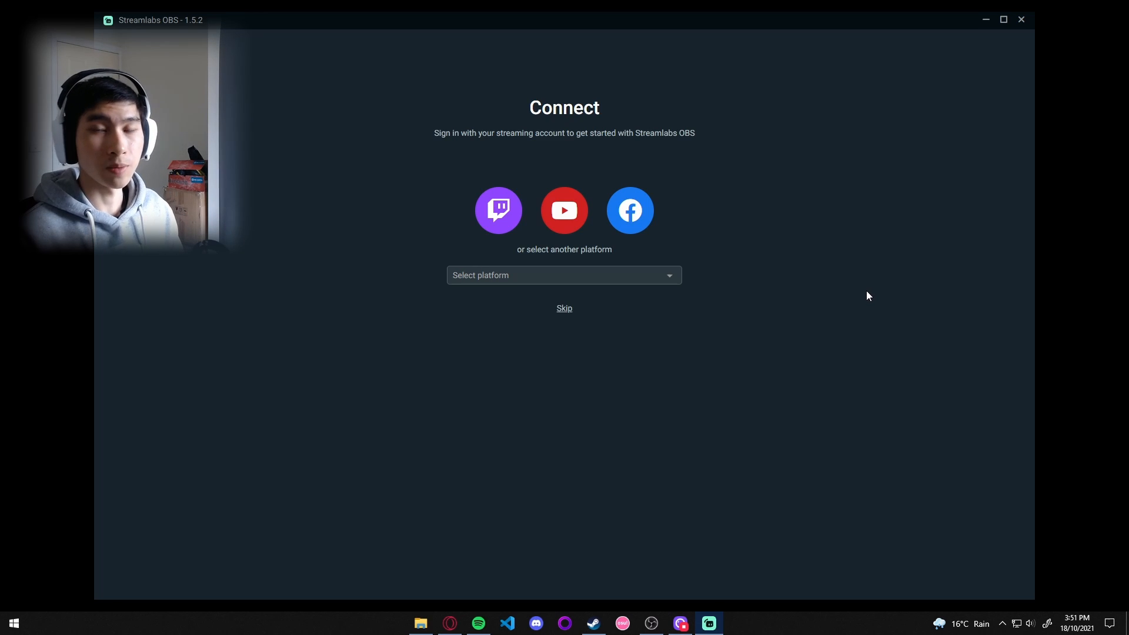
mouse_move(755, 310)
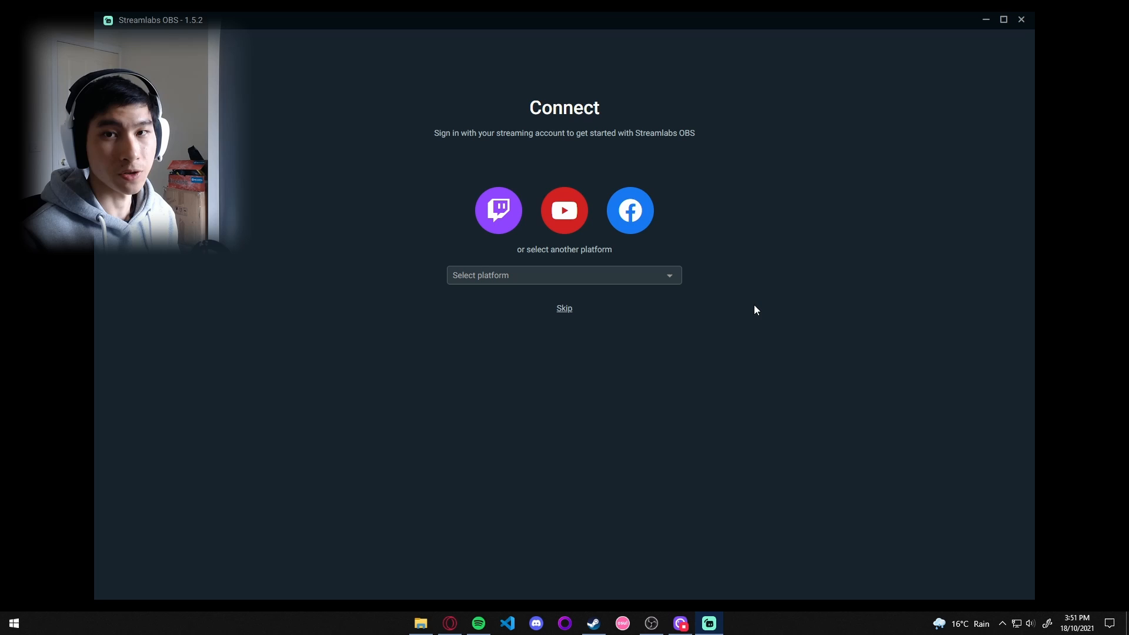
mouse_move(747, 282)
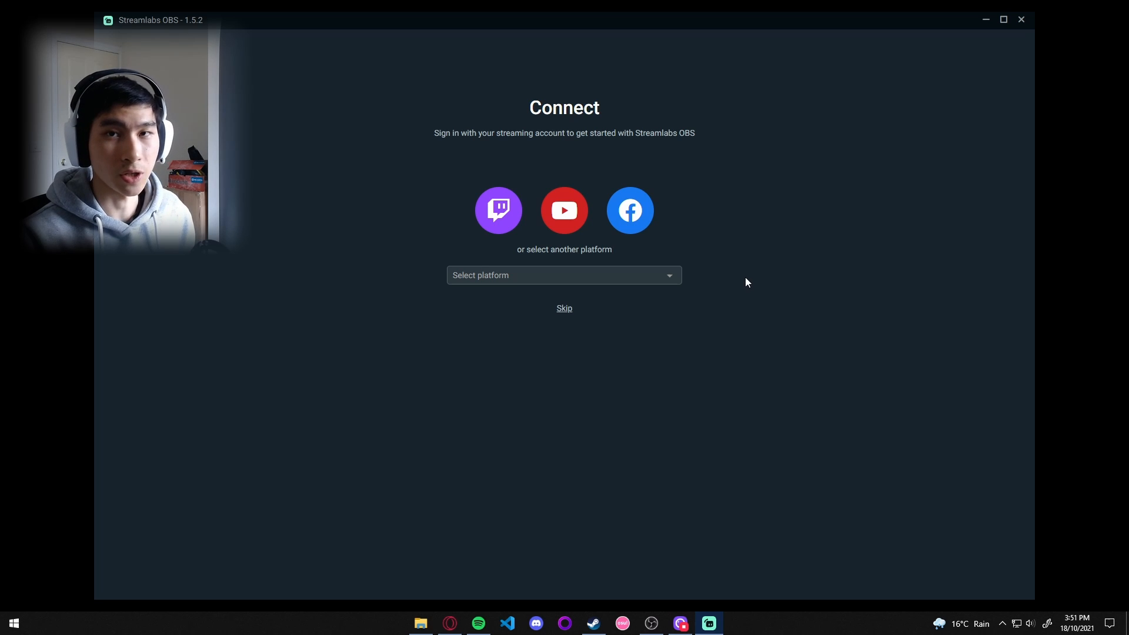
mouse_move(497, 221)
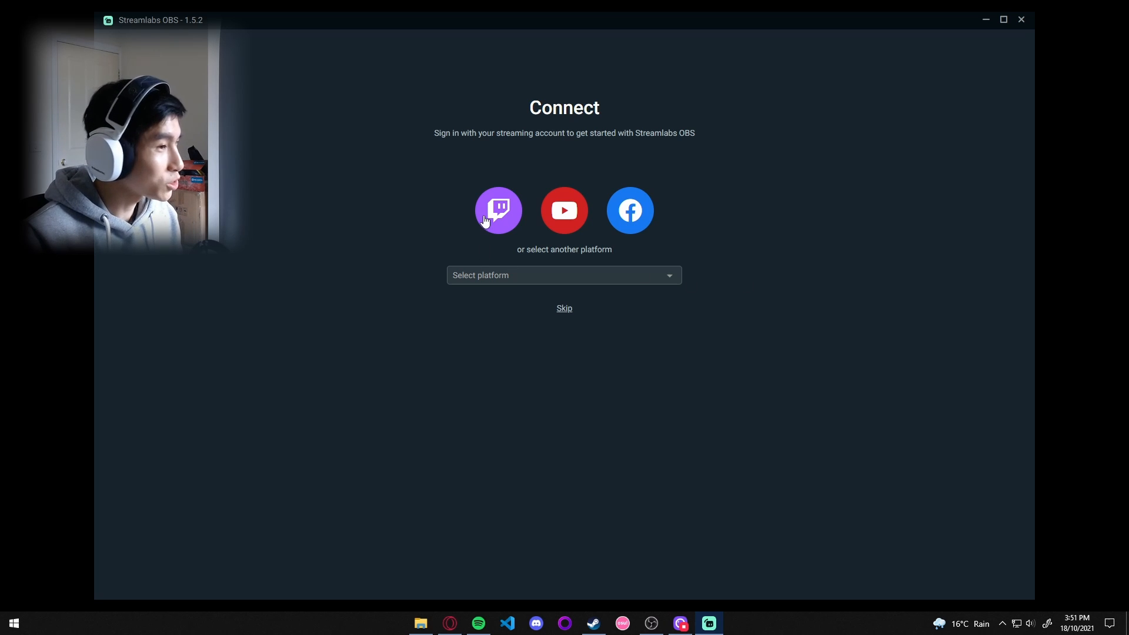
mouse_move(564, 210)
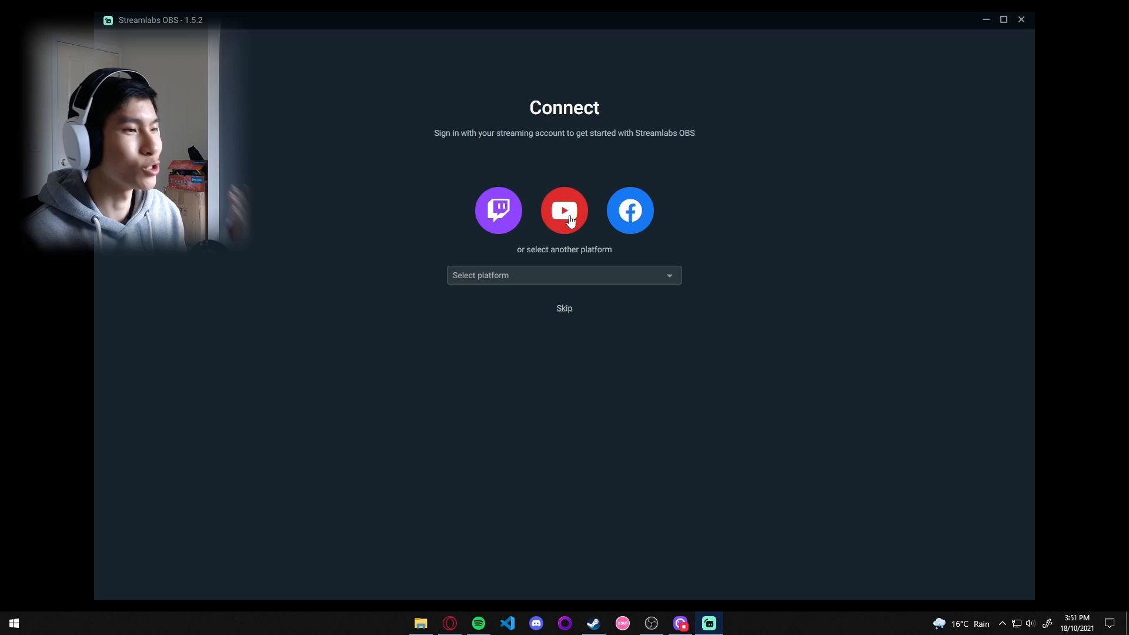
mouse_move(613, 225)
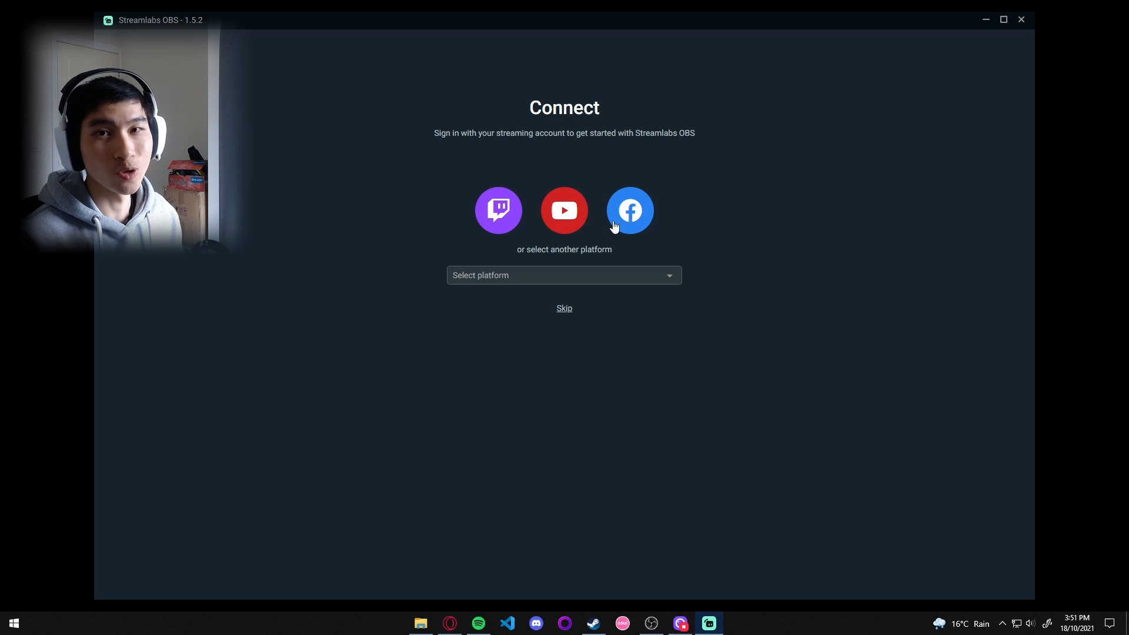
mouse_move(612, 235)
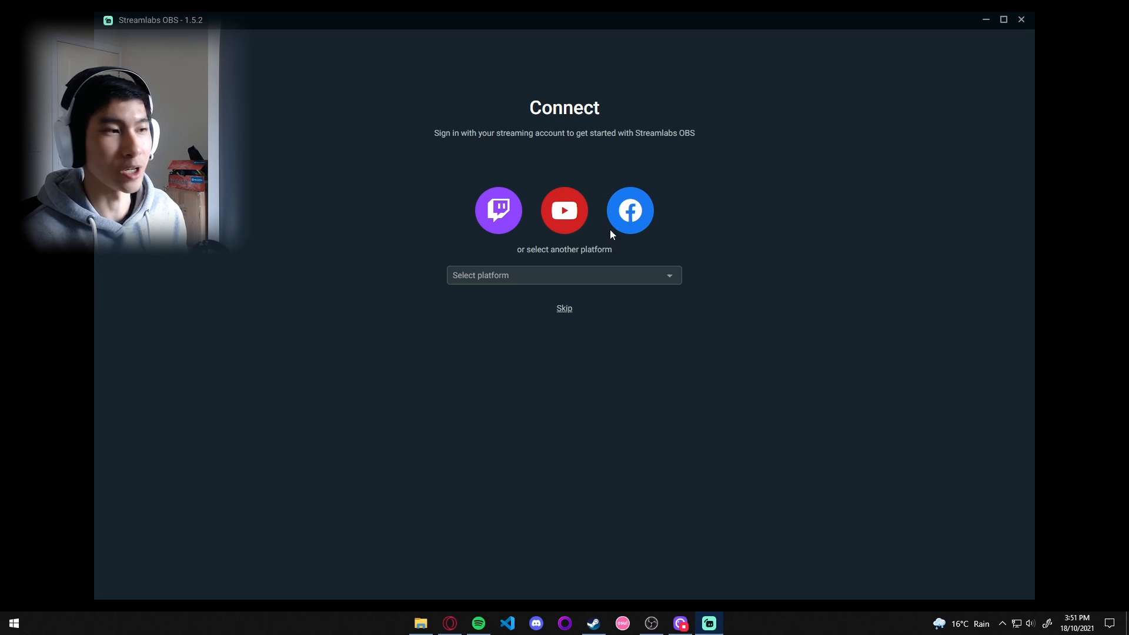
mouse_move(498, 219)
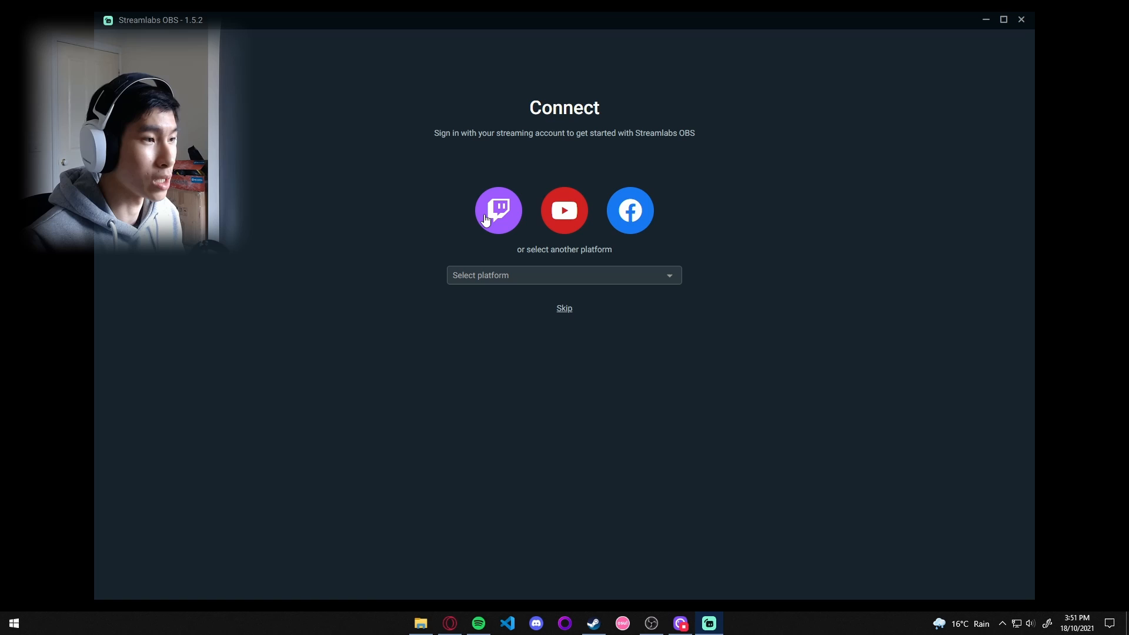
click(498, 210)
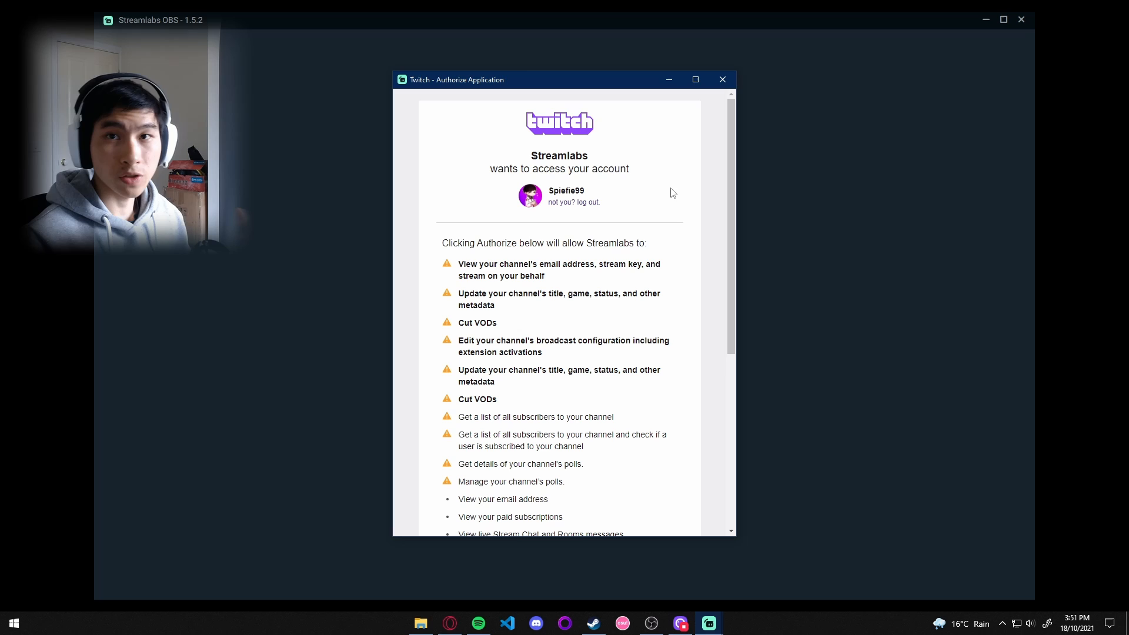
scroll(down, 3)
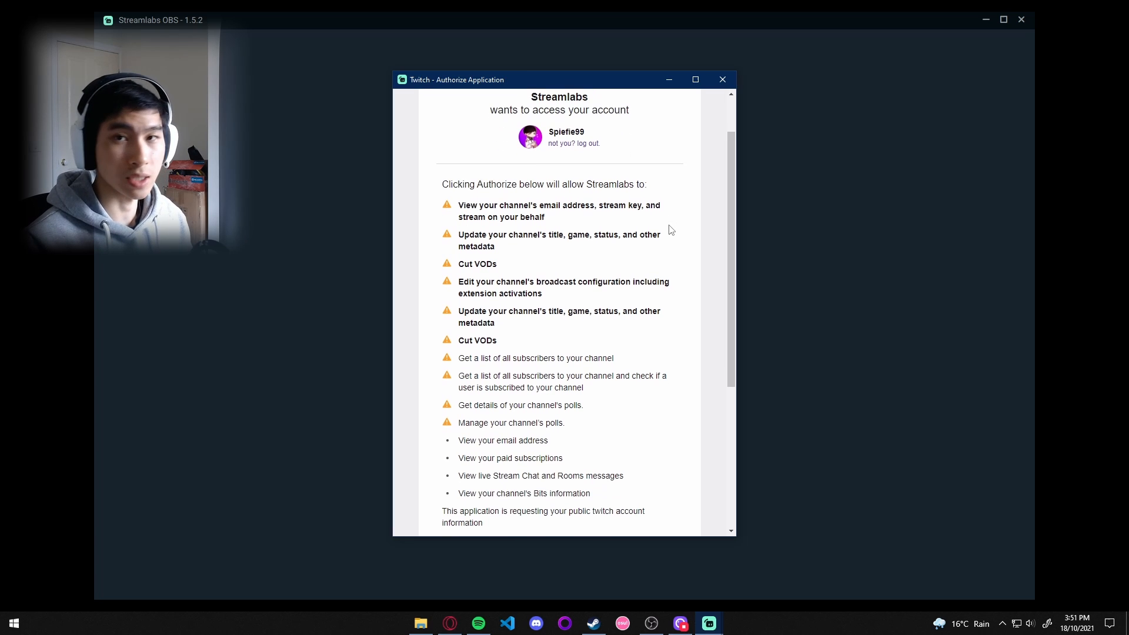
scroll(down, 3)
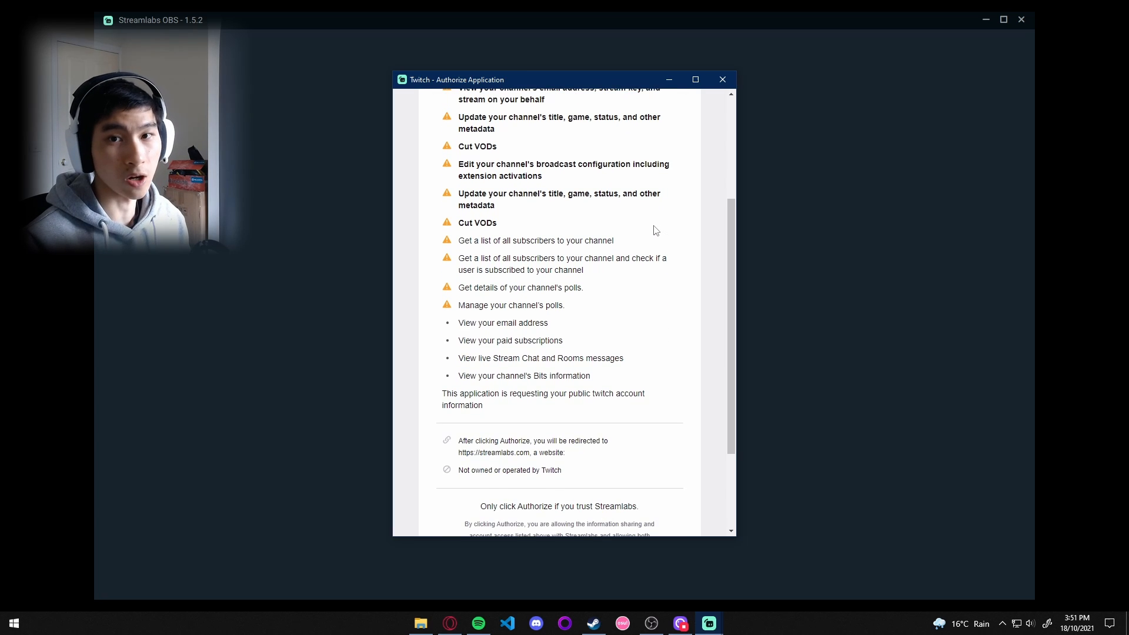
scroll(down, 3)
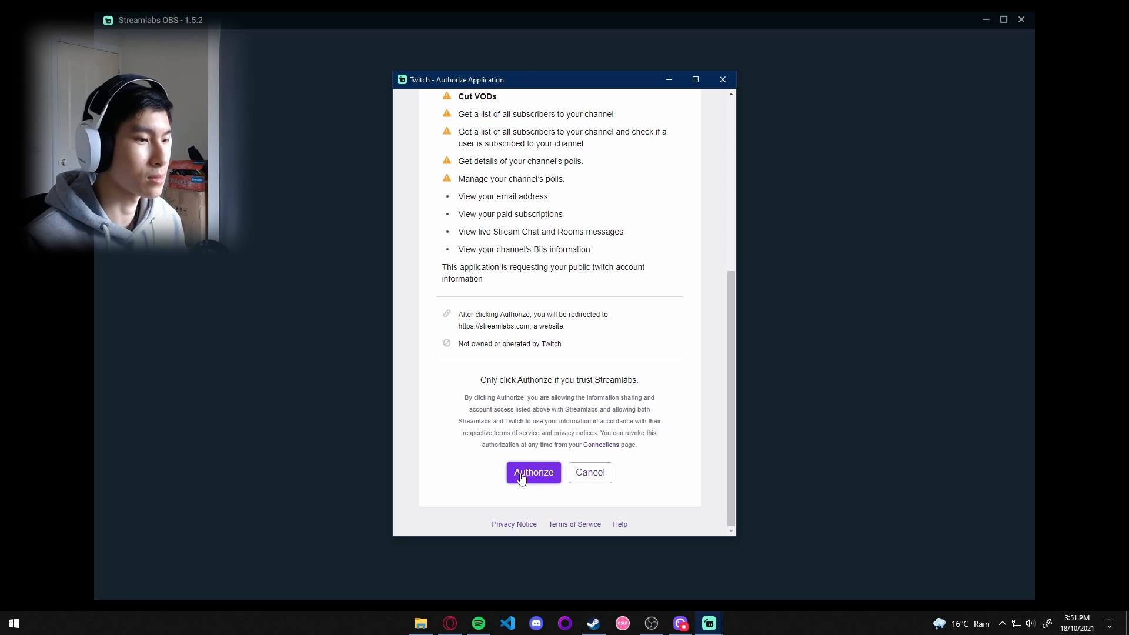
Authorize Streamlabs on Twitch, pick the free Starter plan, start from scratch, and skip themes
click(533, 472)
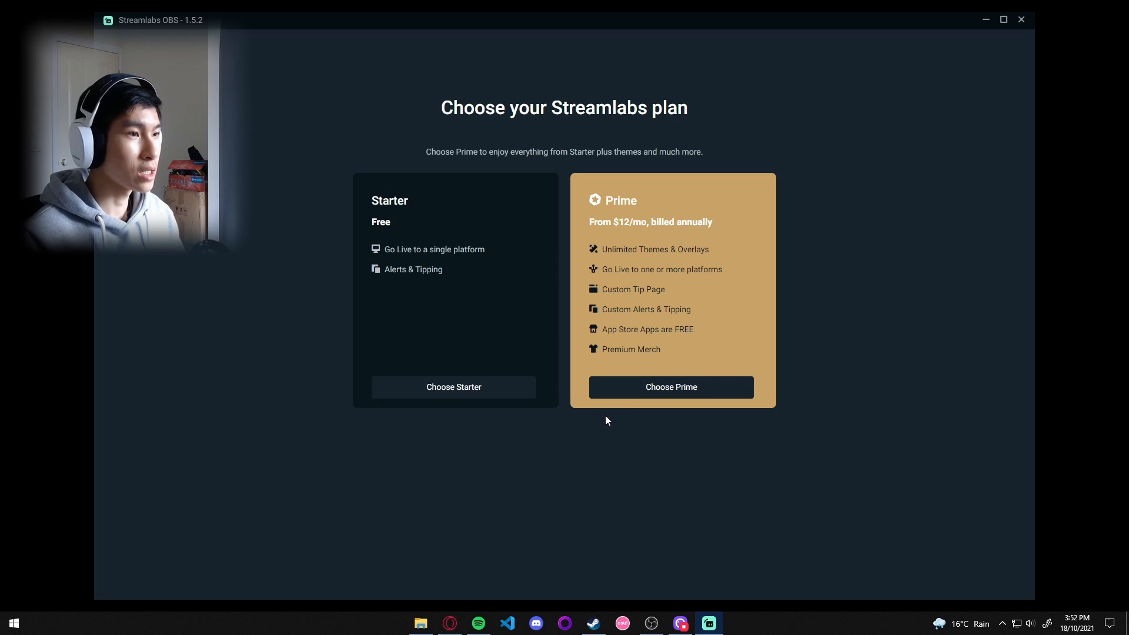
mouse_move(517, 397)
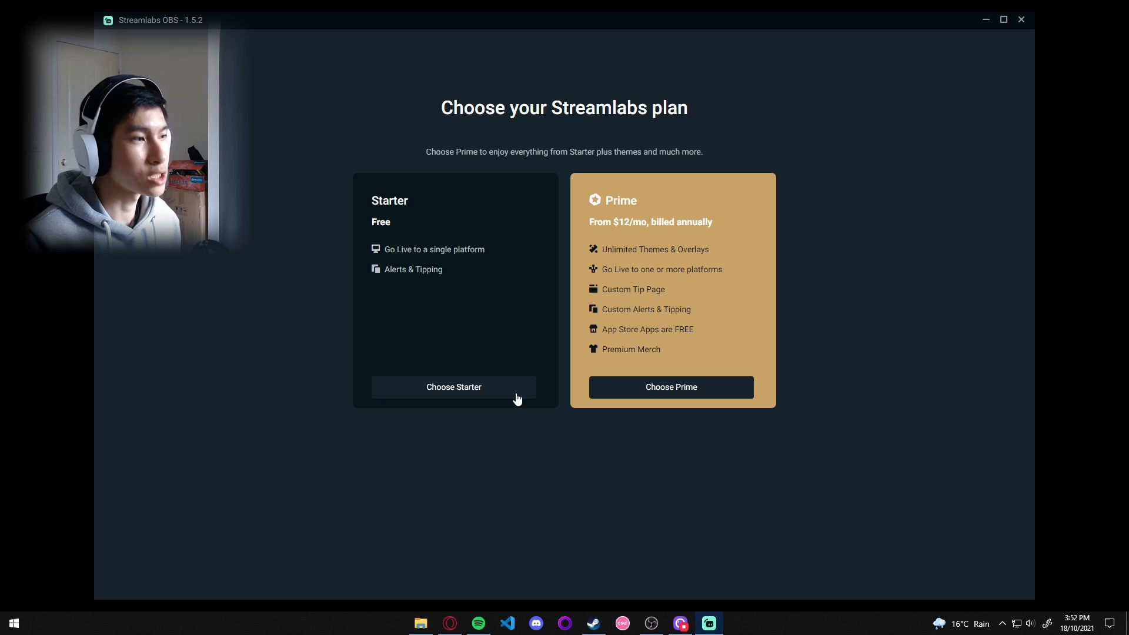
click(453, 387)
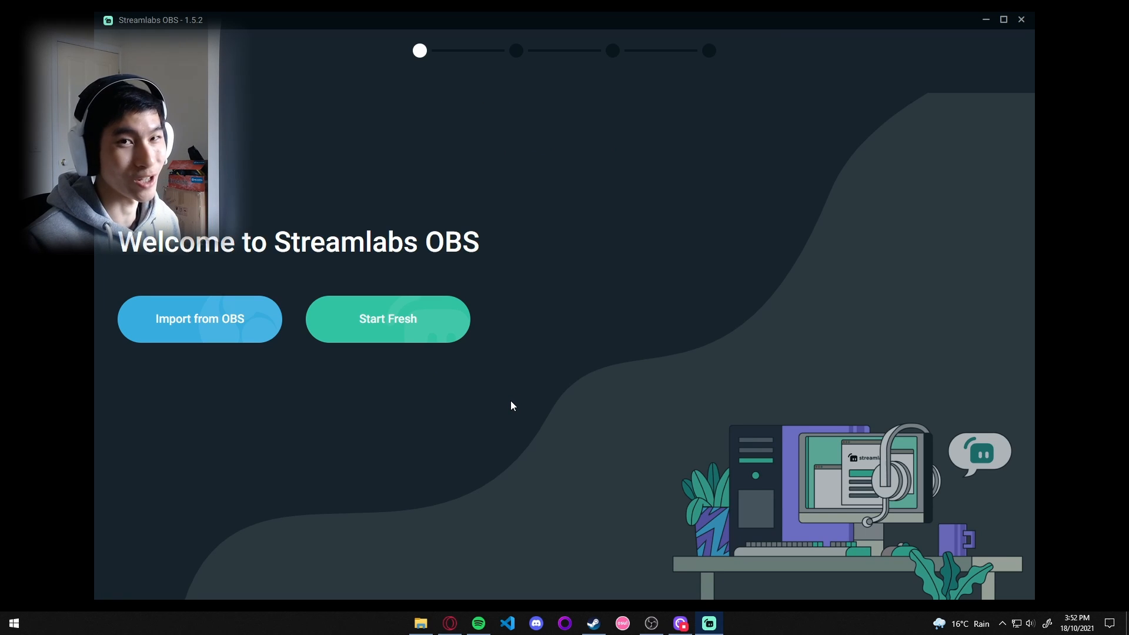
mouse_move(501, 421)
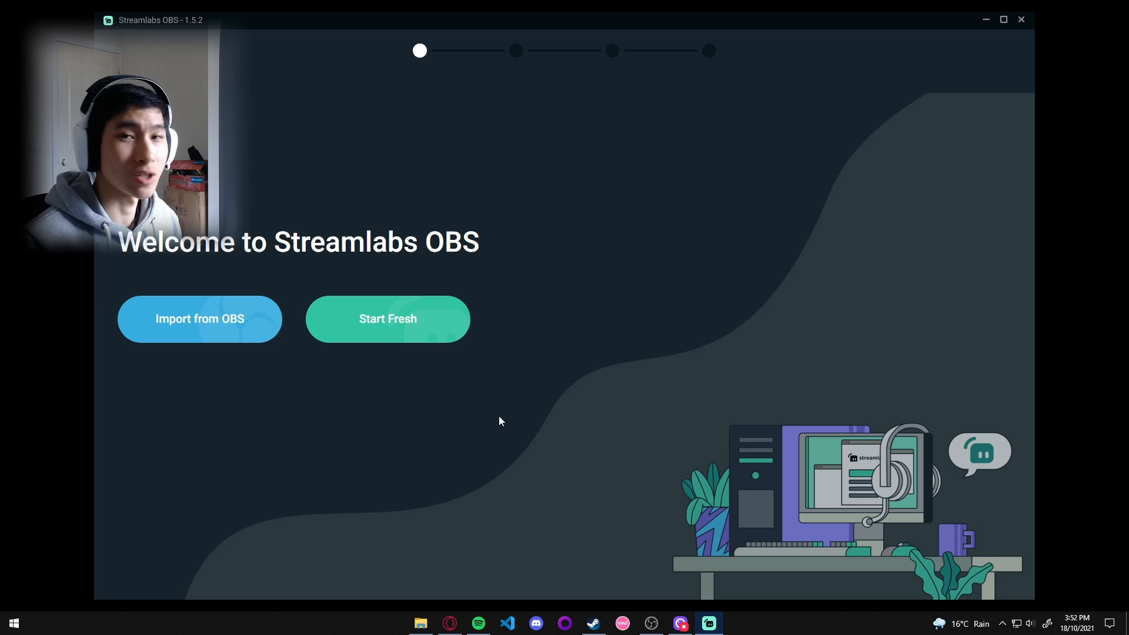
mouse_move(473, 497)
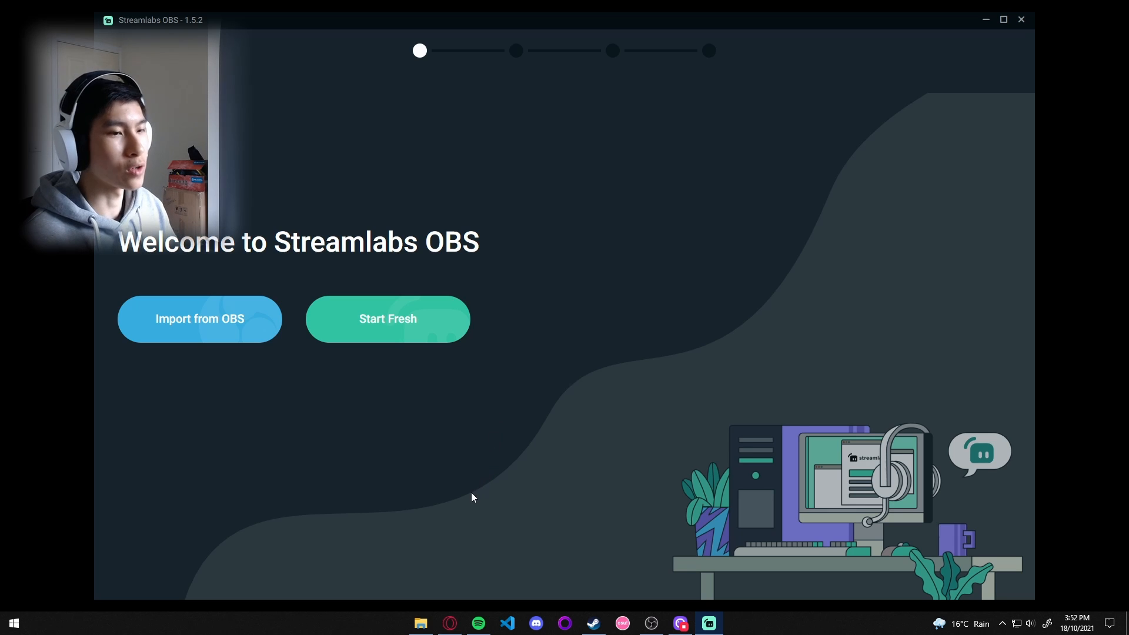
click(388, 319)
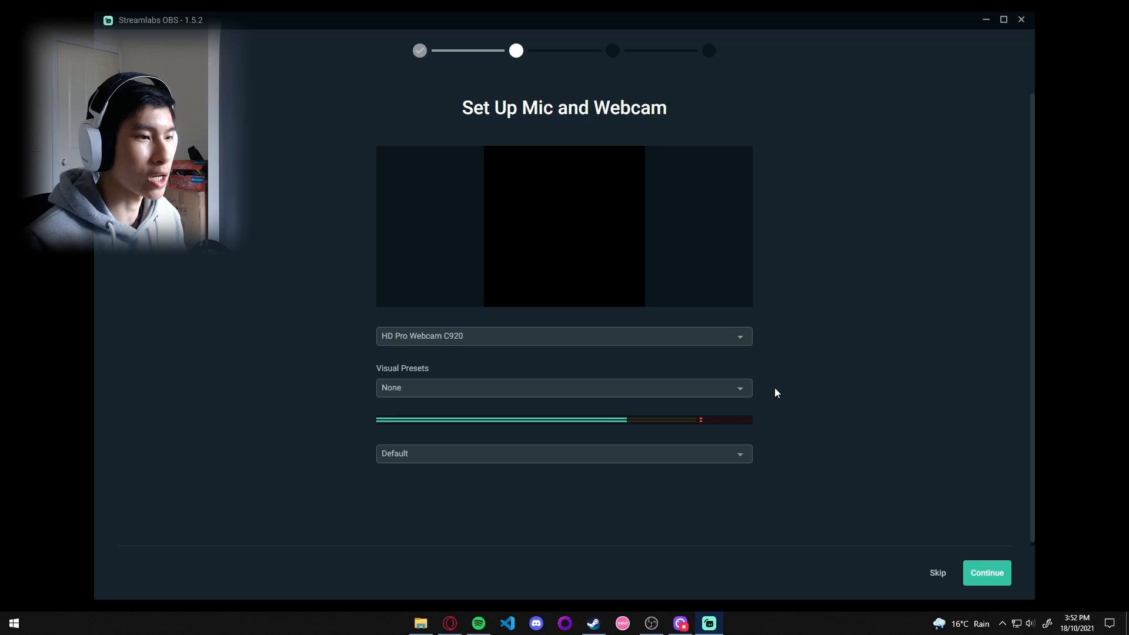
mouse_move(999, 543)
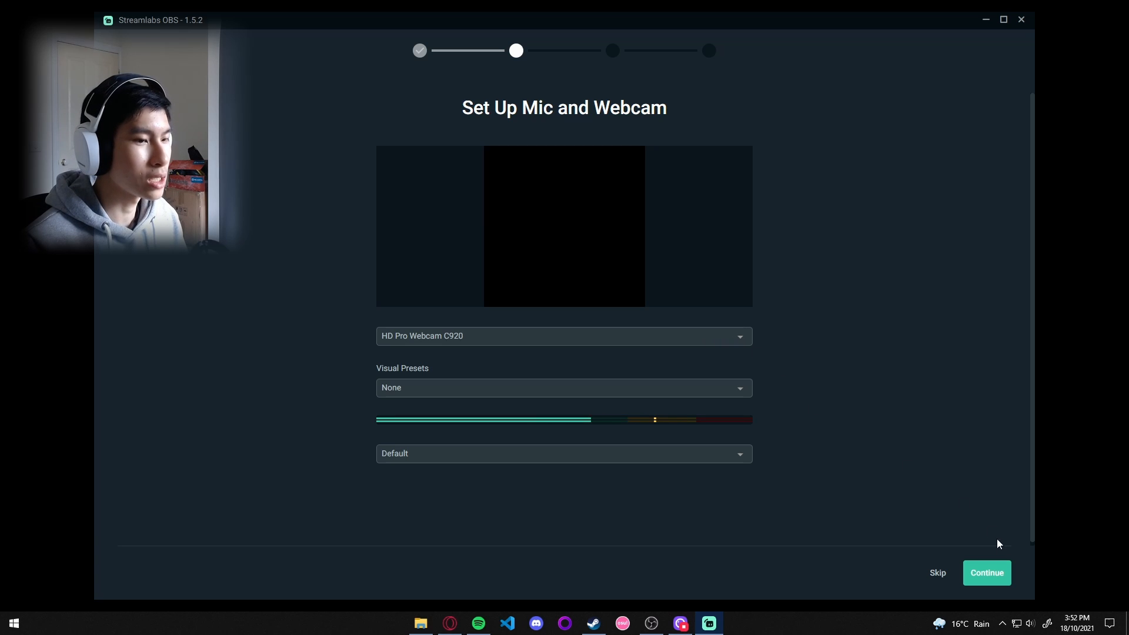
click(985, 572)
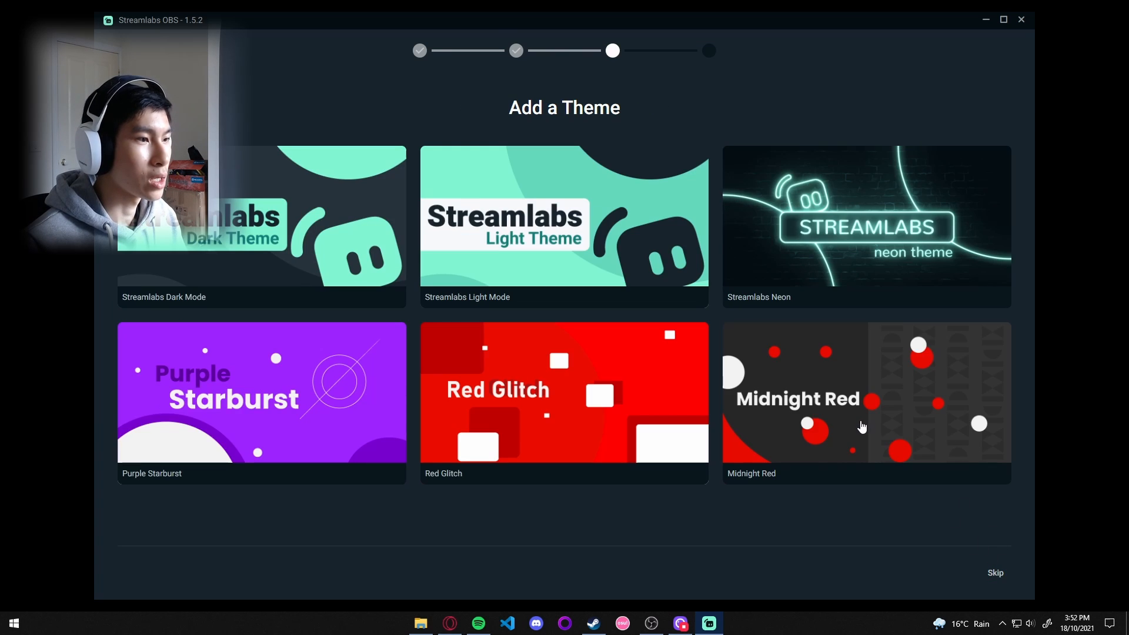
mouse_move(858, 522)
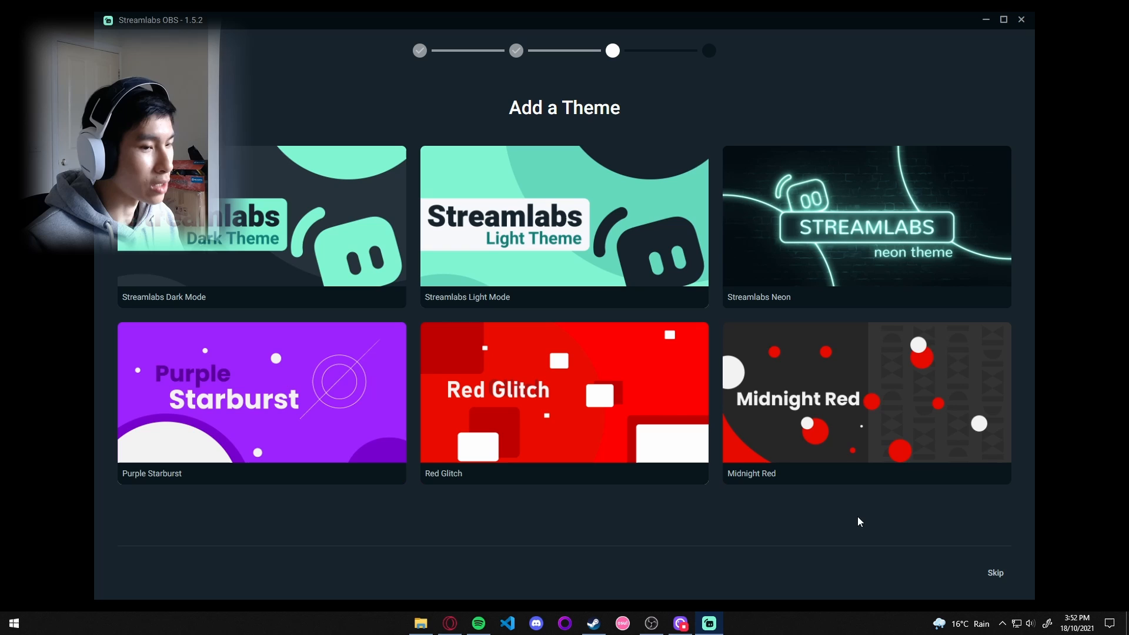
click(995, 572)
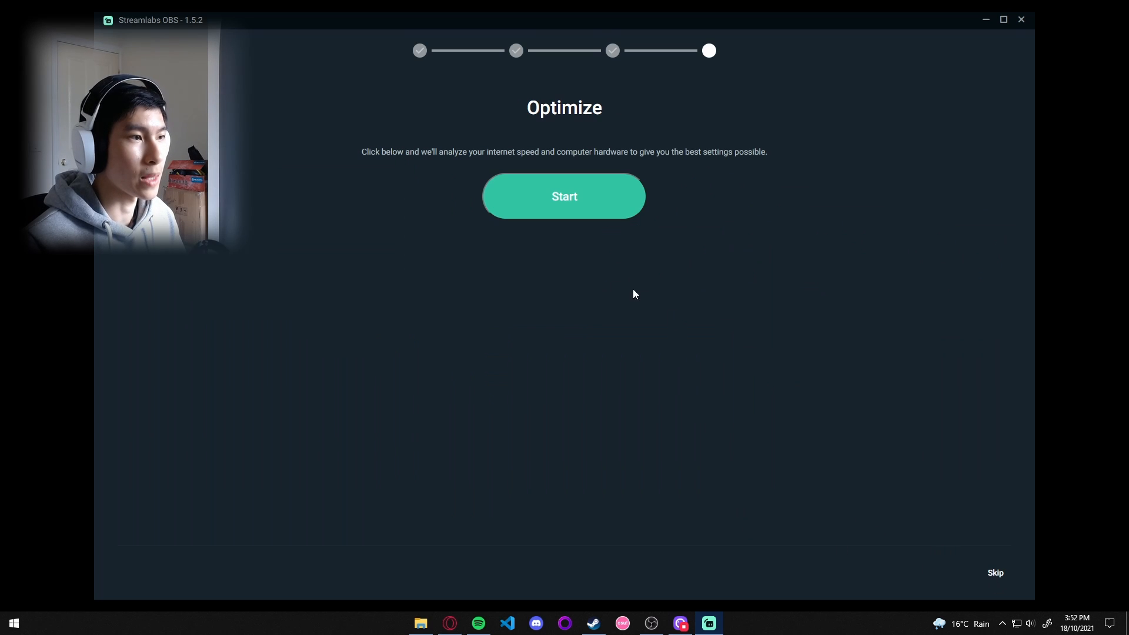
mouse_move(654, 230)
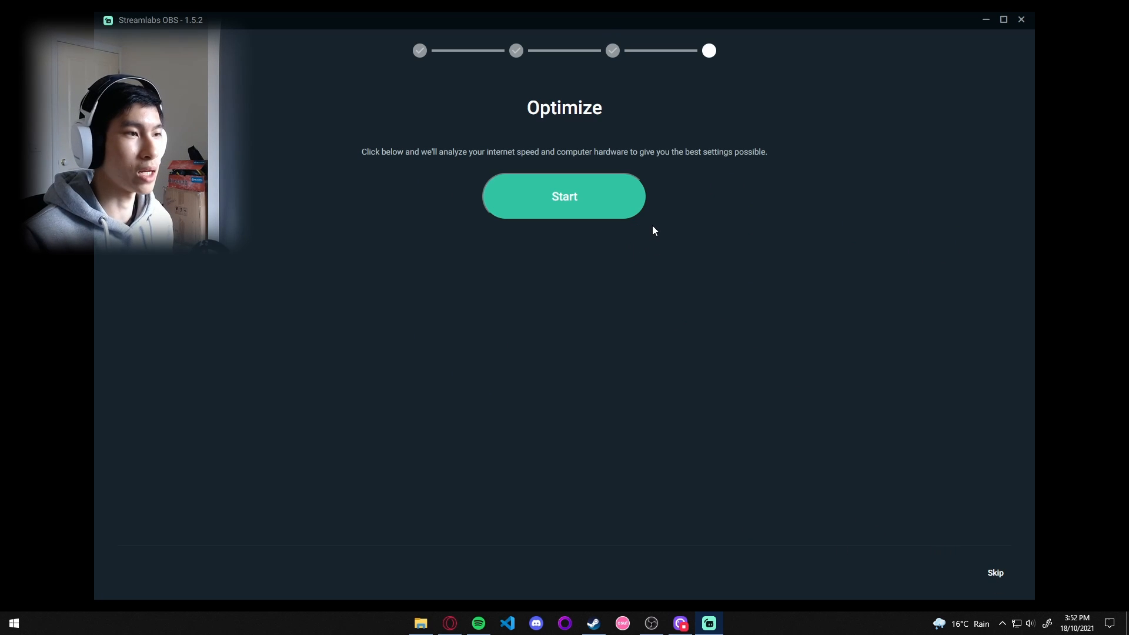
Start the internet speed and hardware optimization analysis on the Optimize page
click(564, 196)
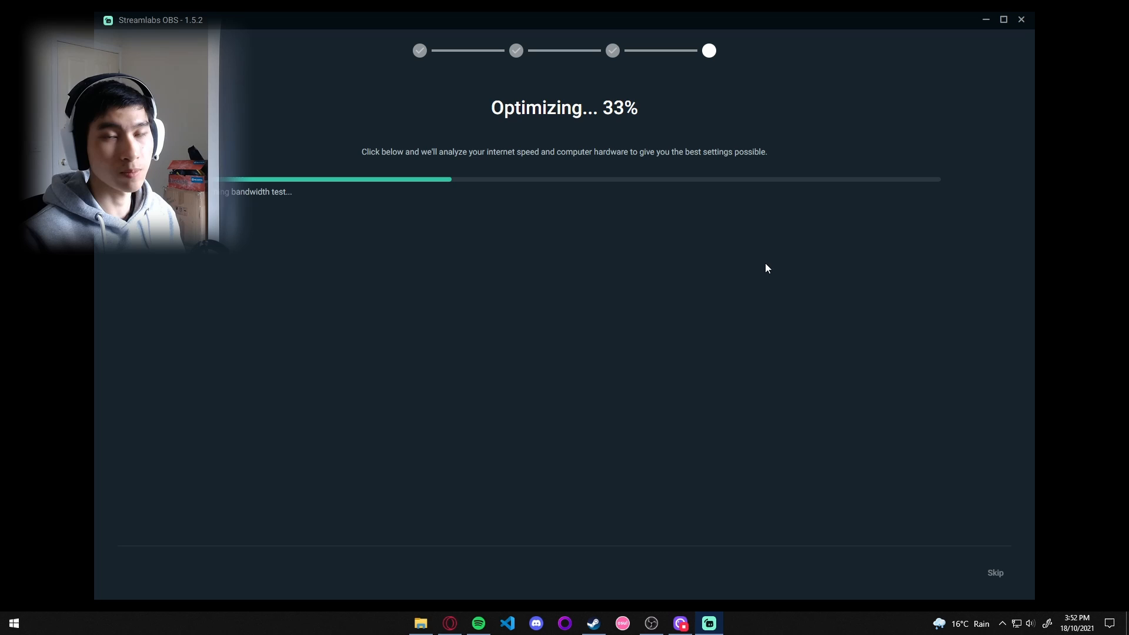
mouse_move(769, 292)
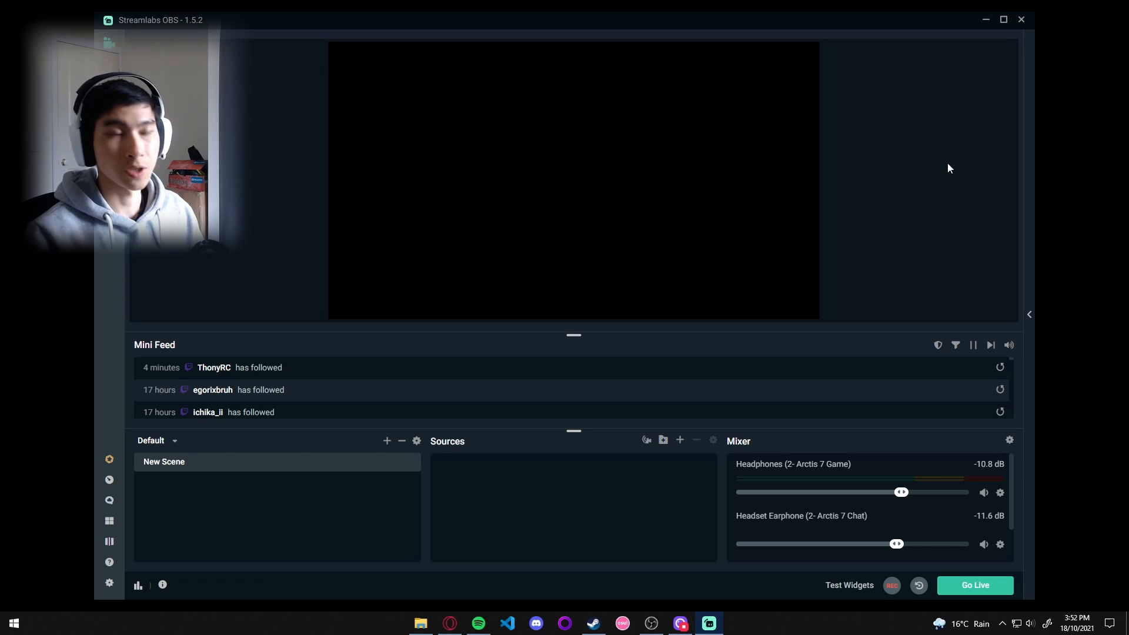
mouse_move(515, 227)
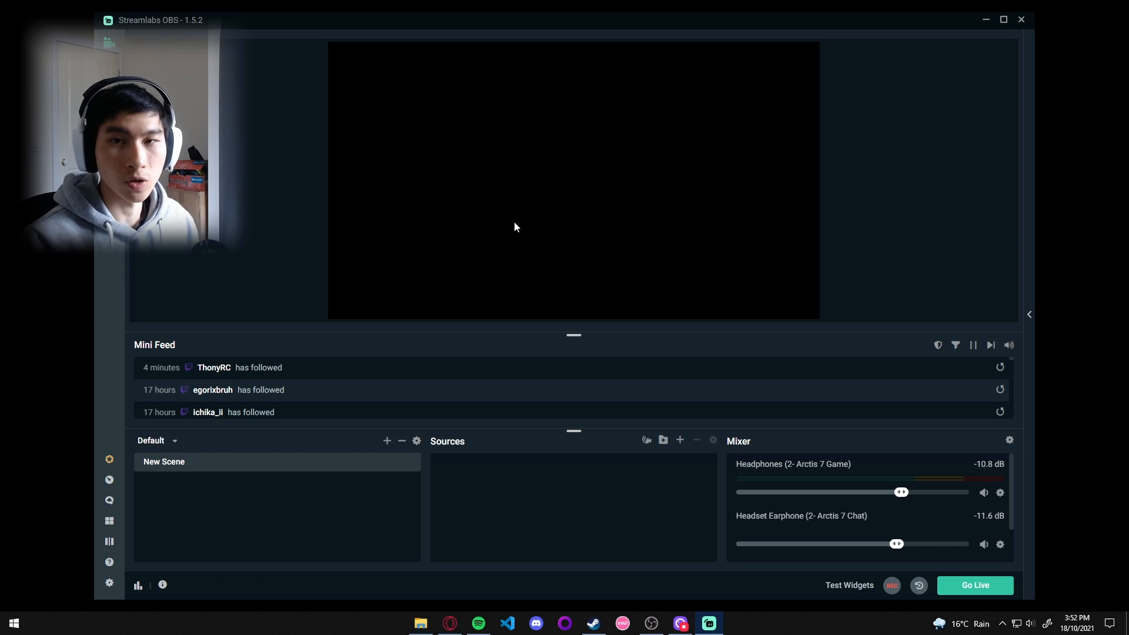
mouse_move(596, 385)
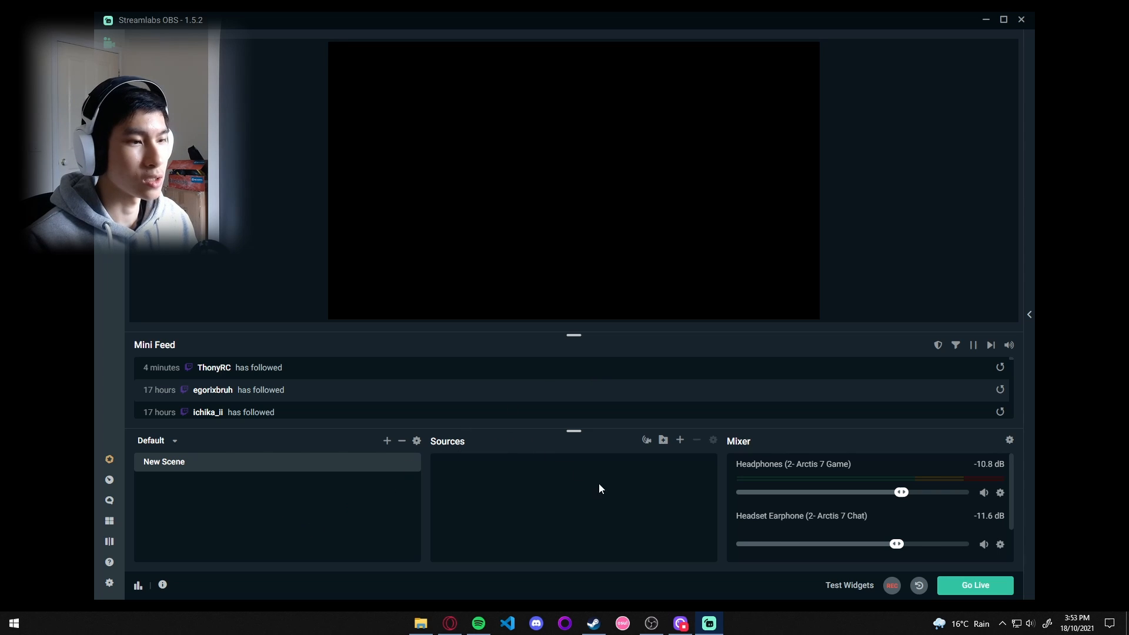
mouse_move(561, 29)
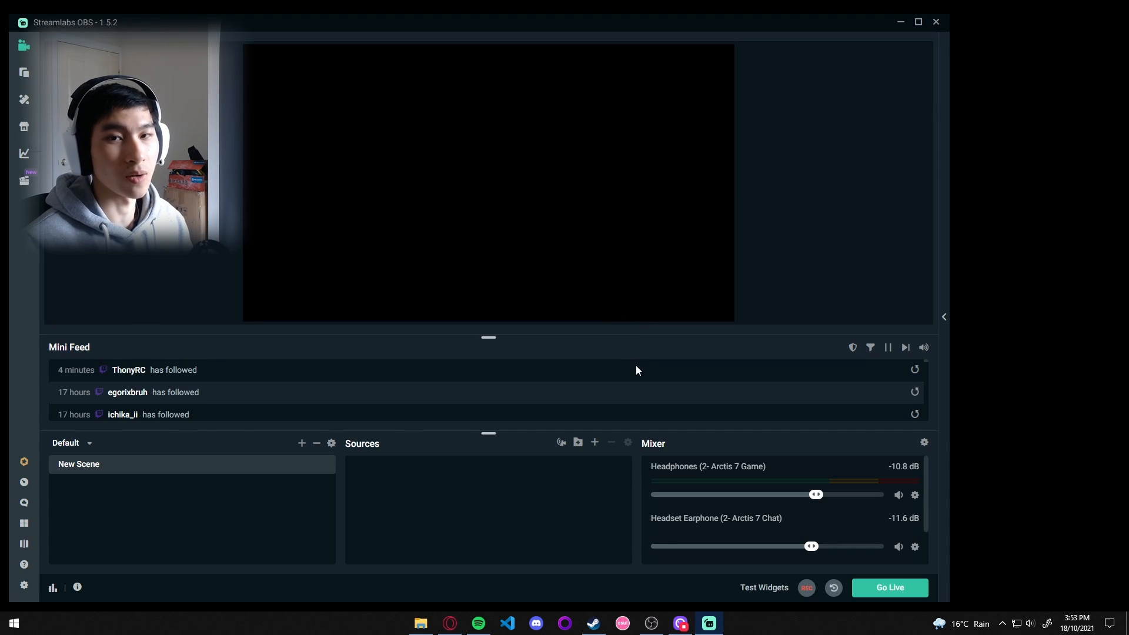
mouse_move(369, 519)
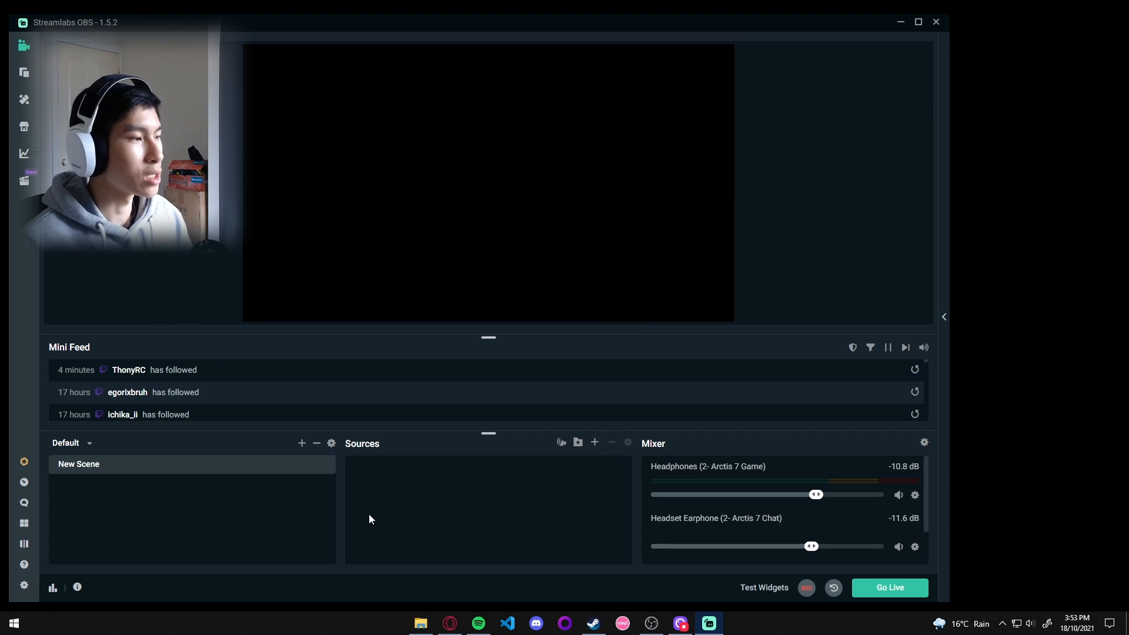
Rename New Scene to 'osu scene' through its right-click Rename option
right_click(78, 464)
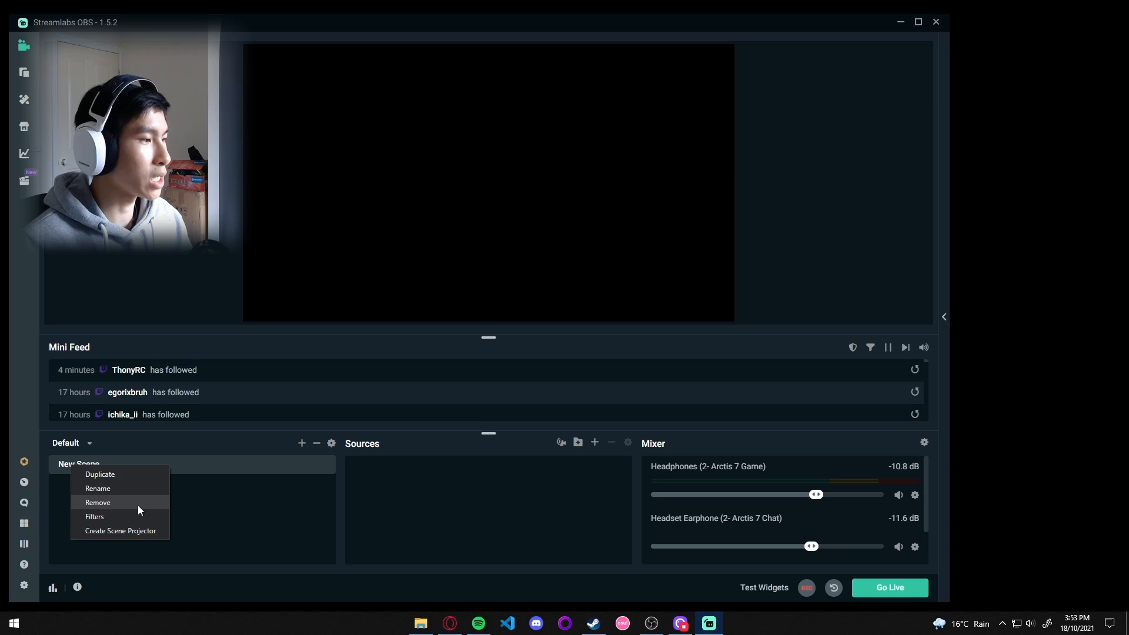
click(98, 489)
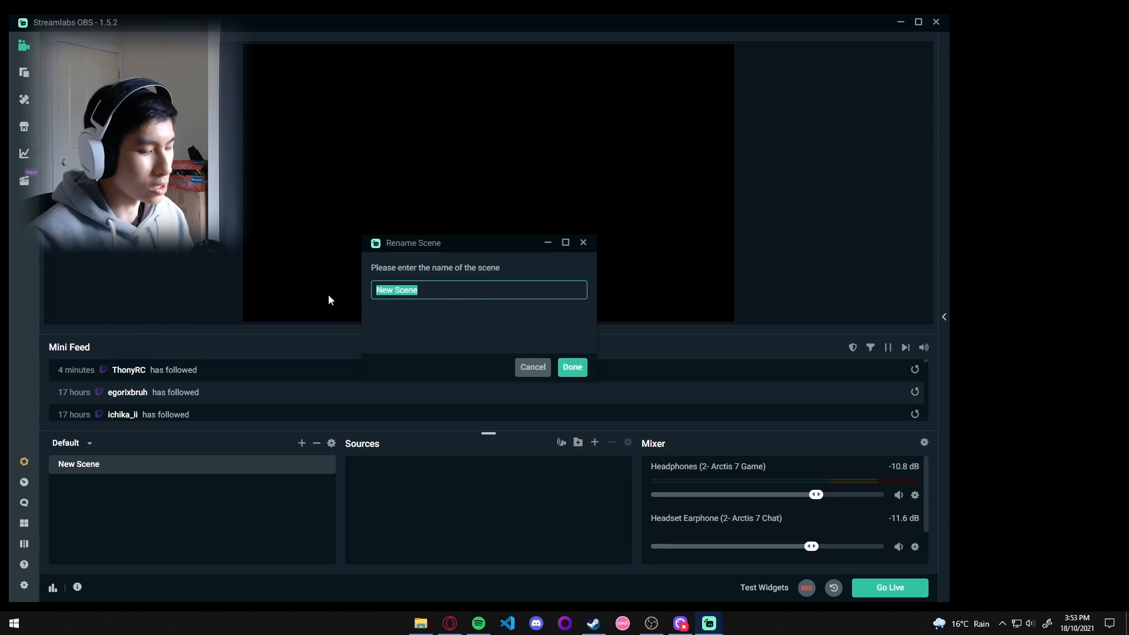
click(572, 367)
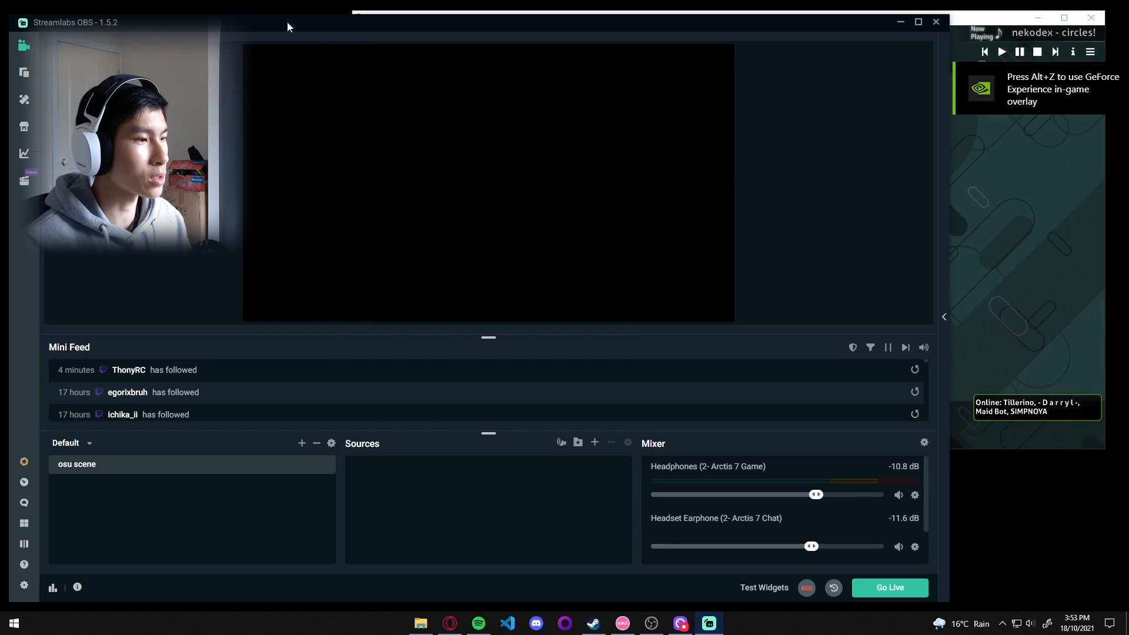
mouse_move(594, 442)
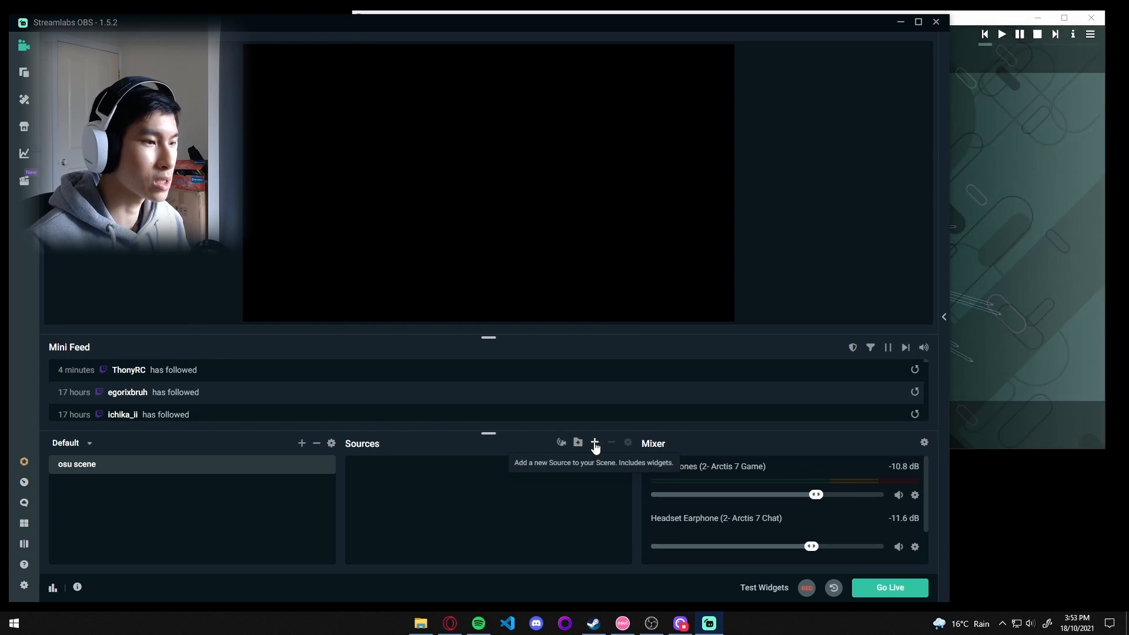
Add Game Capture 'osu' in Capture specific window mode, targeting [osu!.exe]: osu!
click(594, 442)
text(osu)
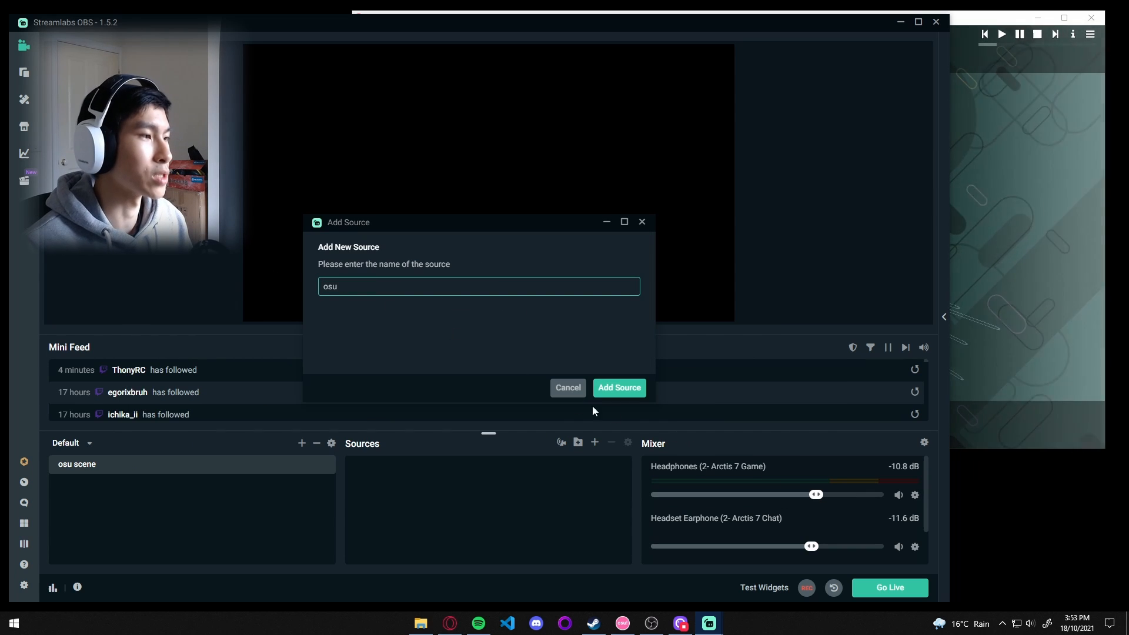
click(618, 388)
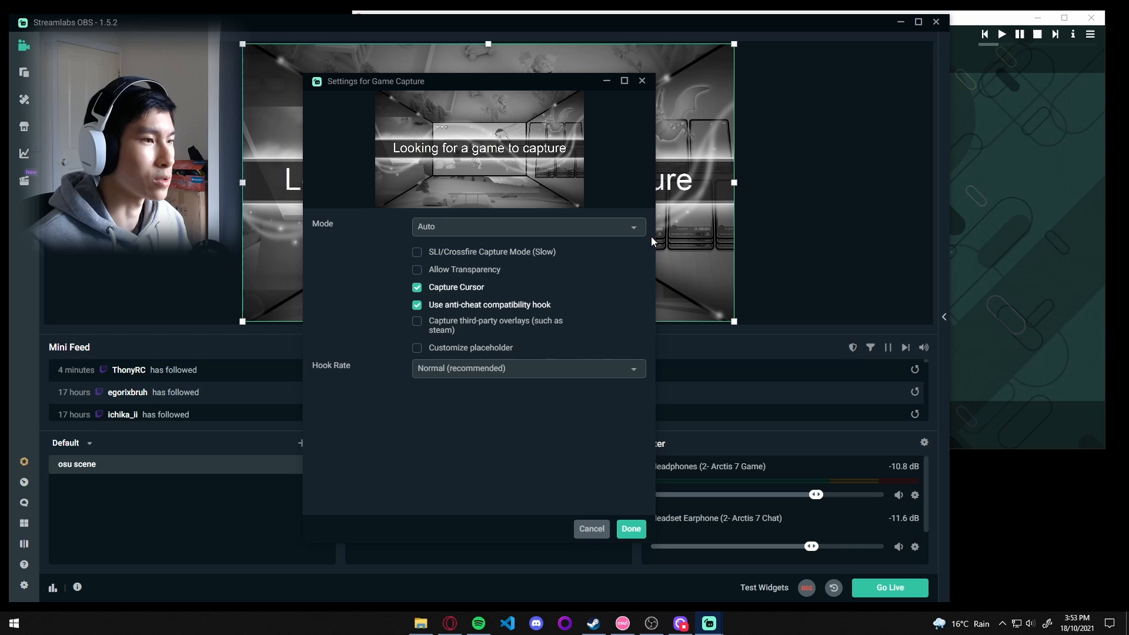
click(528, 226)
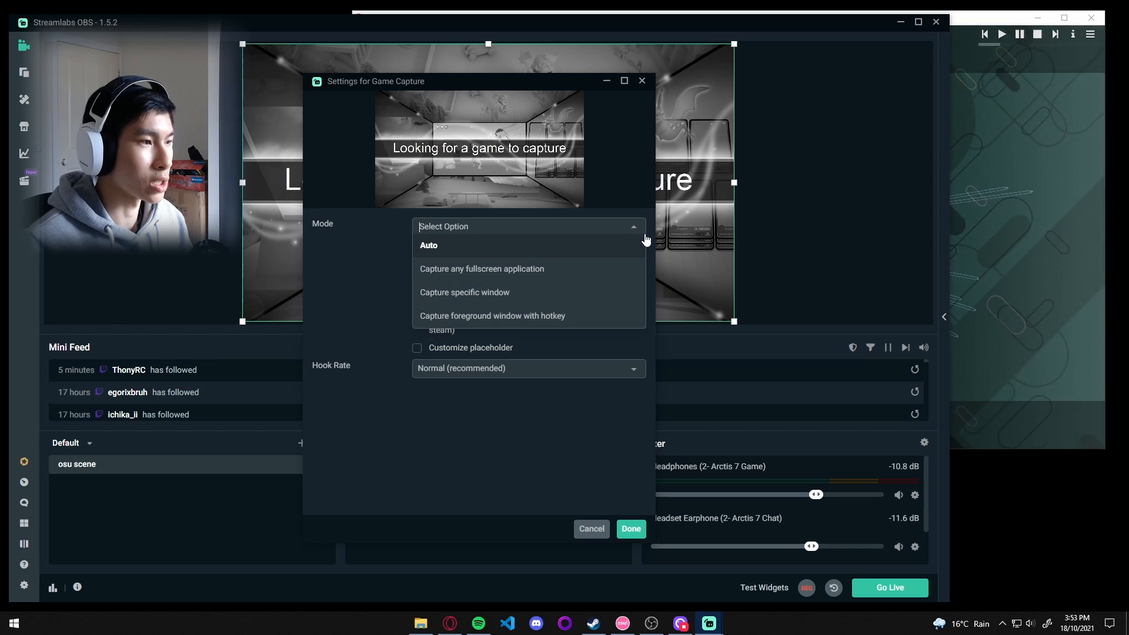
click(465, 291)
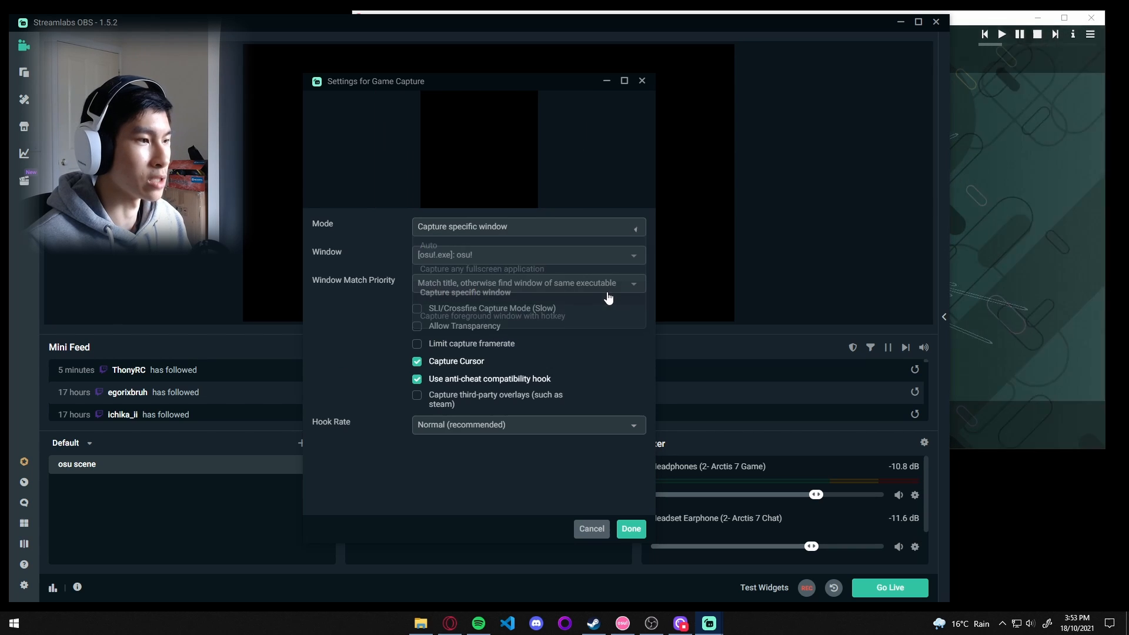
click(527, 254)
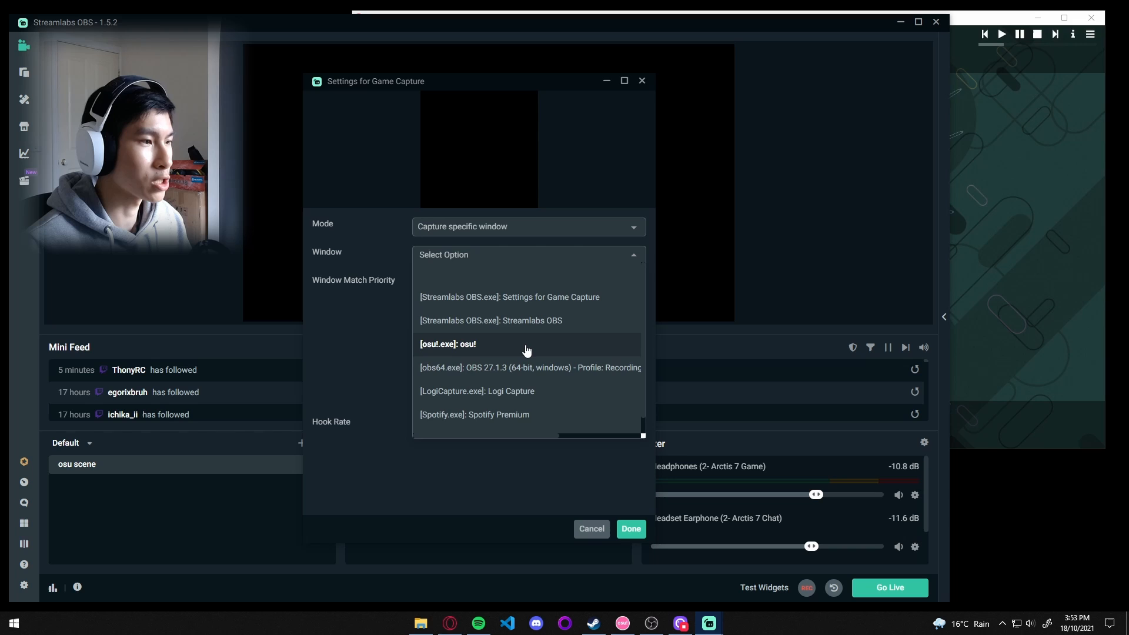
click(447, 344)
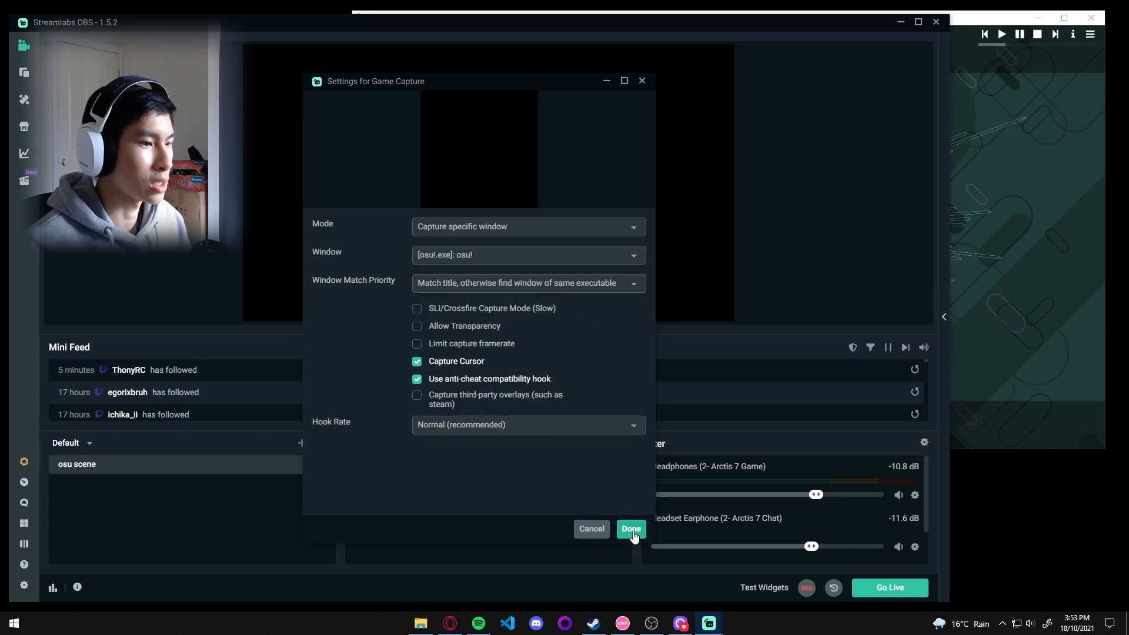
click(630, 529)
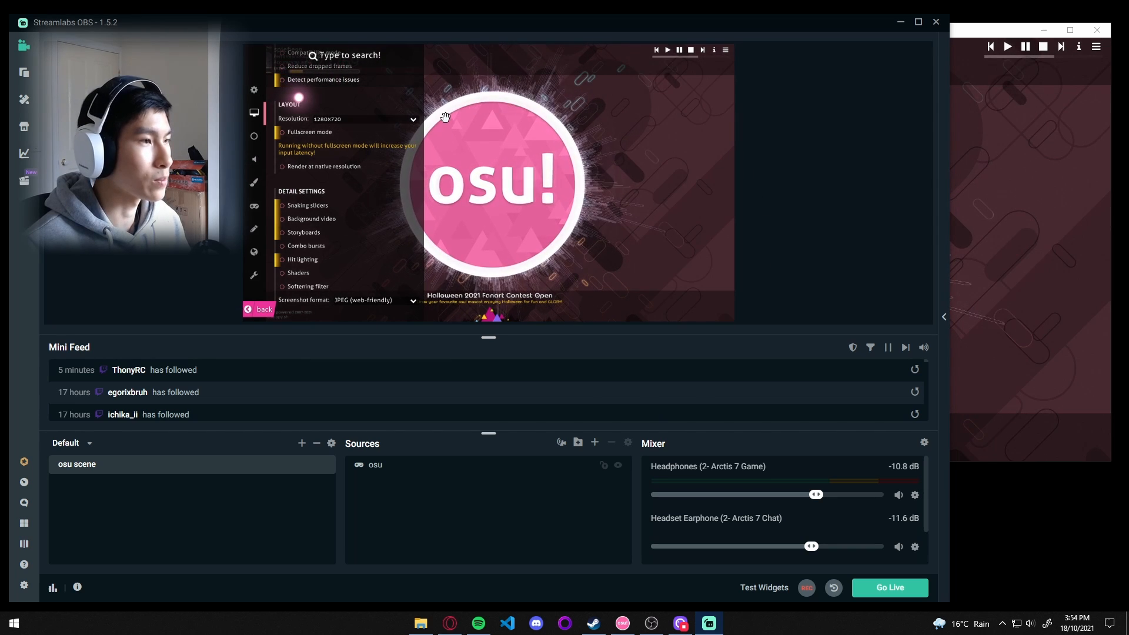
Add an Alertbox widget source, keeping its #00ff00 background color
click(257, 309)
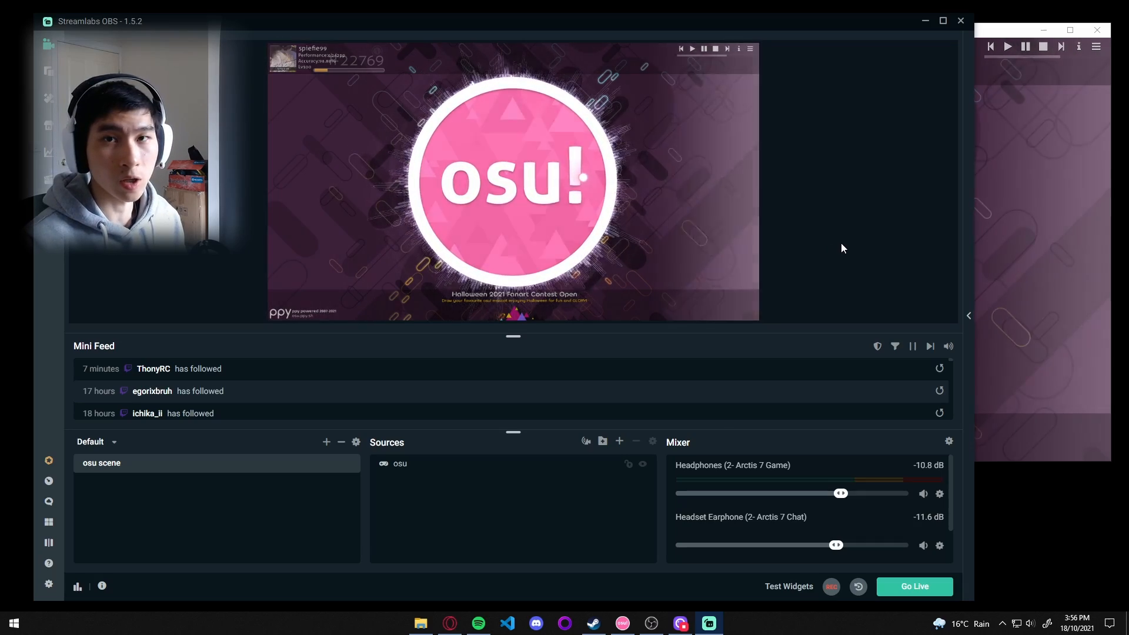
mouse_move(619, 440)
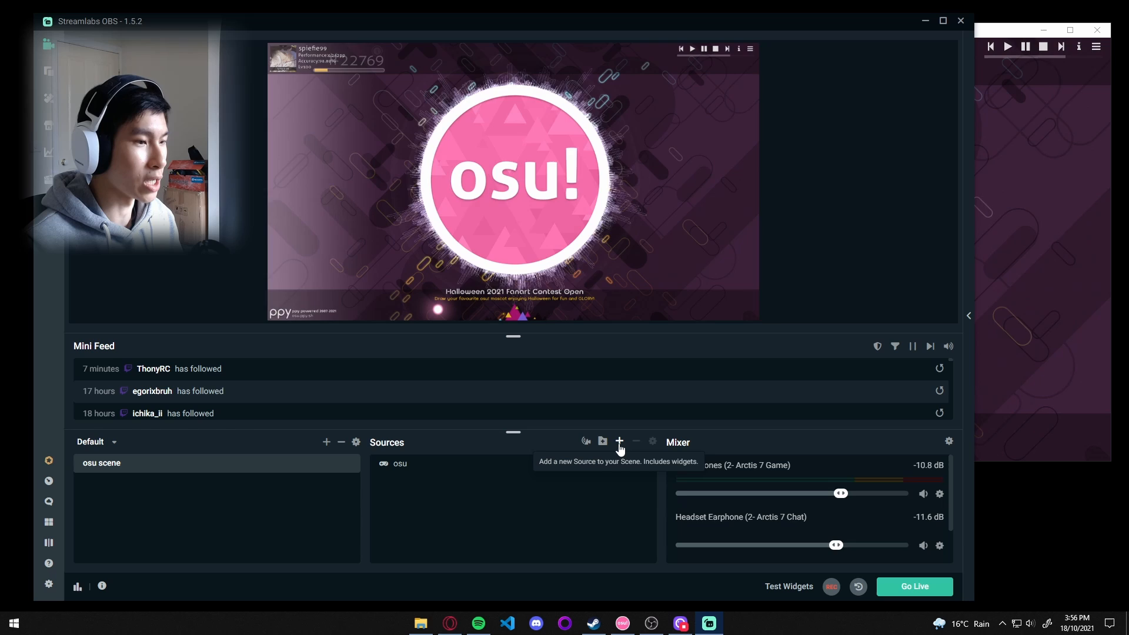
click(618, 442)
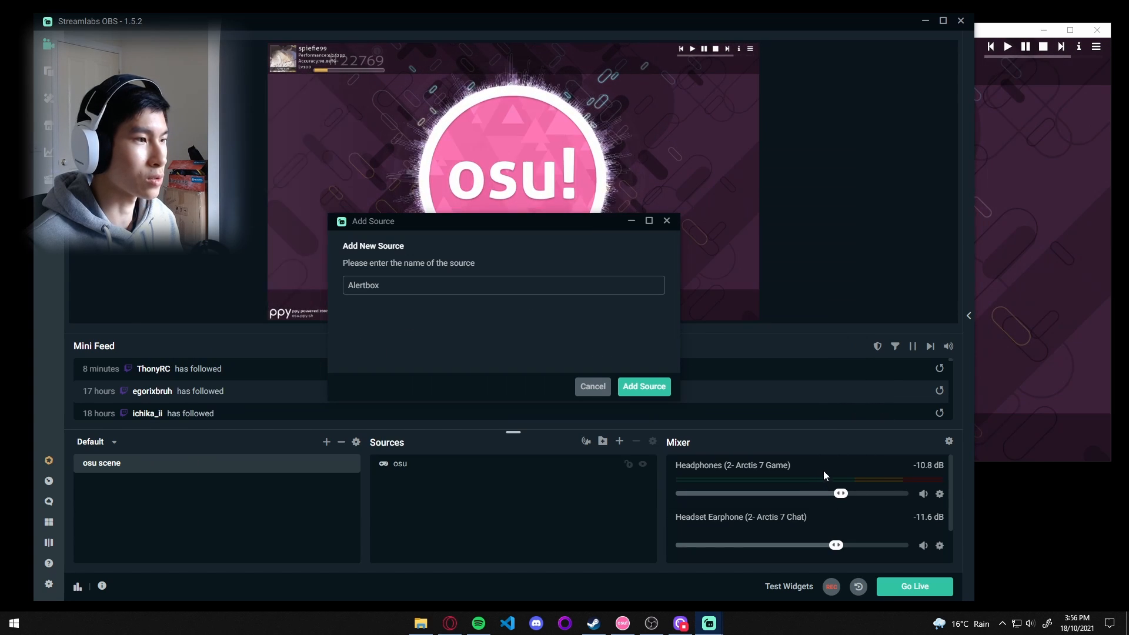
click(643, 387)
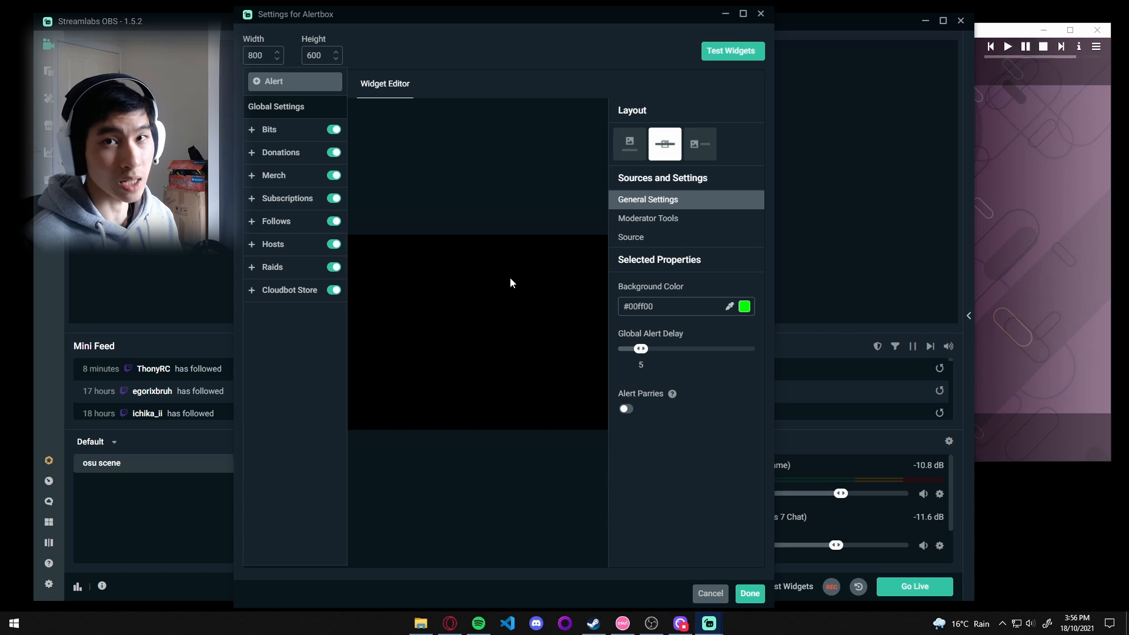
mouse_move(402, 214)
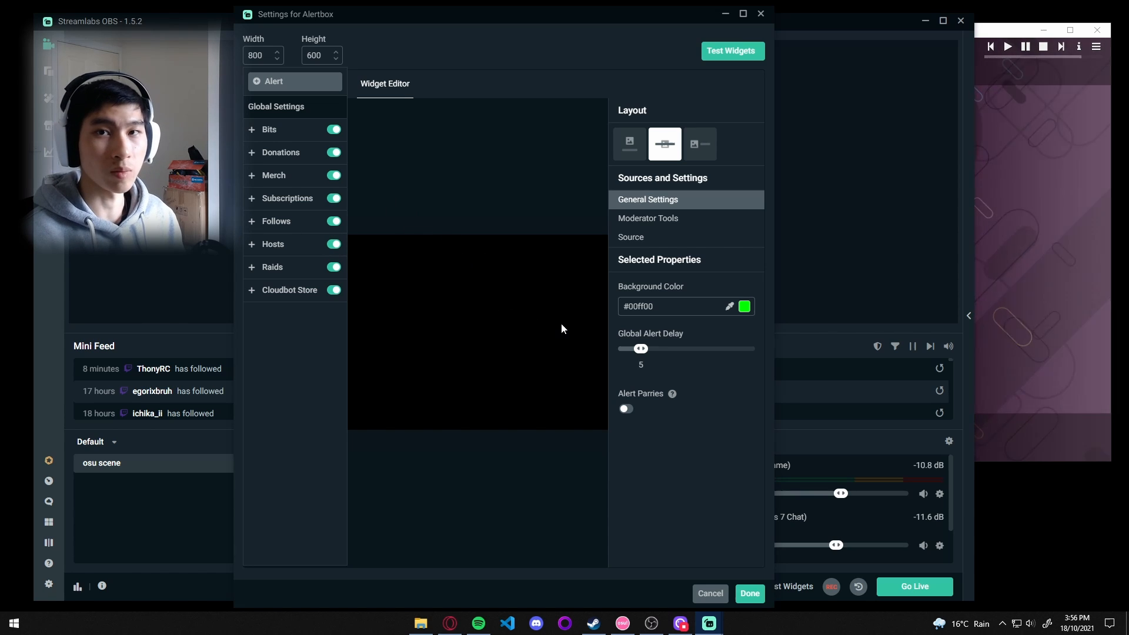
mouse_move(578, 330)
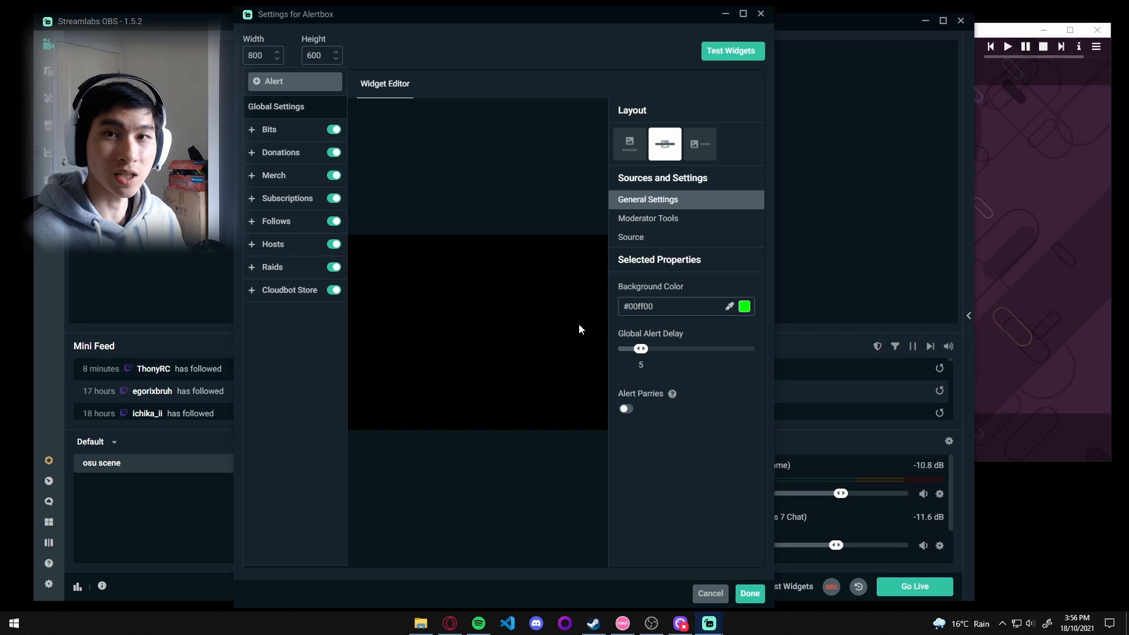
mouse_move(555, 352)
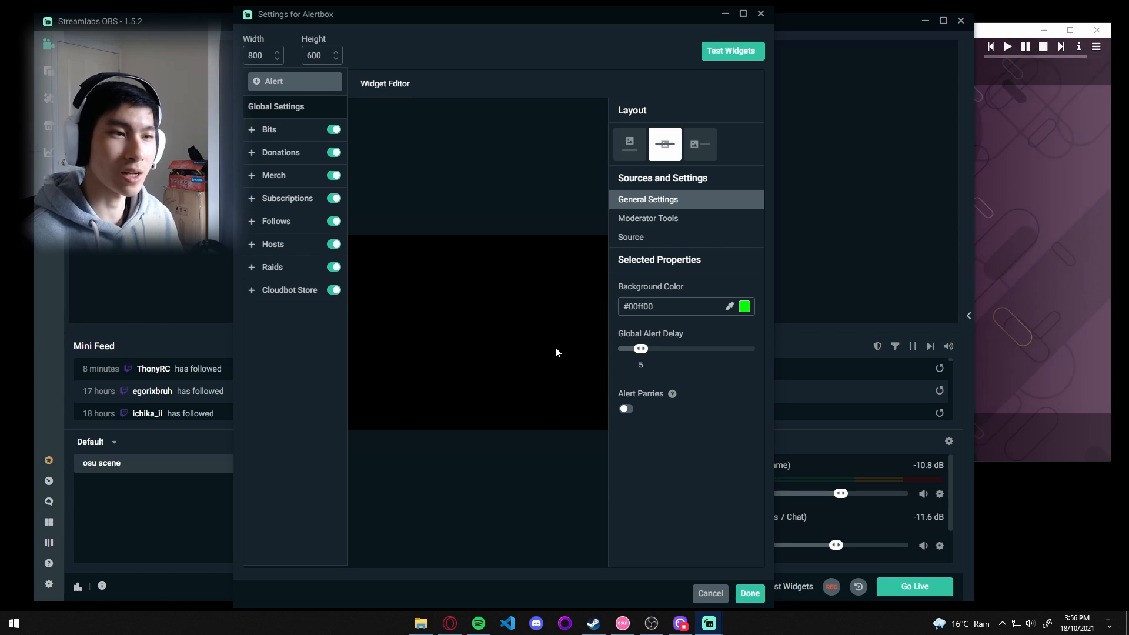
mouse_move(537, 360)
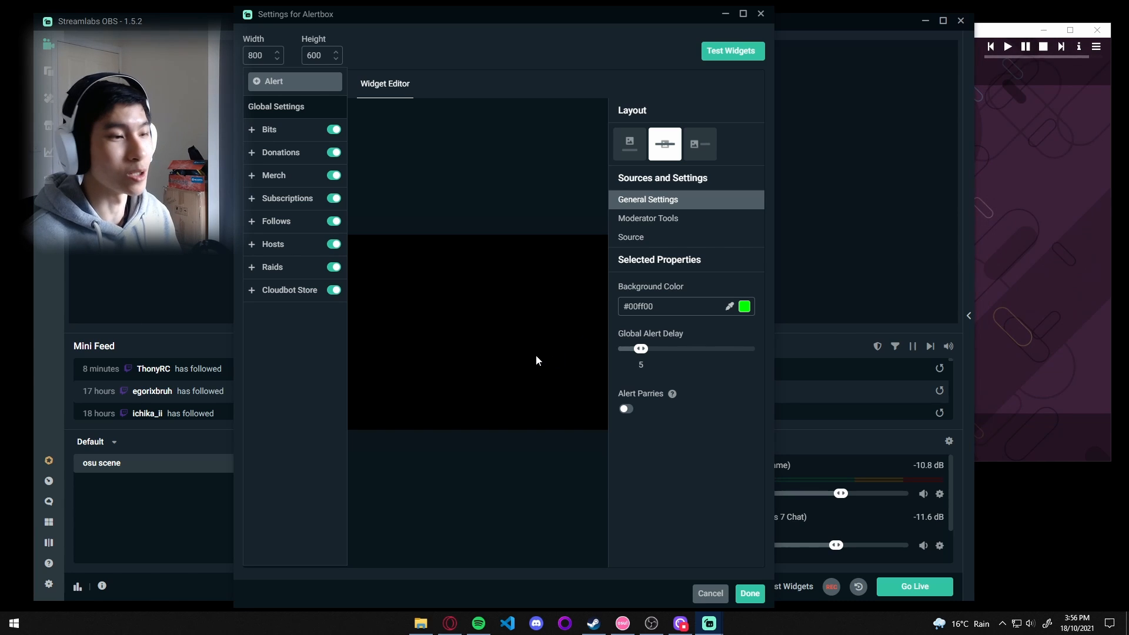
click(749, 593)
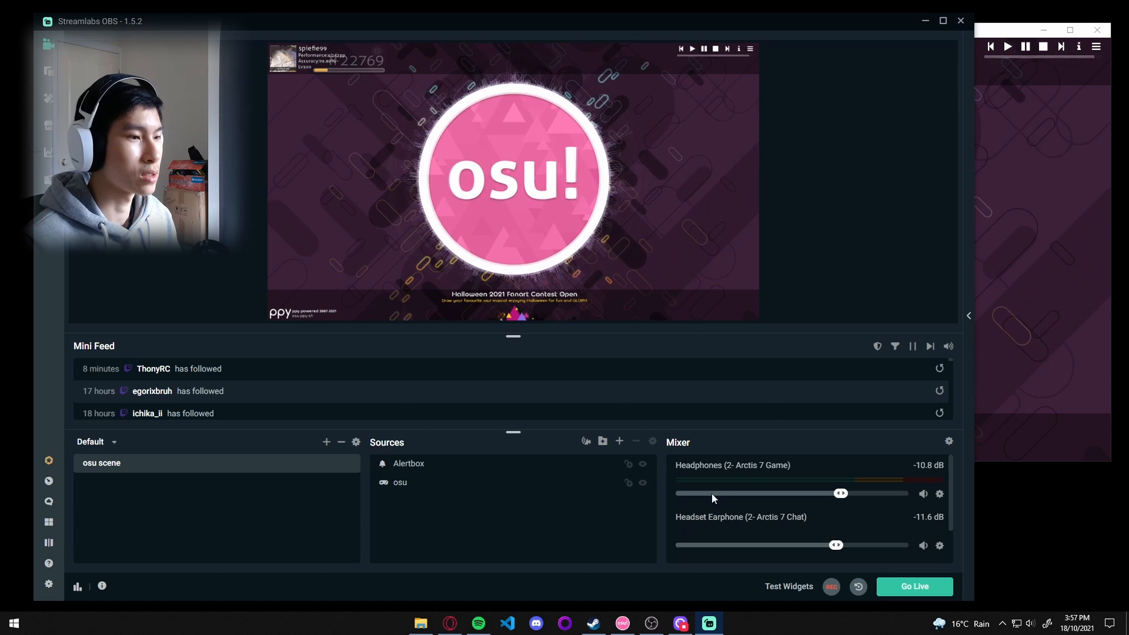
Add a themed Chatbox widget and position it right of the osu! logo
click(619, 441)
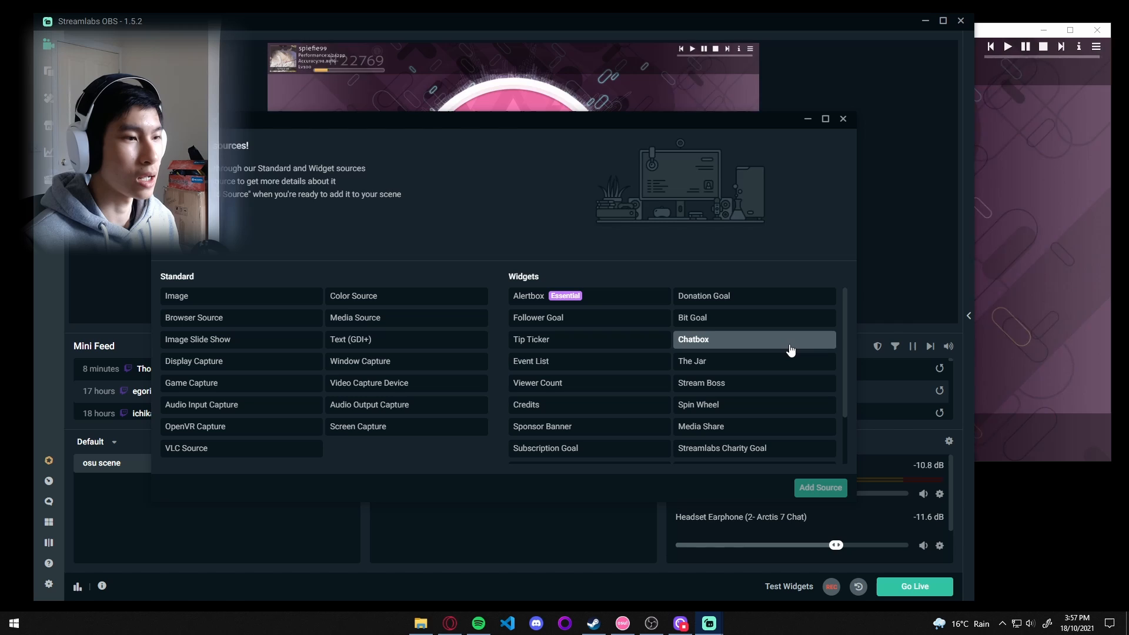
click(820, 487)
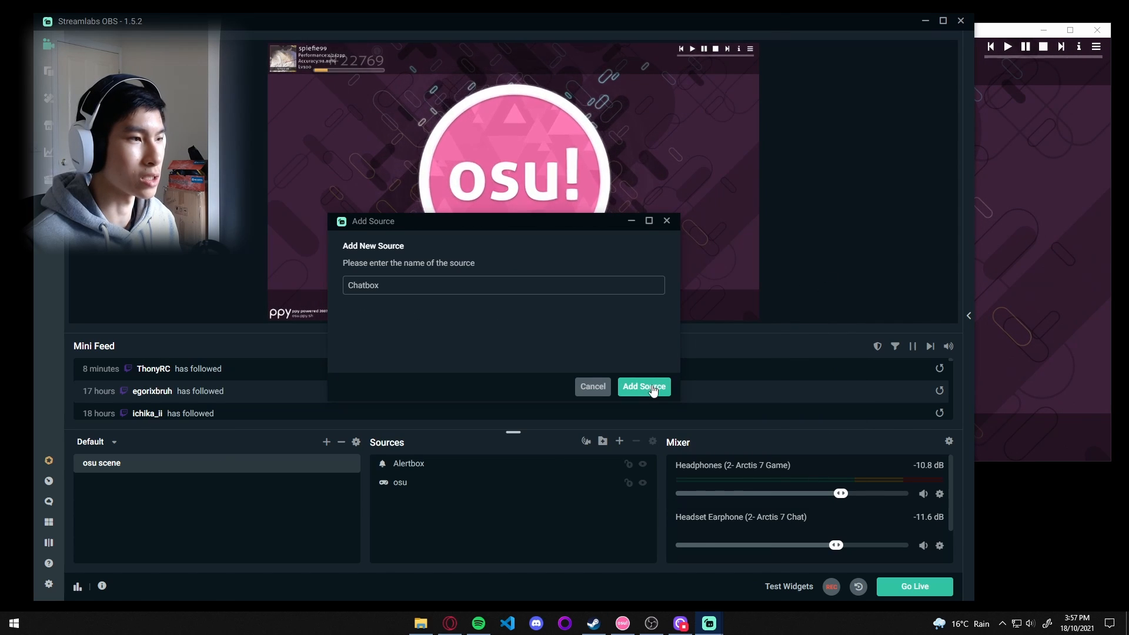
click(642, 387)
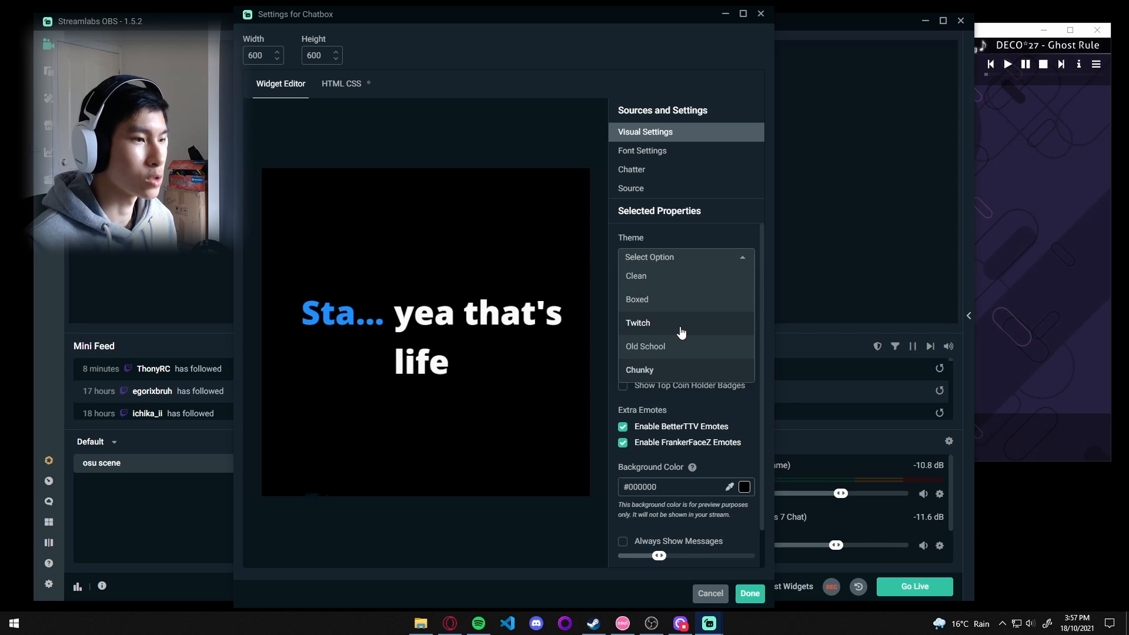
click(709, 593)
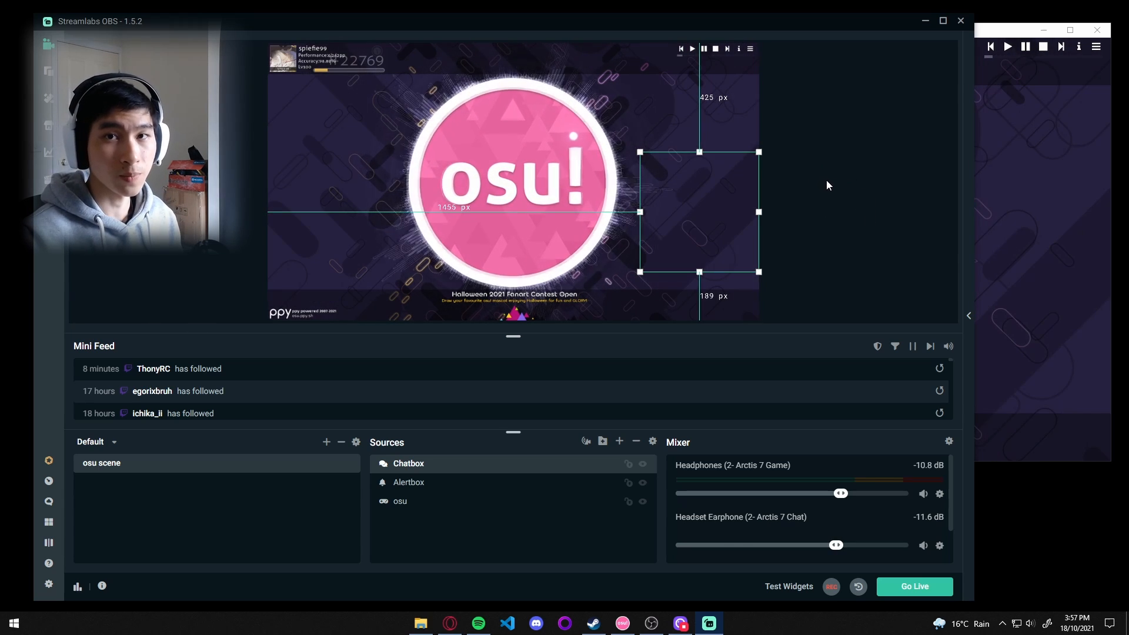
mouse_move(826, 196)
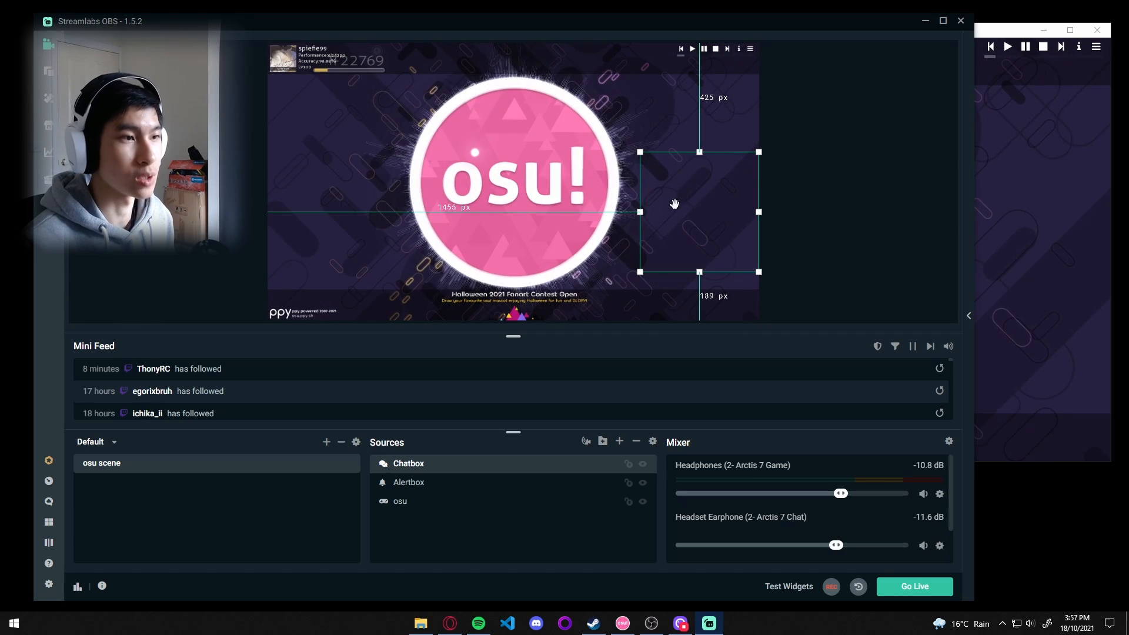
click(826, 253)
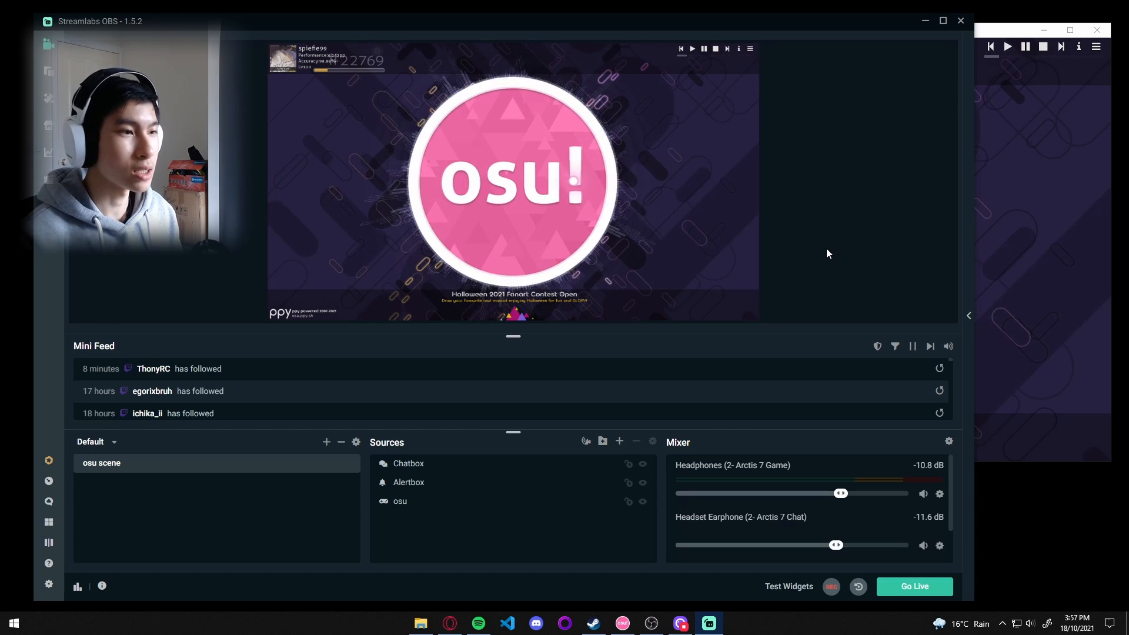
mouse_move(841, 222)
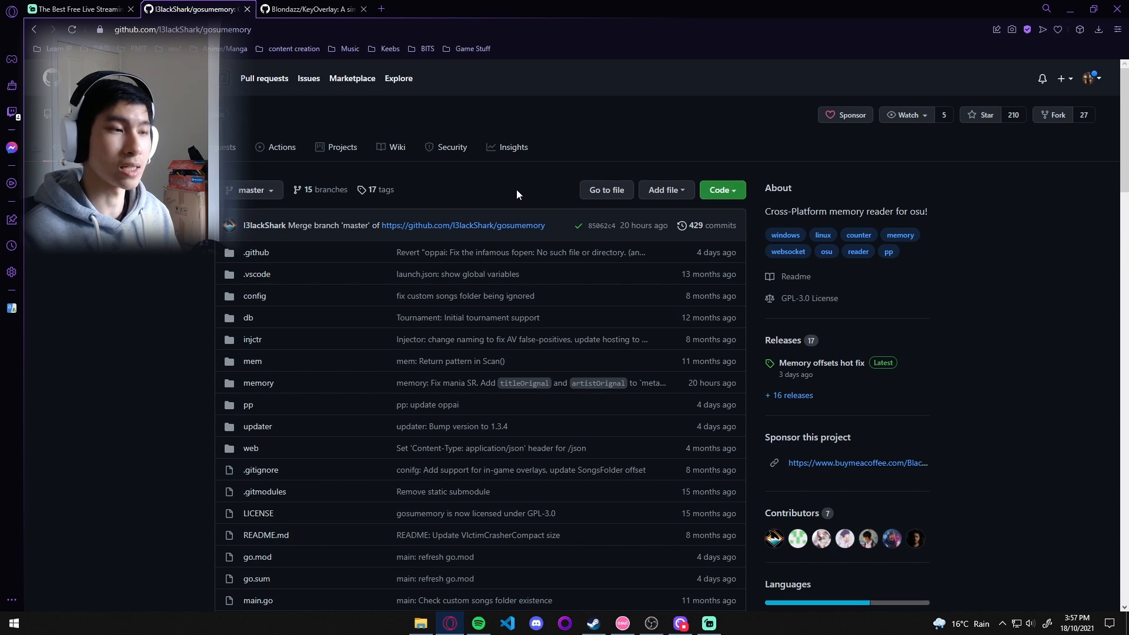
mouse_move(935, 283)
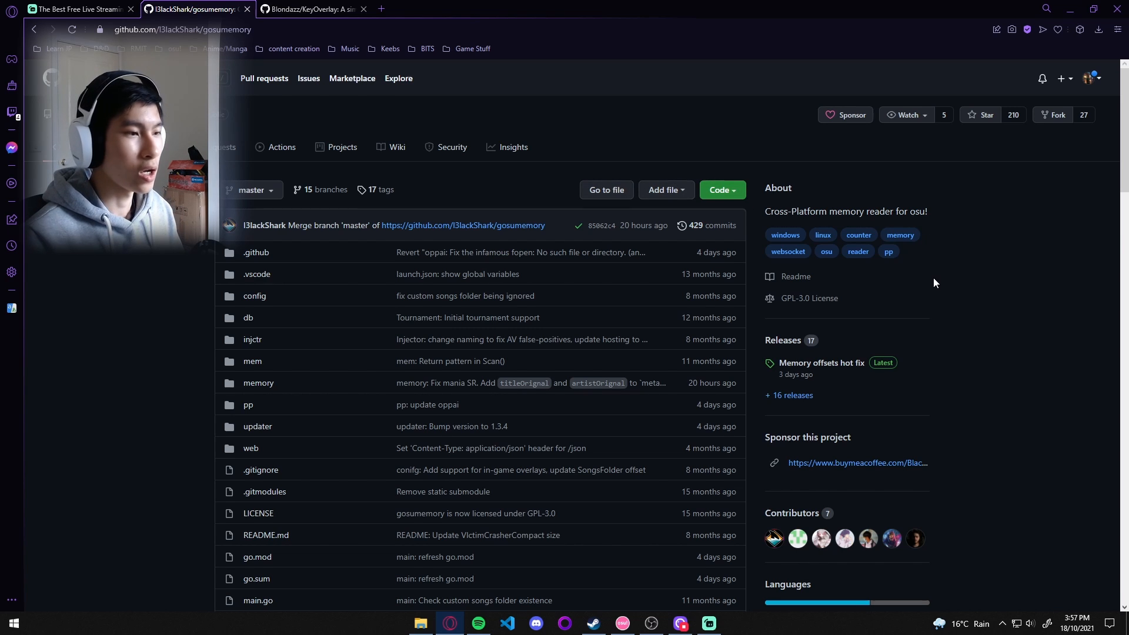
Open the 'Memory offsets hot fix' release and download gosumemory_windows_amd64.zip
scroll(down, 3)
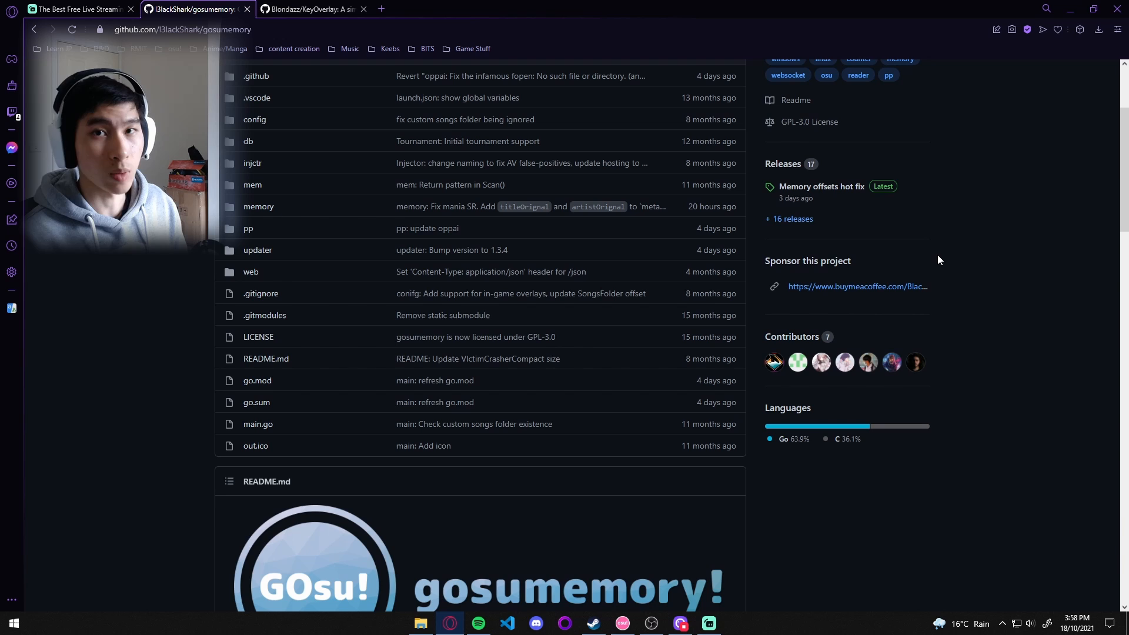
scroll(up, 3)
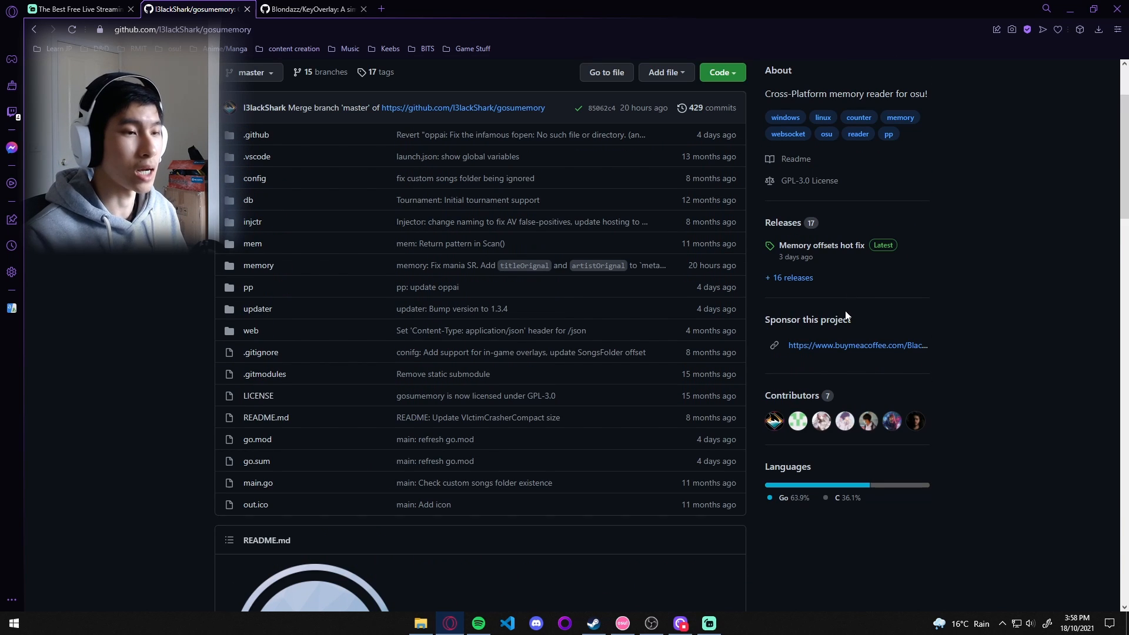
scroll(up, 3)
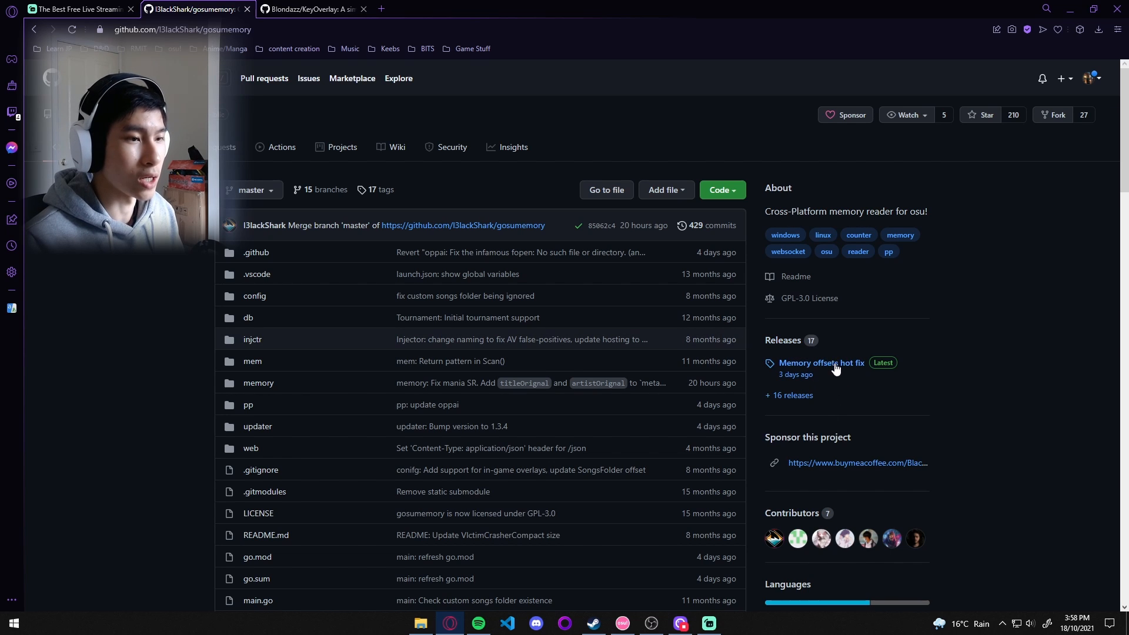
click(821, 362)
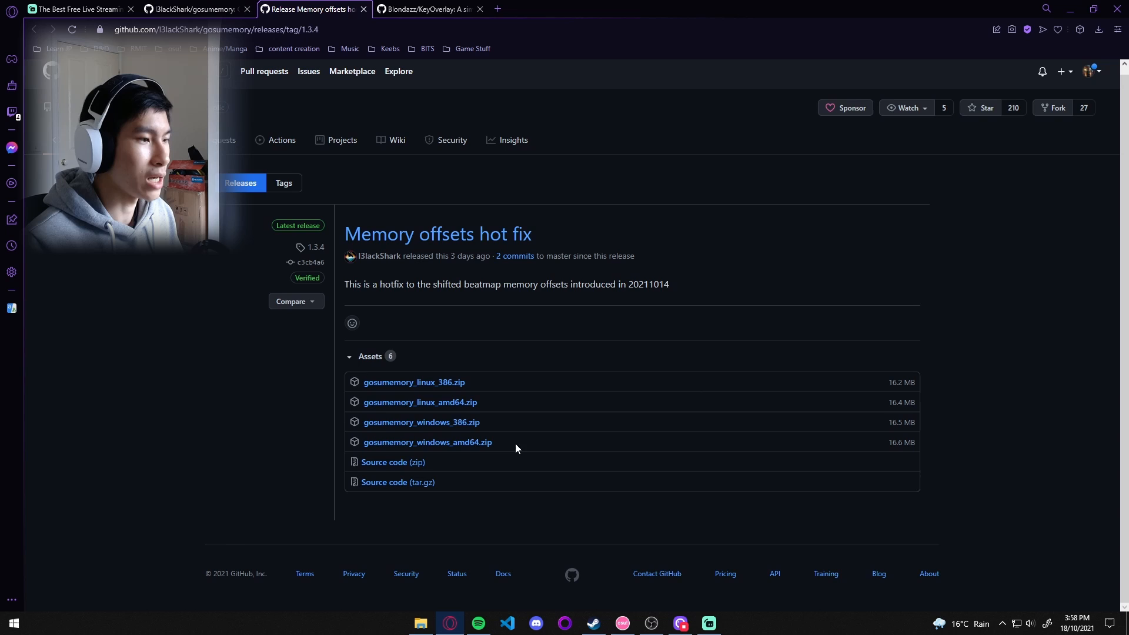
mouse_move(458, 448)
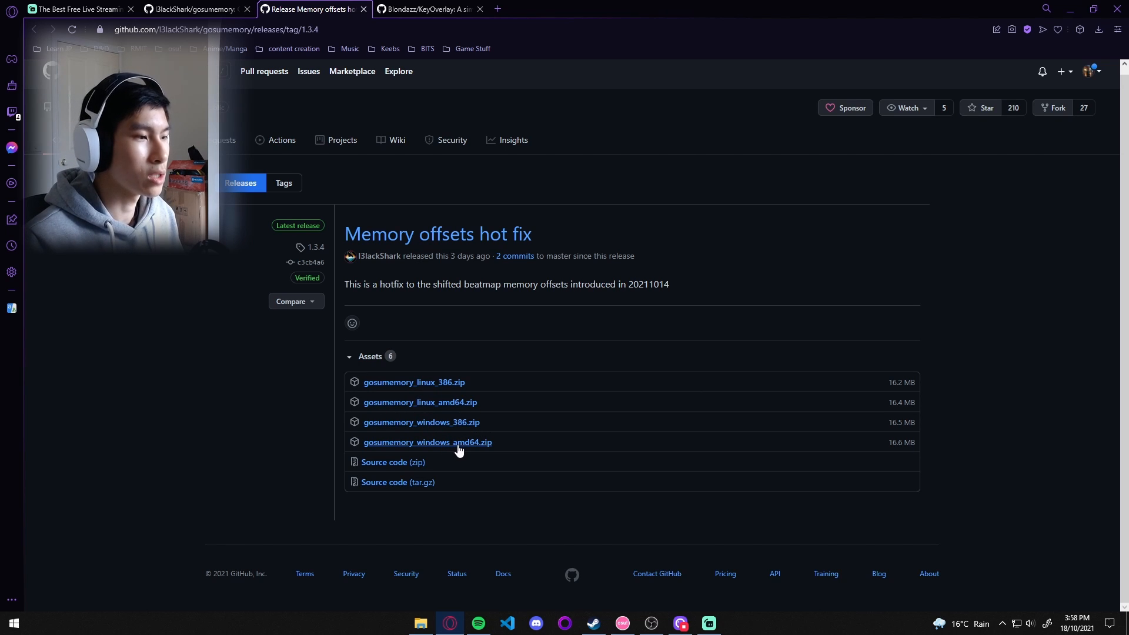
mouse_move(533, 402)
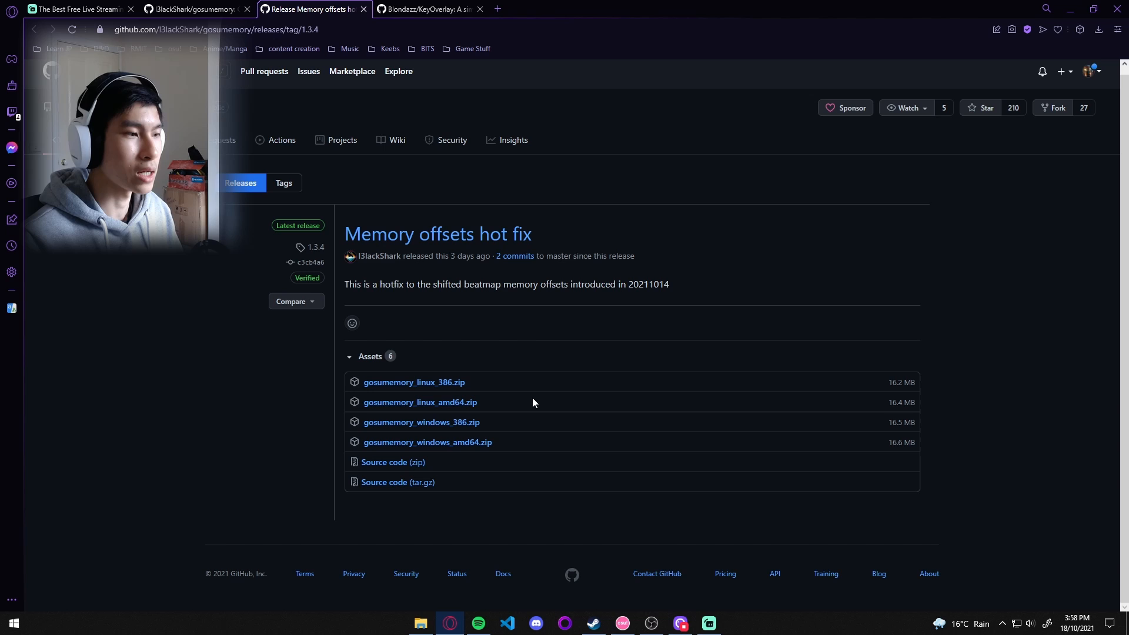
mouse_move(458, 407)
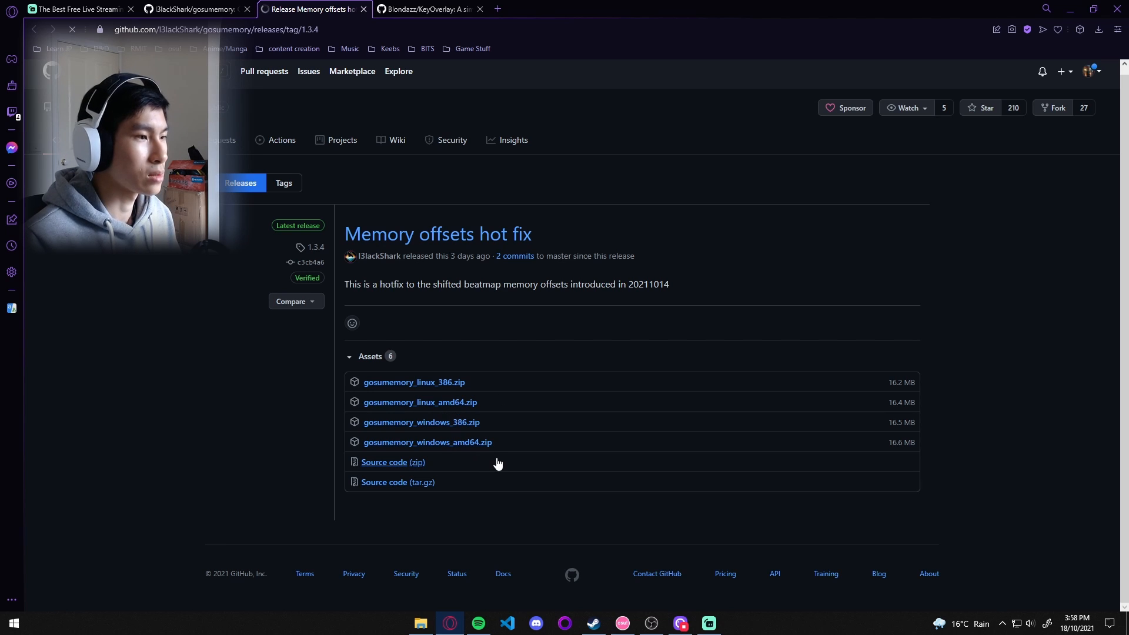
click(427, 443)
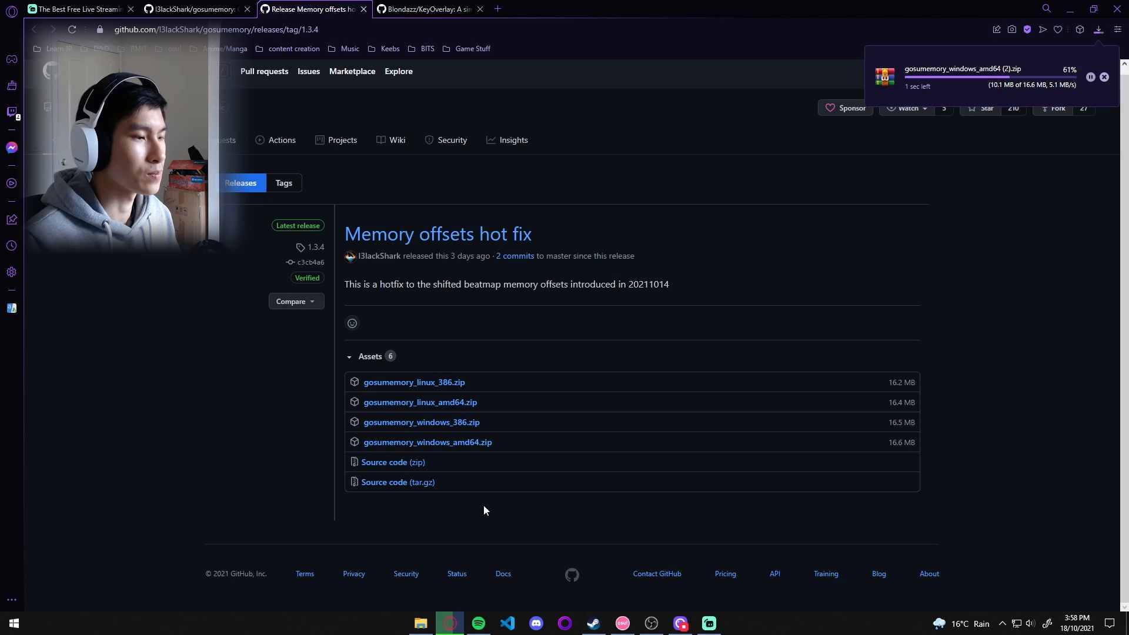
Extract the downloaded gosumemory zip into a gosumemory_windows_amd64 folder
click(420, 622)
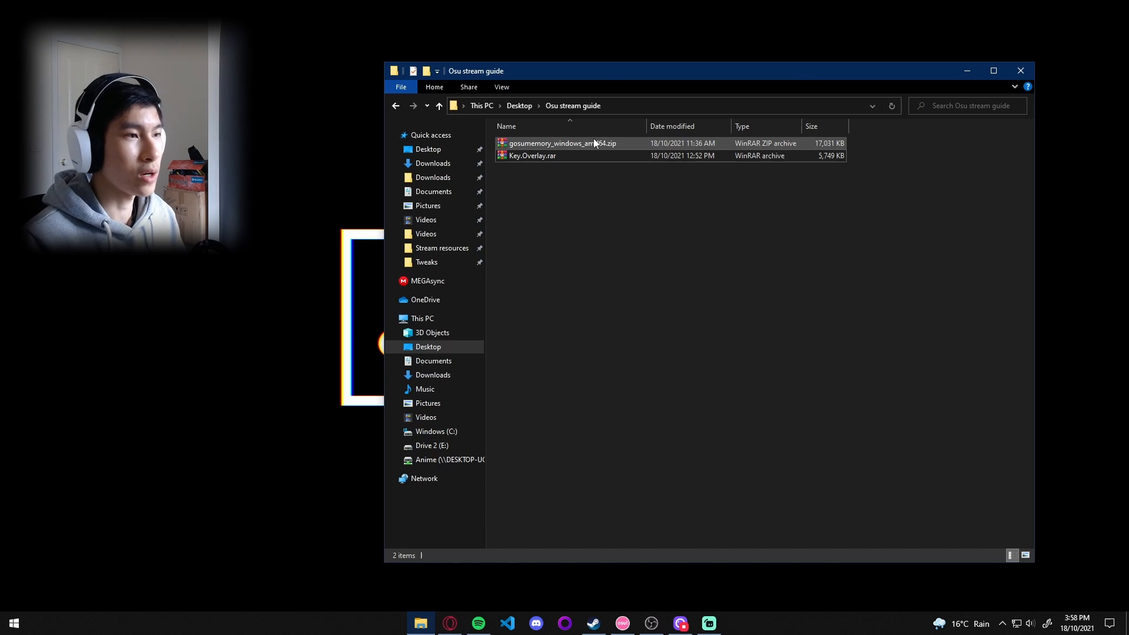
right_click(561, 143)
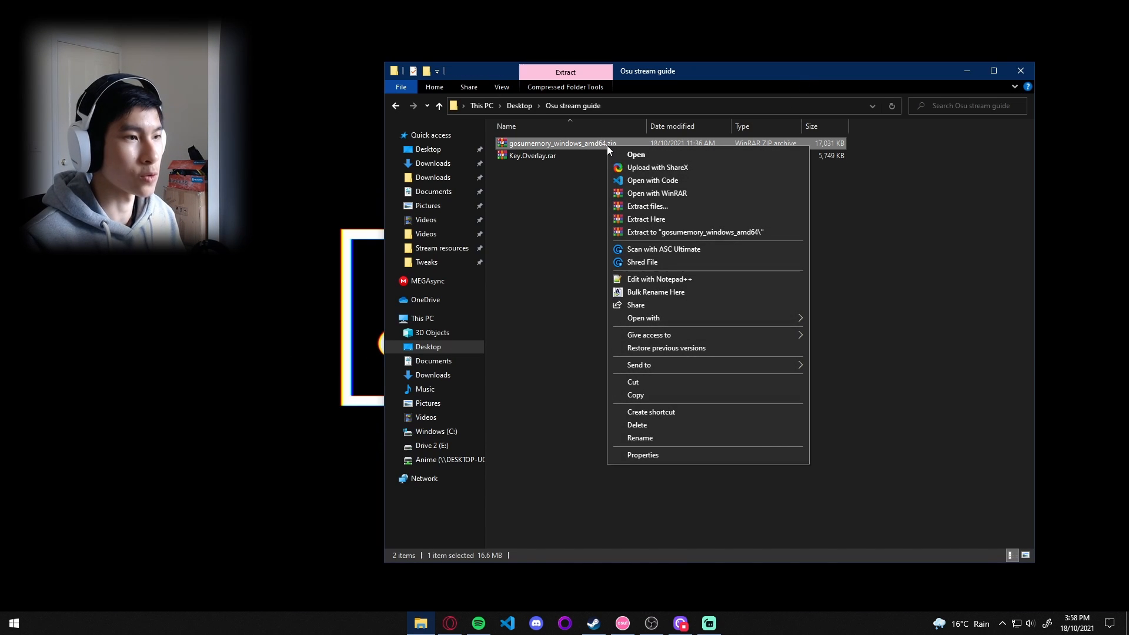
click(647, 206)
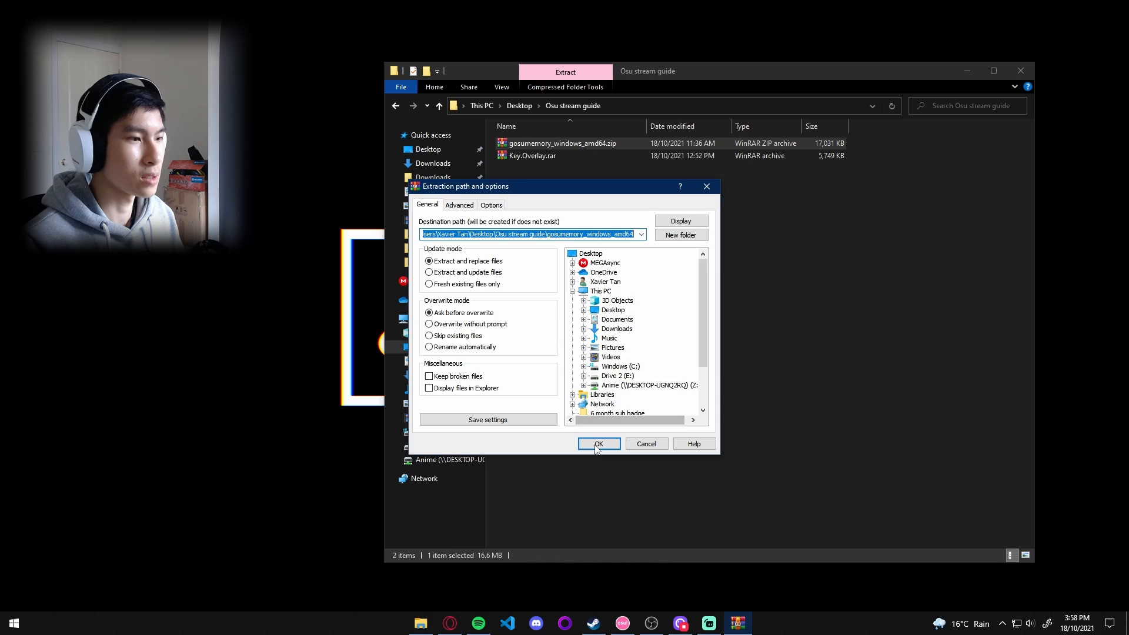
click(599, 444)
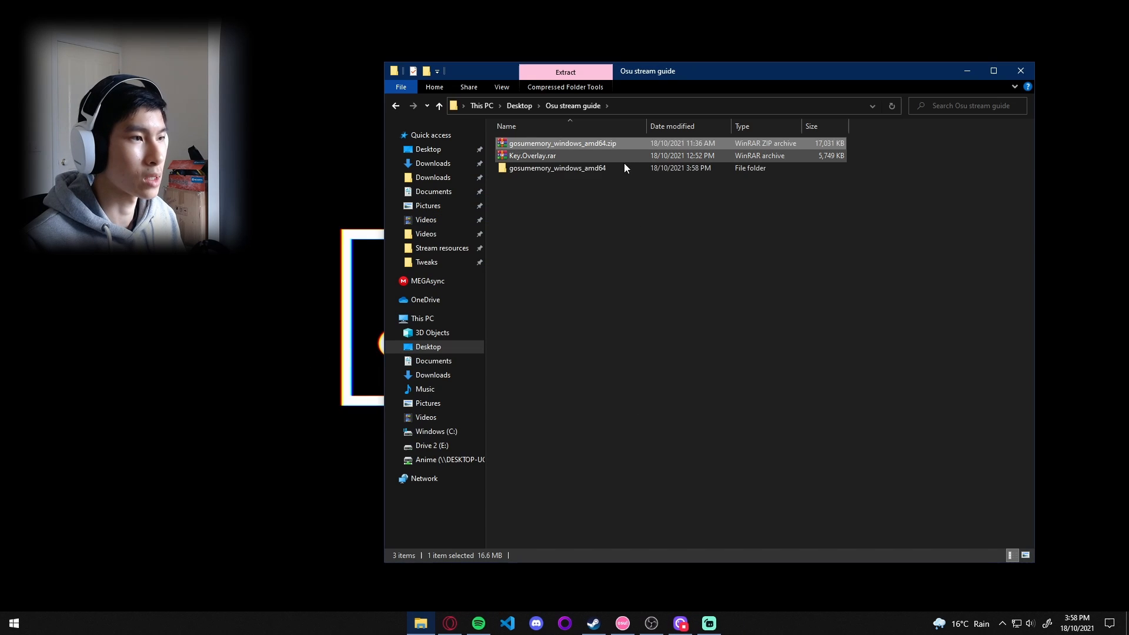
Launch gosumemory.exe from the extracted gosumemory_windows_amd64 folder
double_click(556, 168)
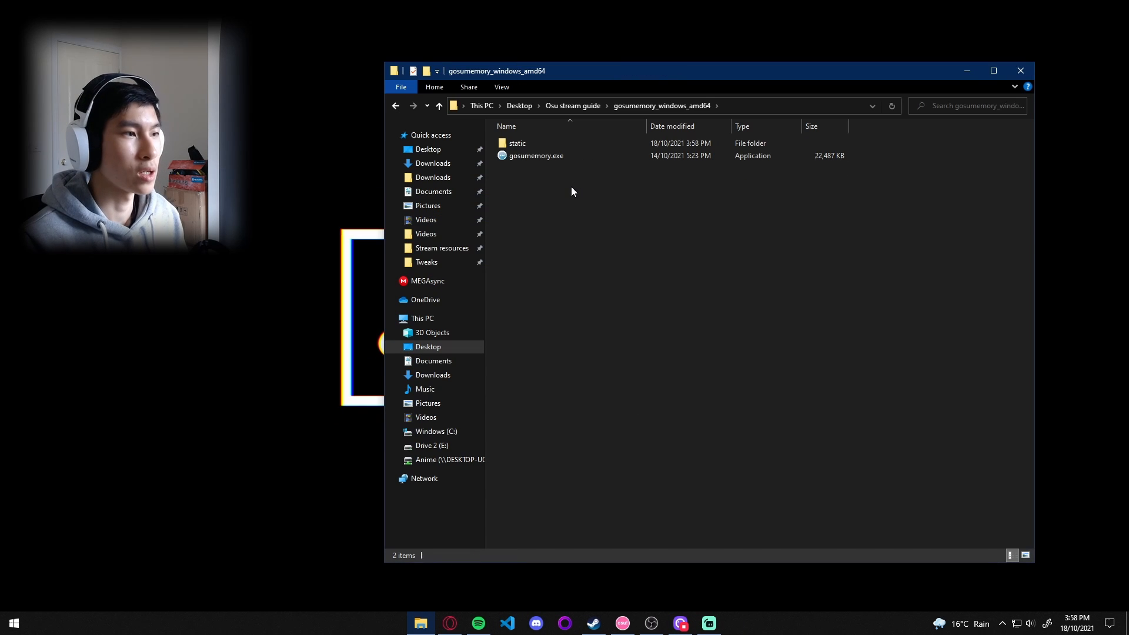
click(536, 155)
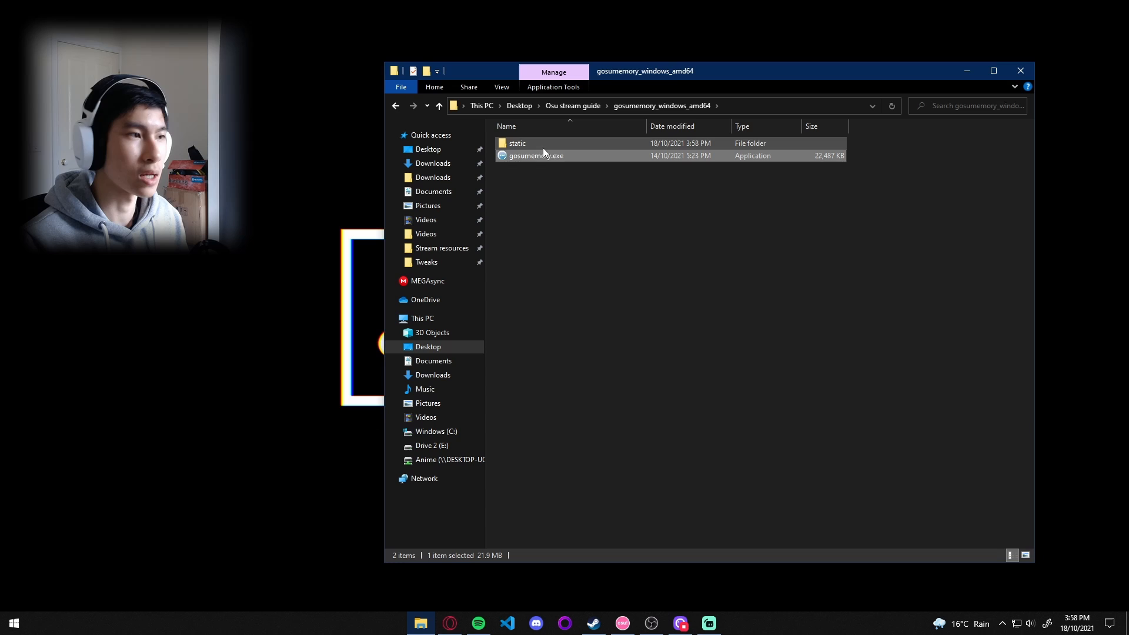
click(517, 143)
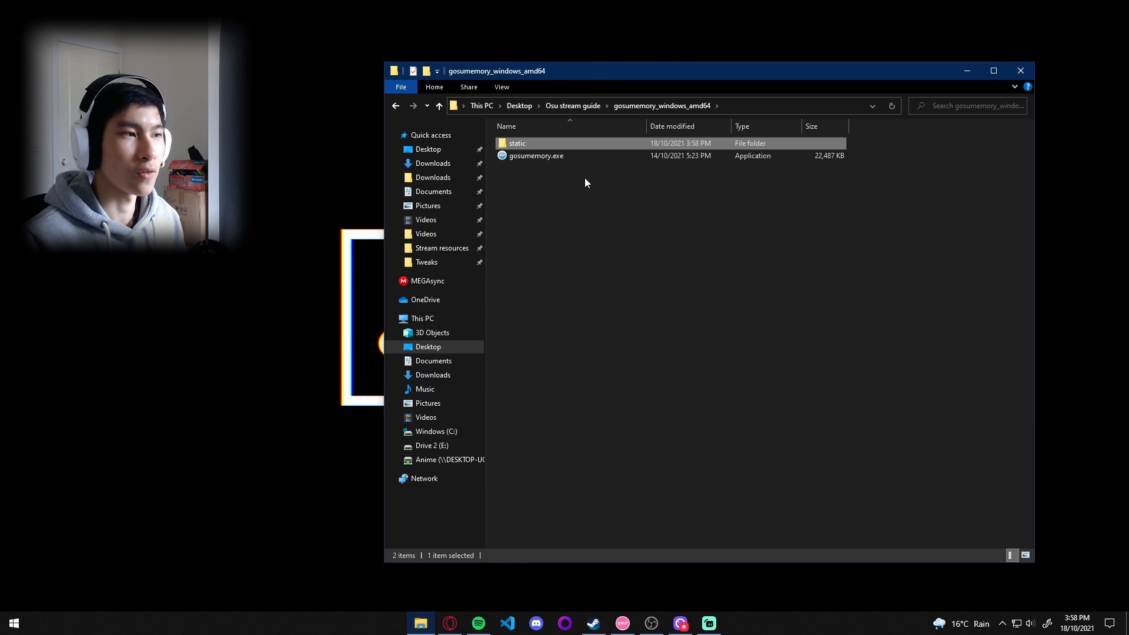
click(536, 156)
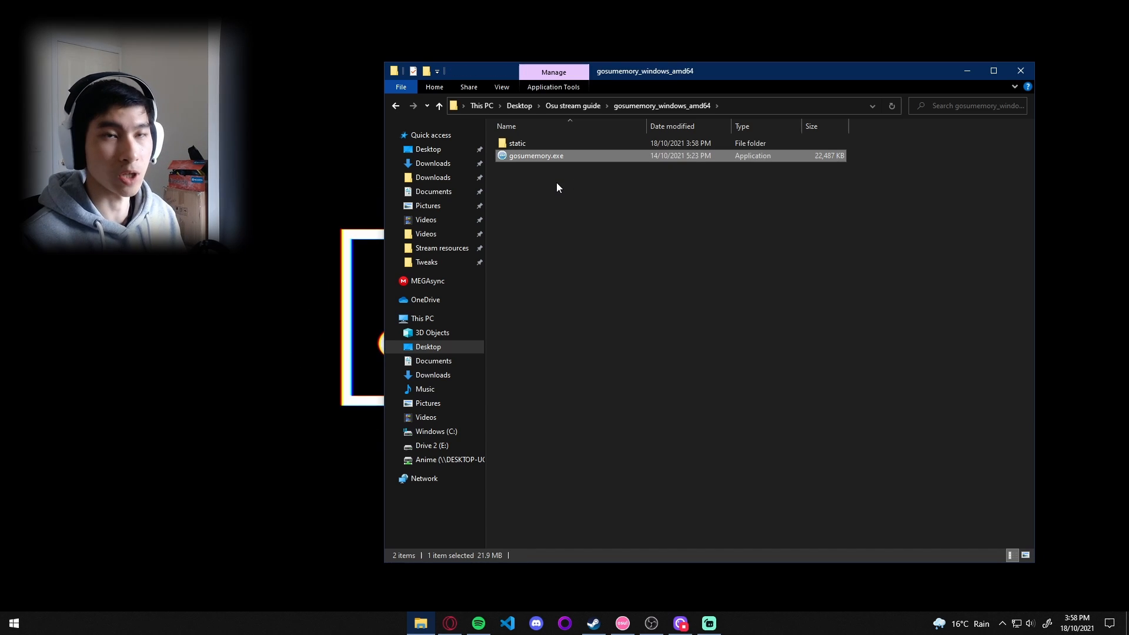
double_click(536, 155)
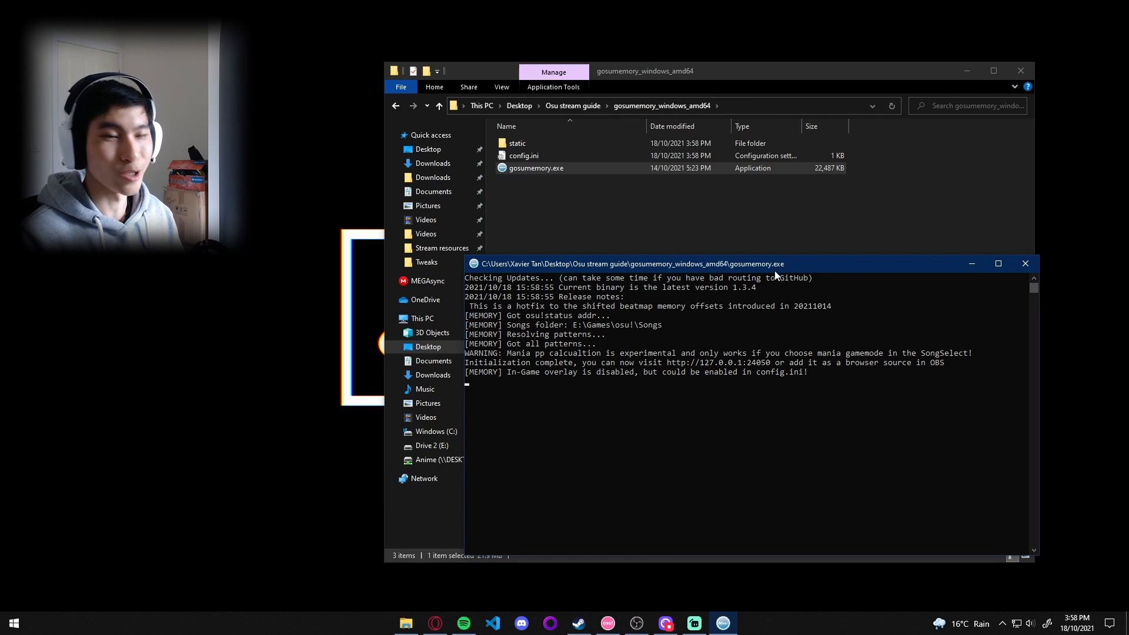
mouse_move(466, 333)
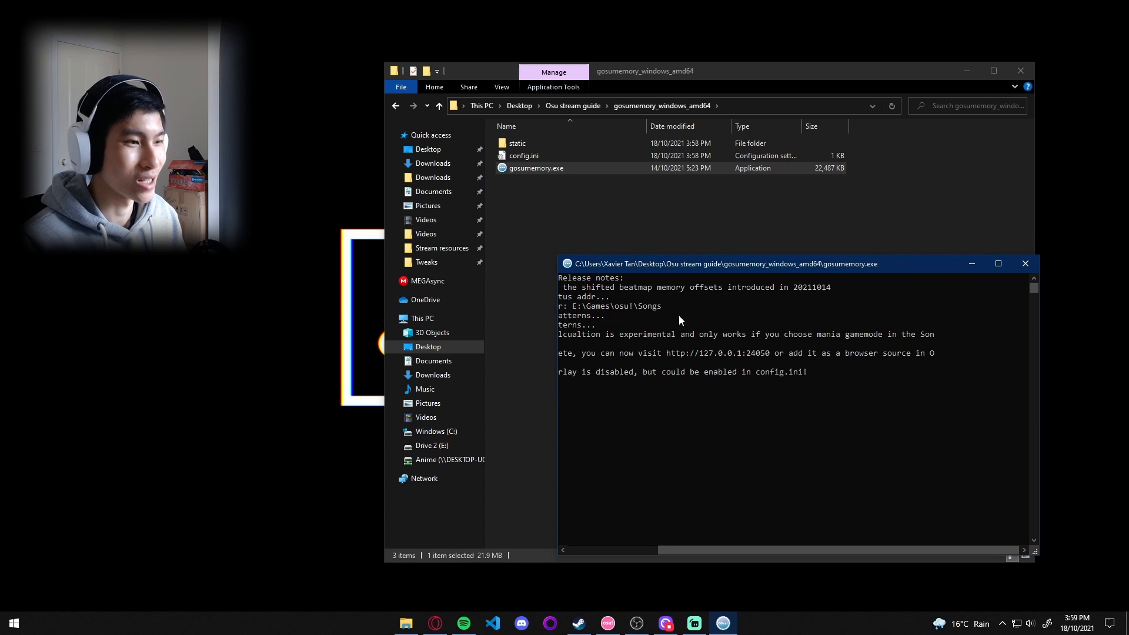
mouse_move(772, 348)
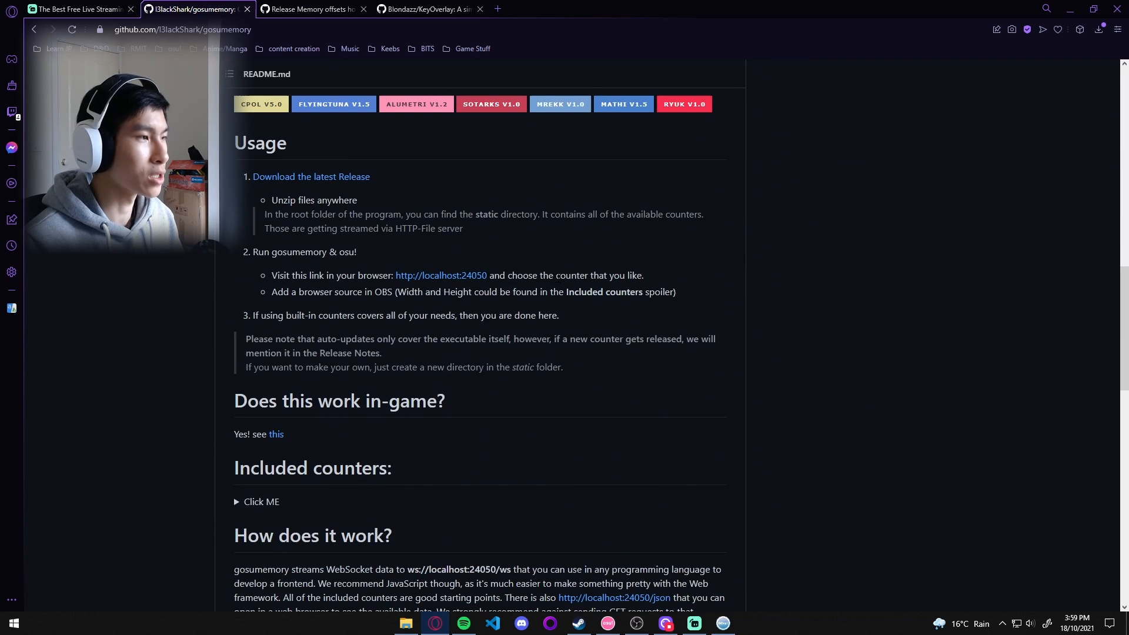
Open the localhost:24050 counter list and preview the Classic and MonokaiPane counters
scroll(up, 3)
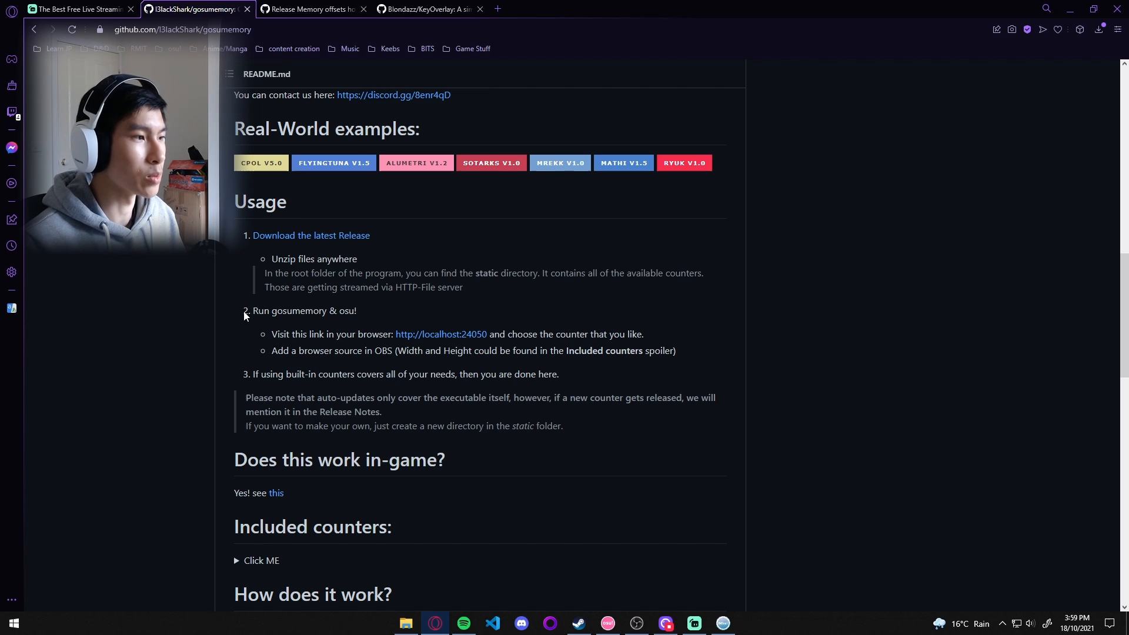
mouse_move(440, 334)
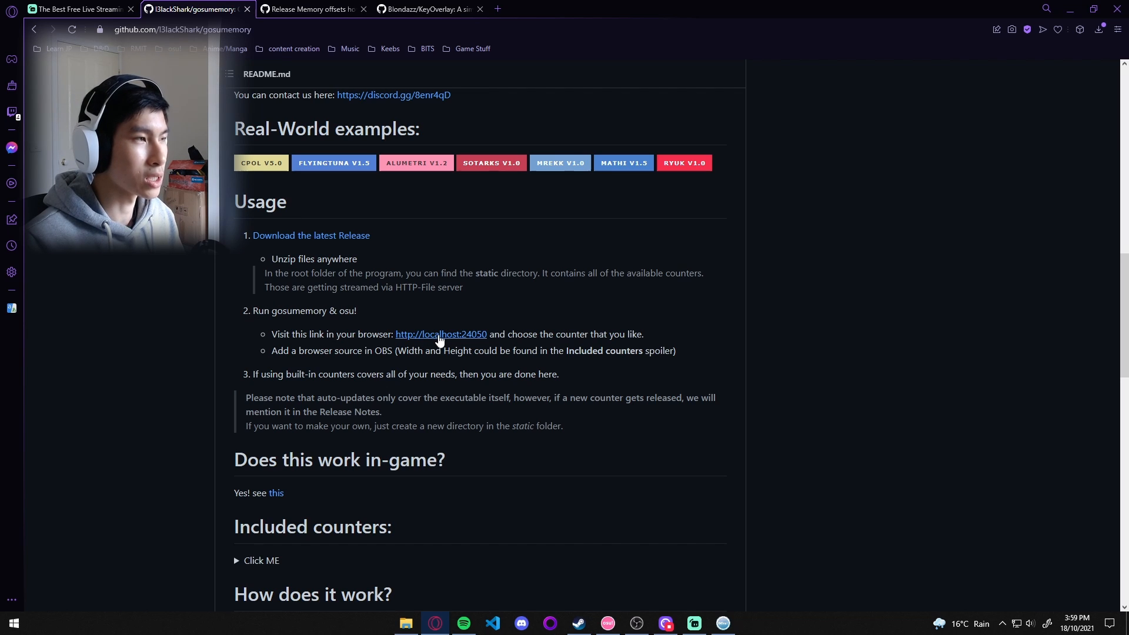
click(440, 334)
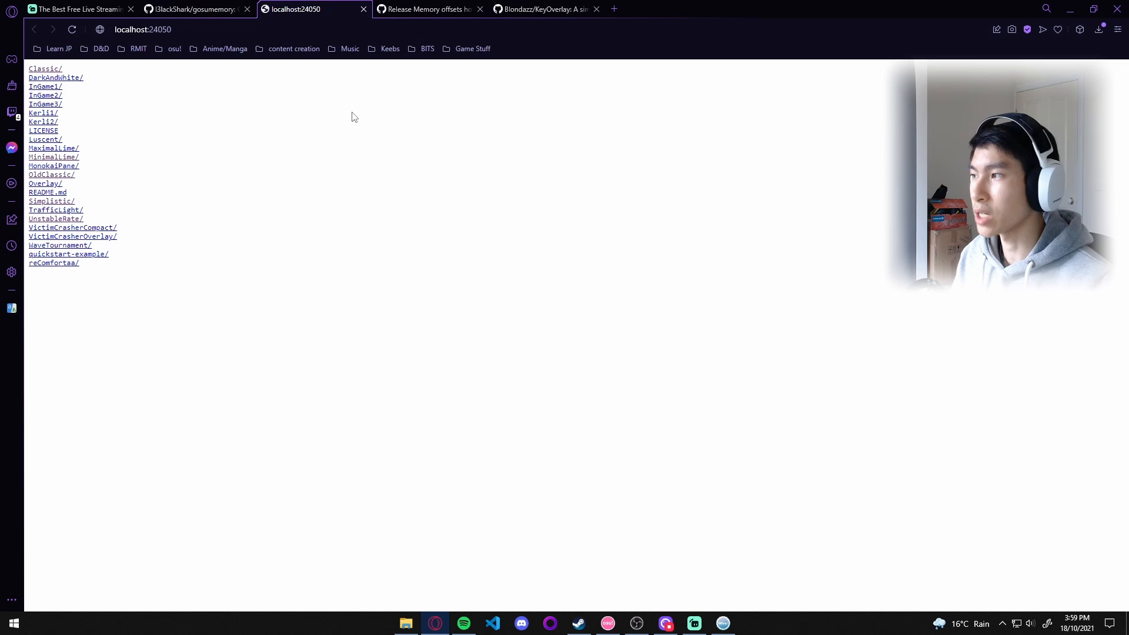
mouse_move(349, 130)
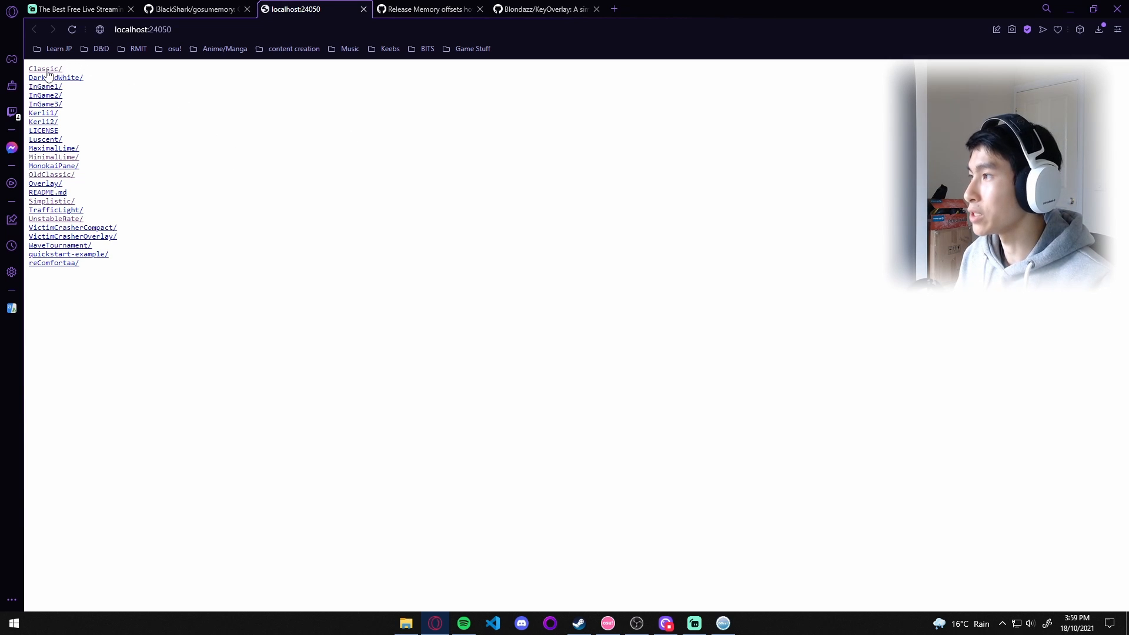
click(45, 69)
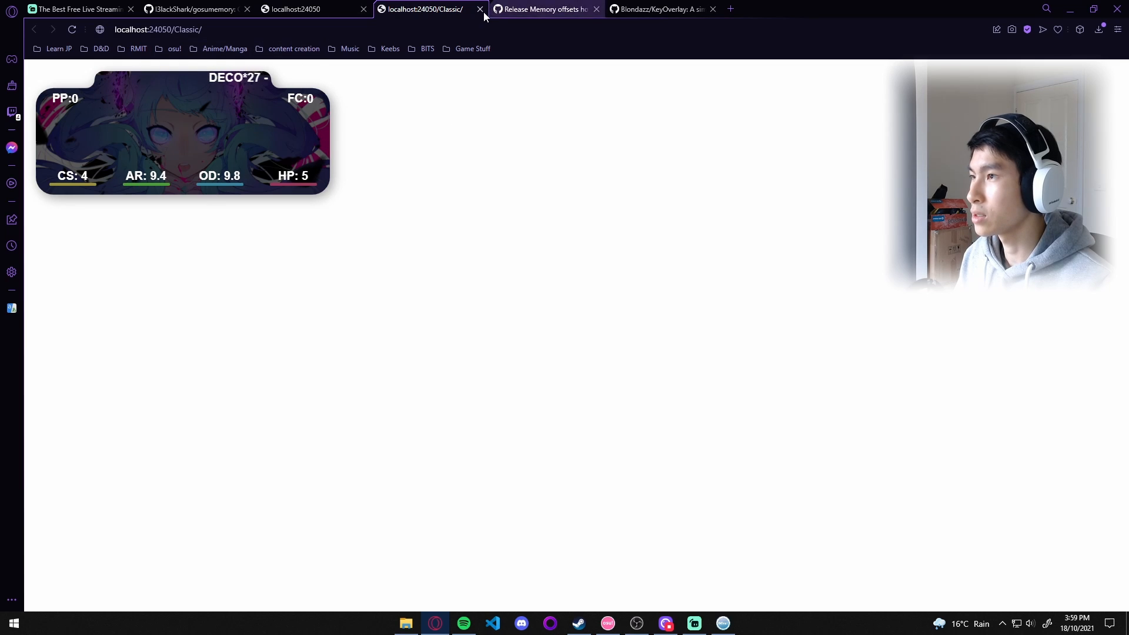
click(480, 9)
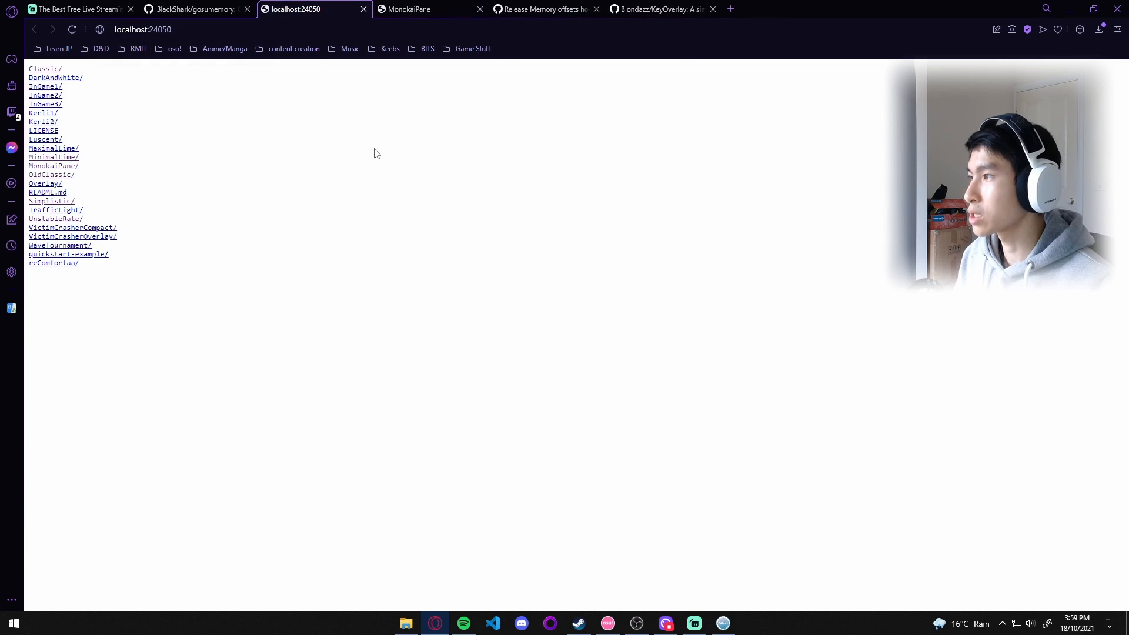
click(53, 166)
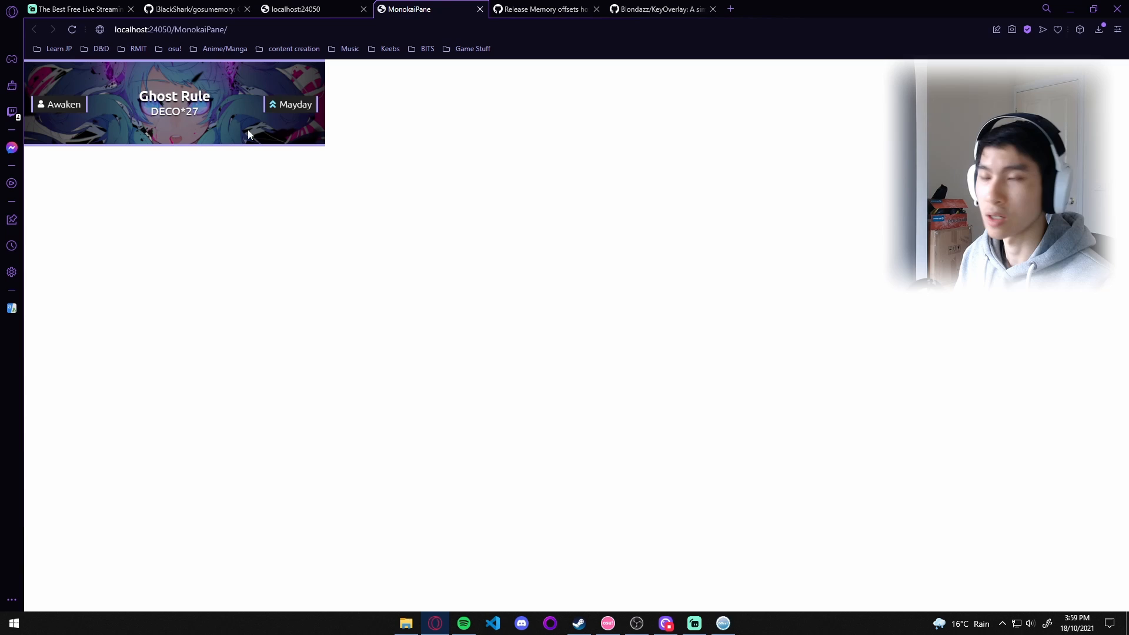
click(296, 9)
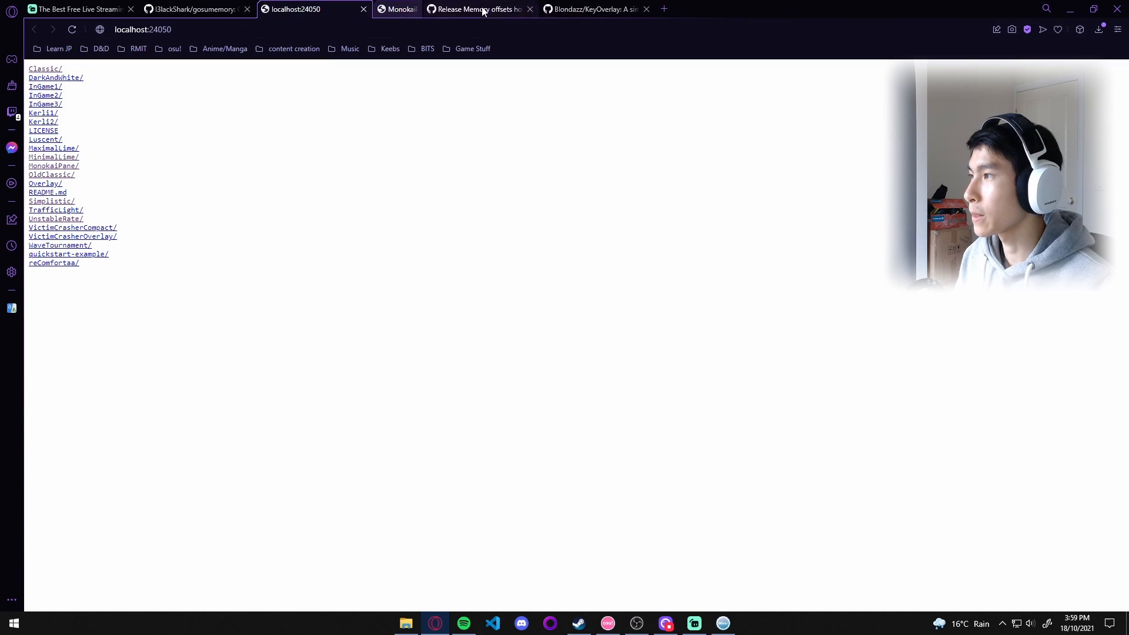
Preview the InGame3 and Simplistic counters, then return to Streamlabs OBS
click(45, 104)
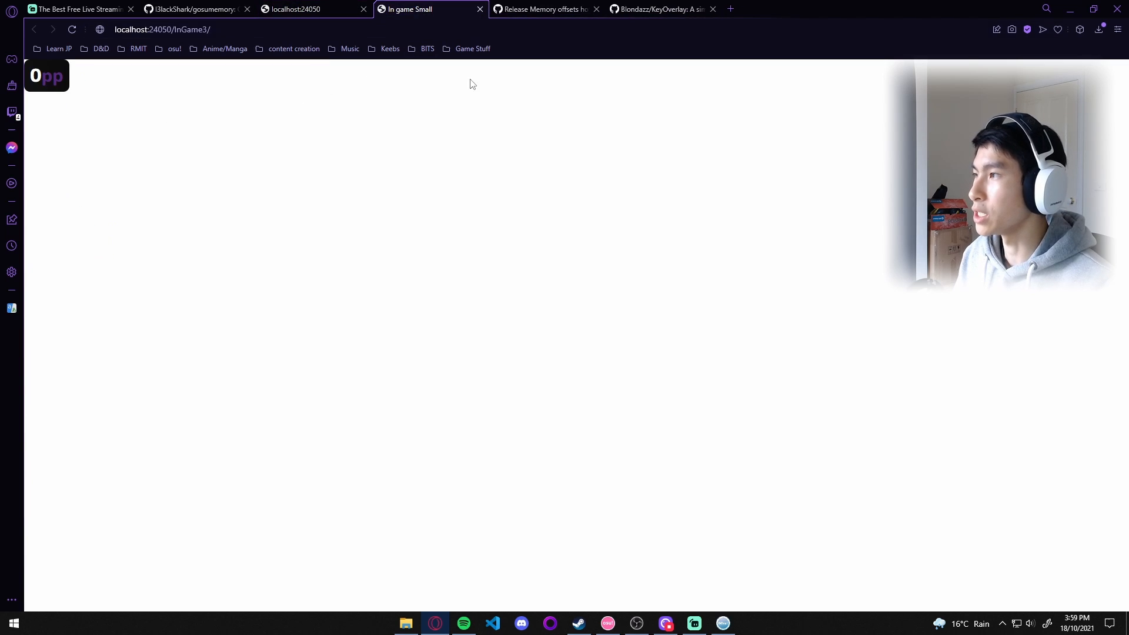
mouse_move(480, 9)
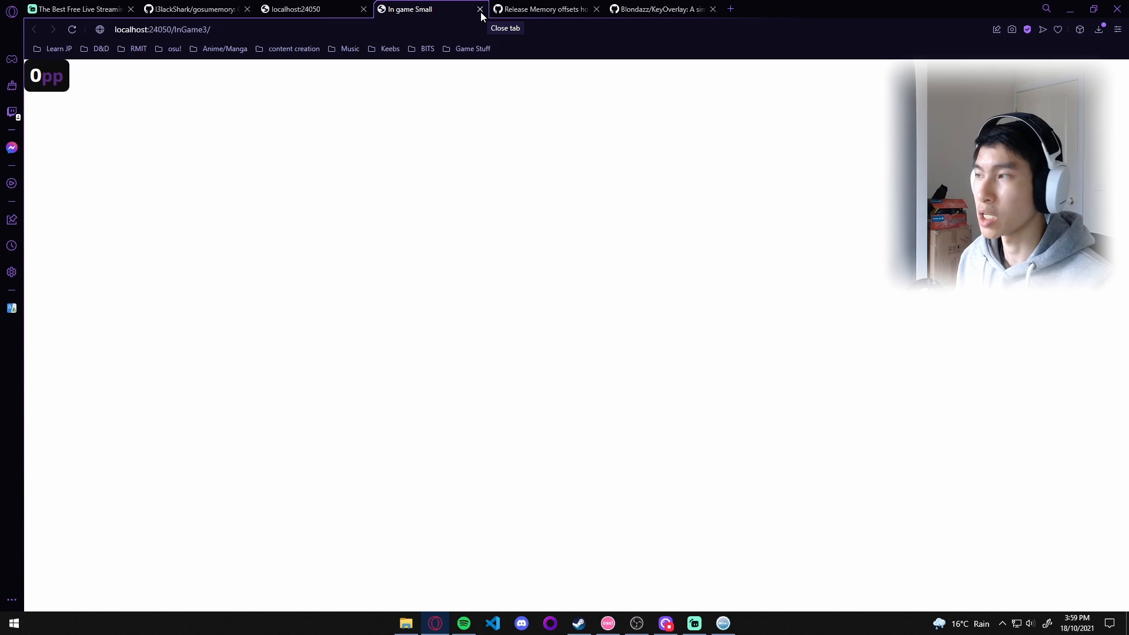
click(480, 9)
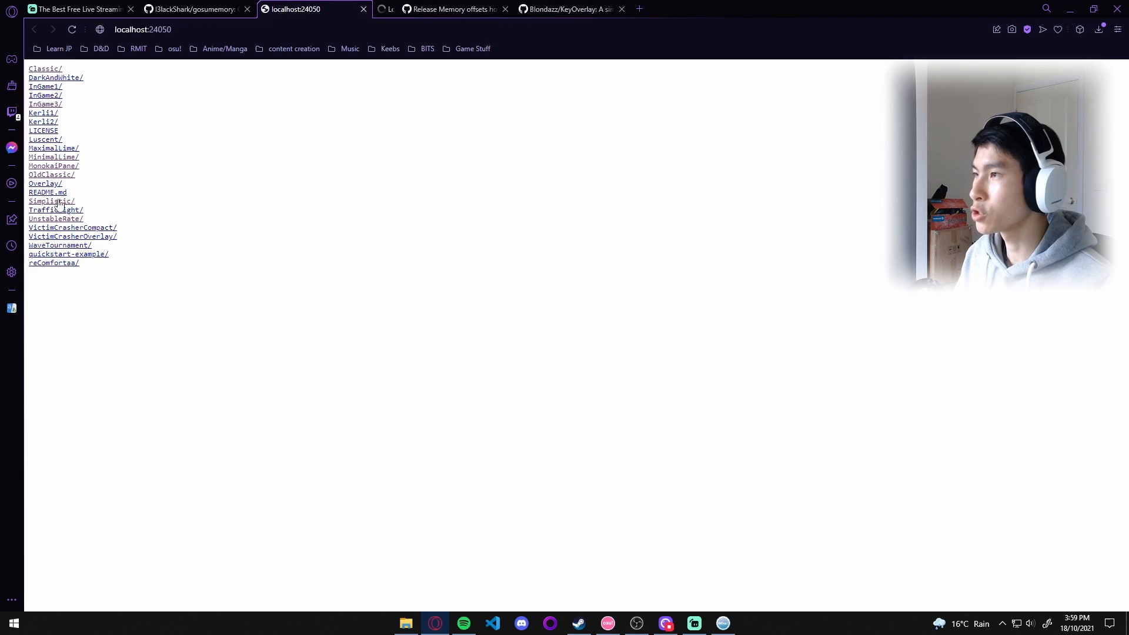
click(50, 200)
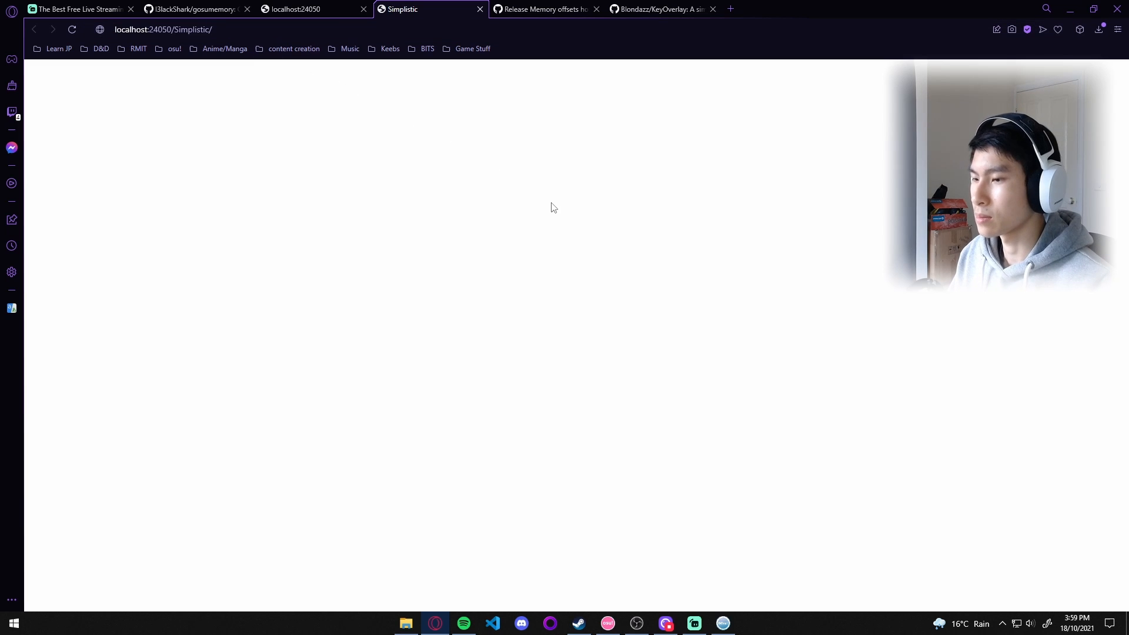
click(693, 623)
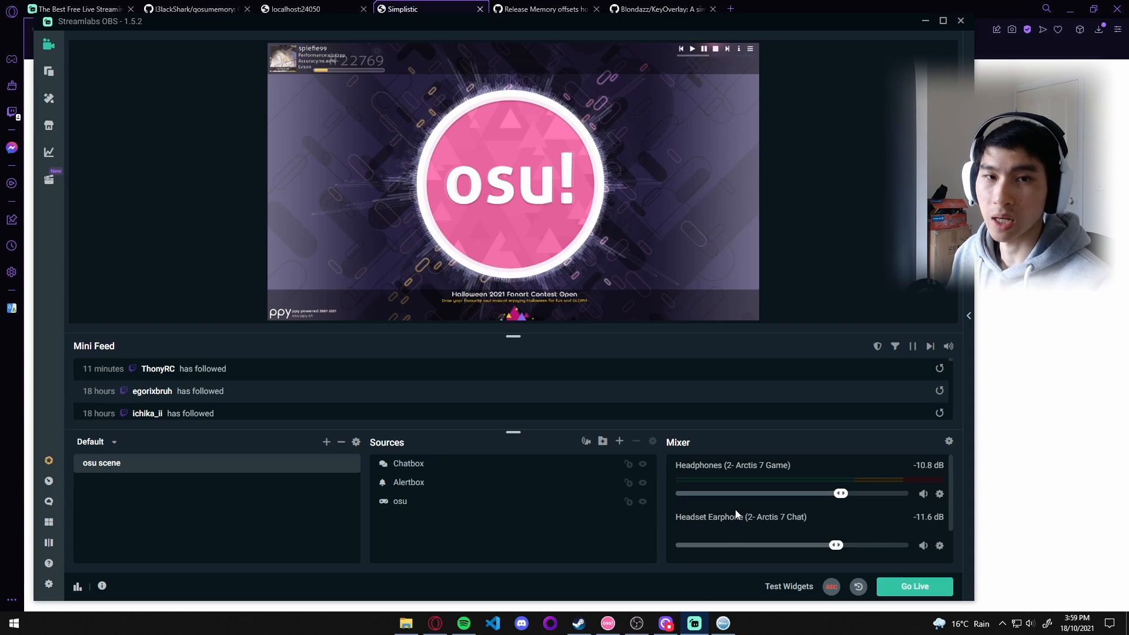
mouse_move(619, 441)
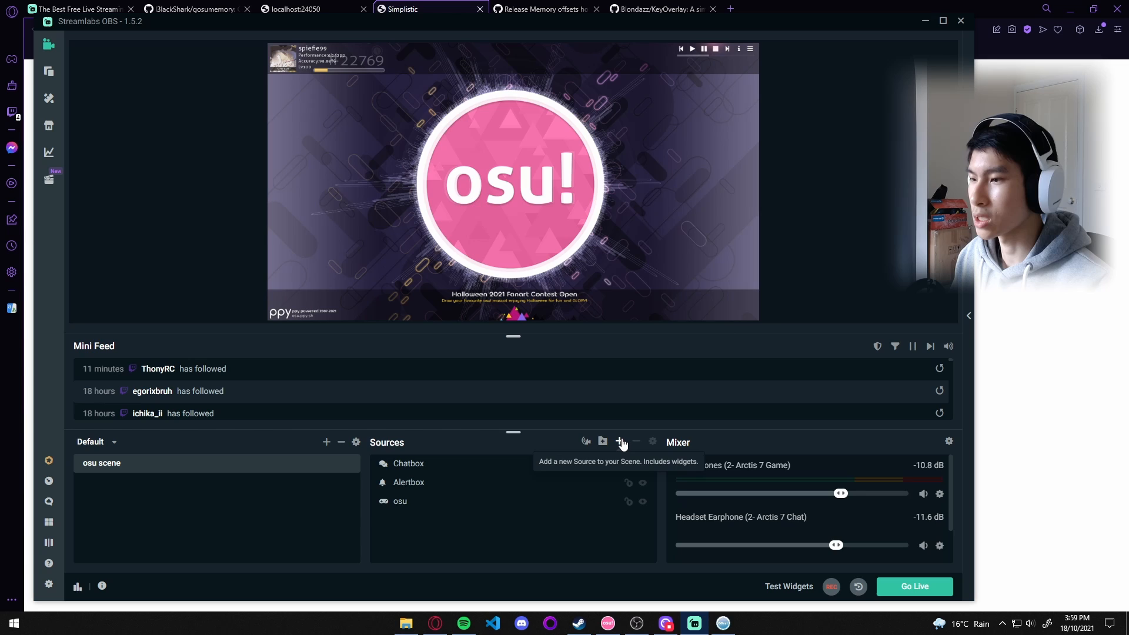
click(620, 442)
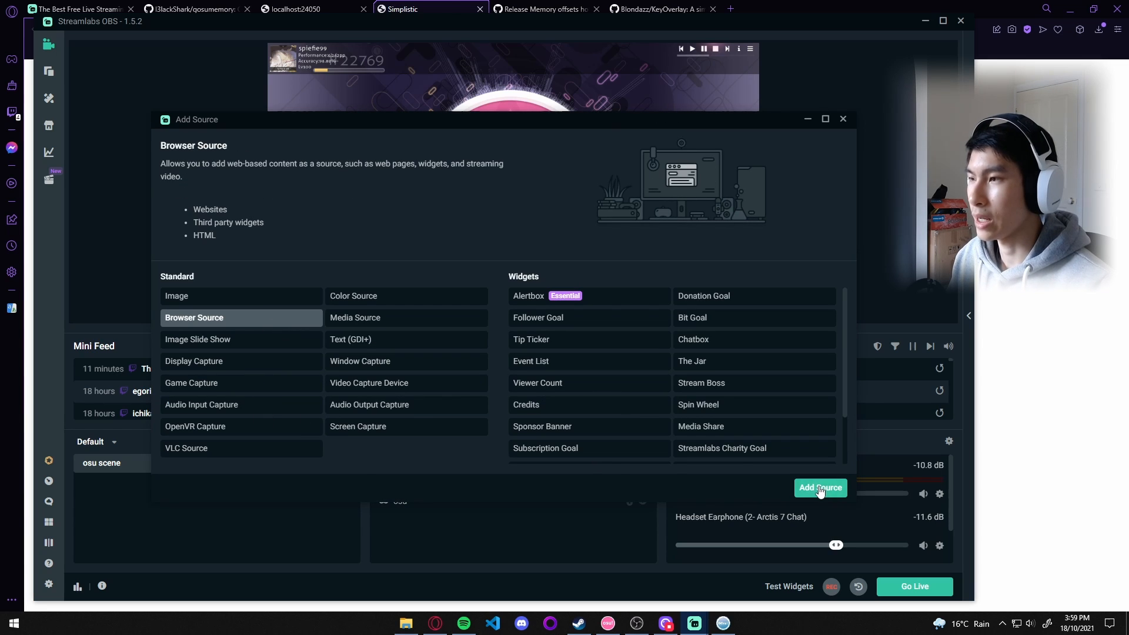
click(819, 488)
text(pp counter)
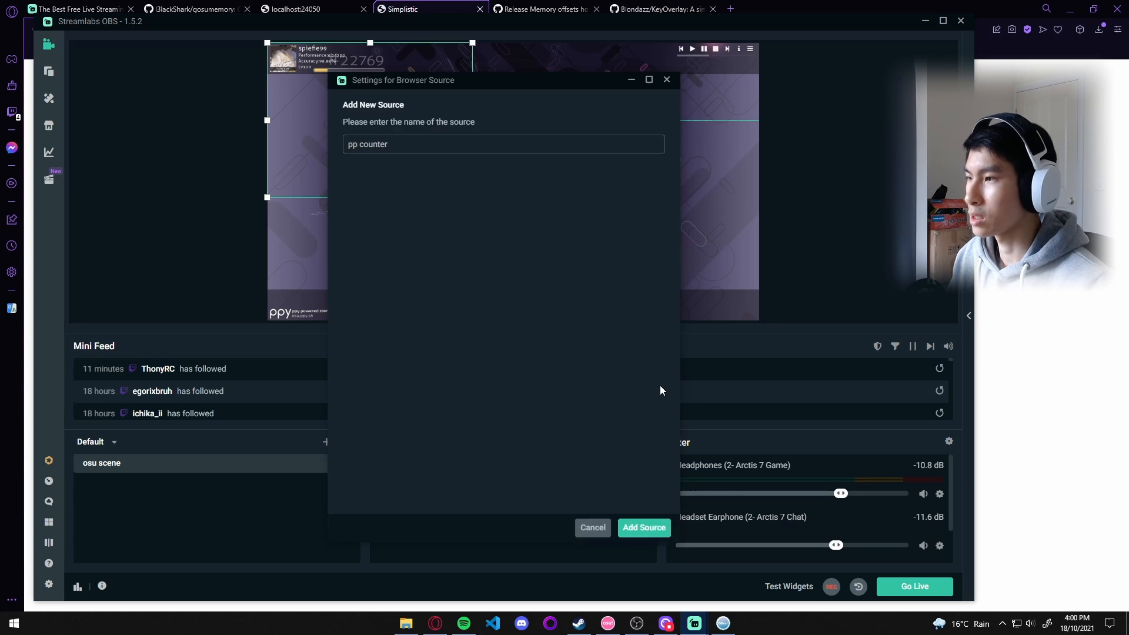
click(643, 527)
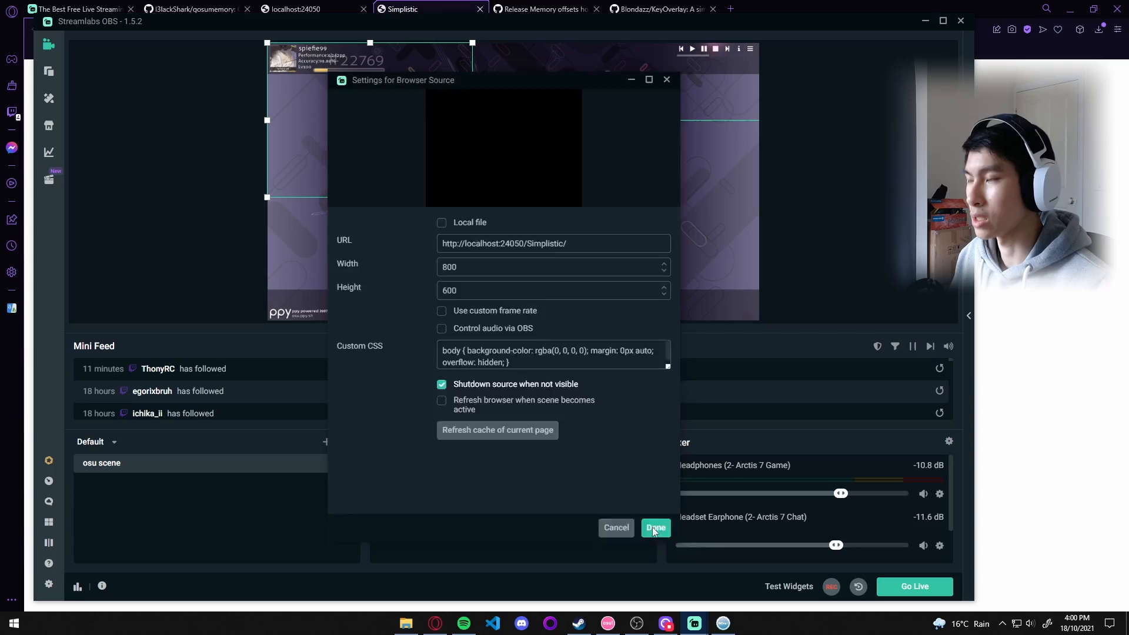
click(654, 527)
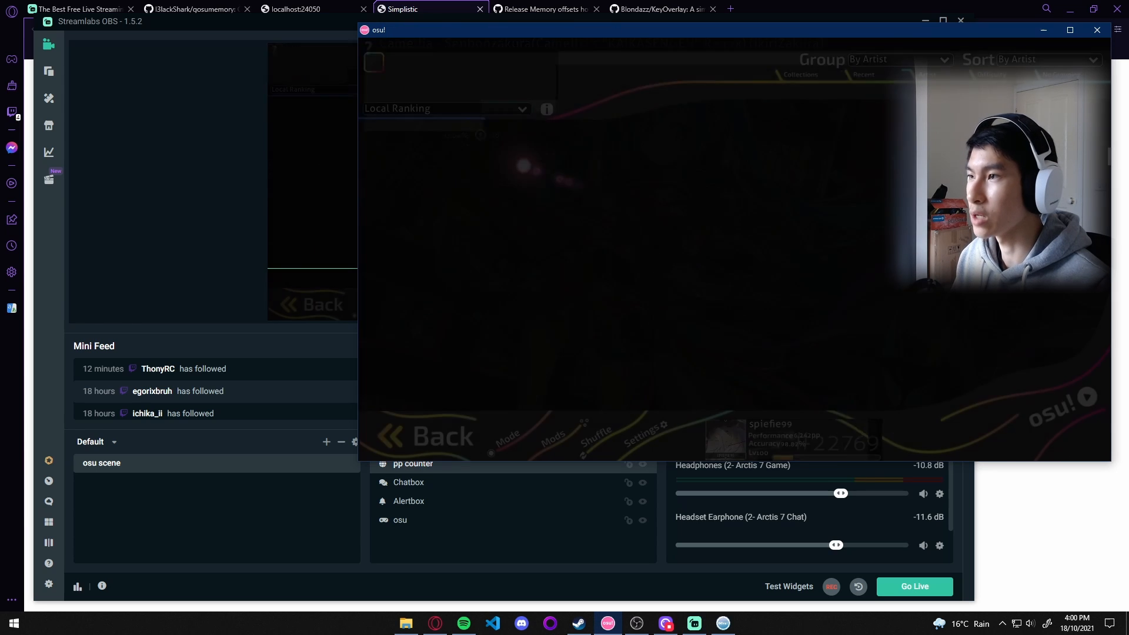
Copy the DarkAndWhite counter URL from gosumemory into the pp counter source's URL
click(294, 8)
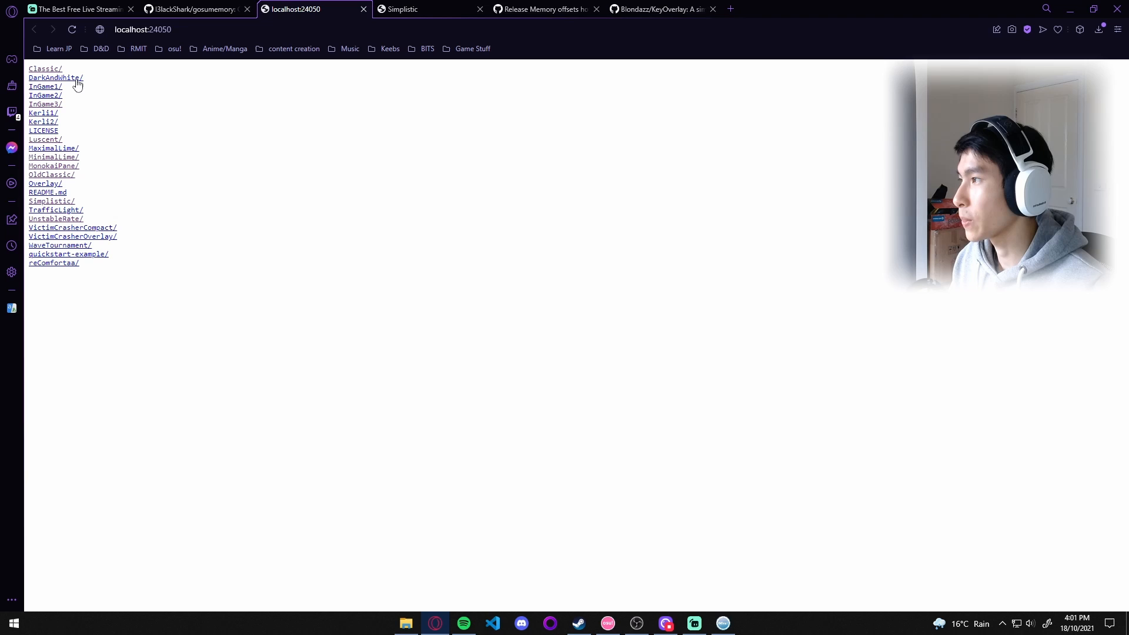
click(54, 77)
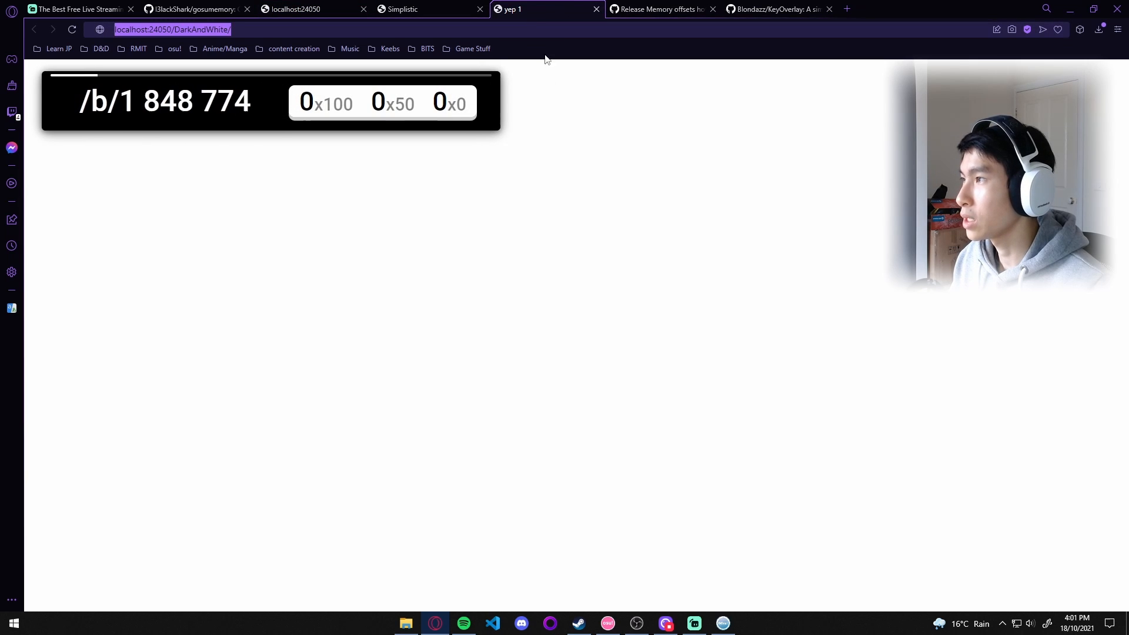
click(693, 623)
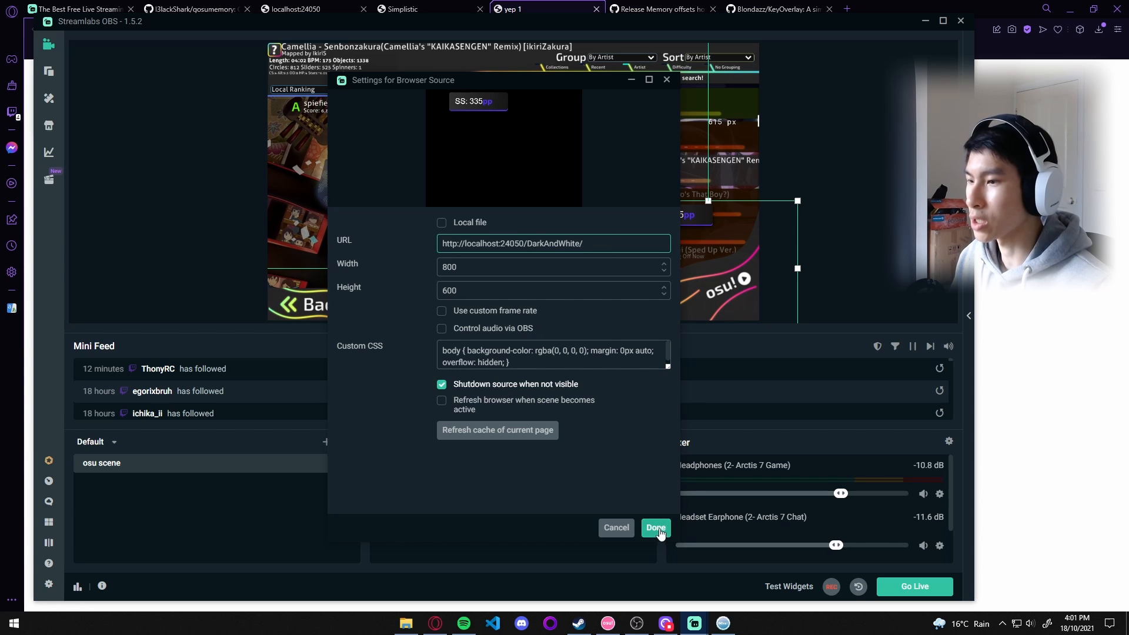
click(654, 527)
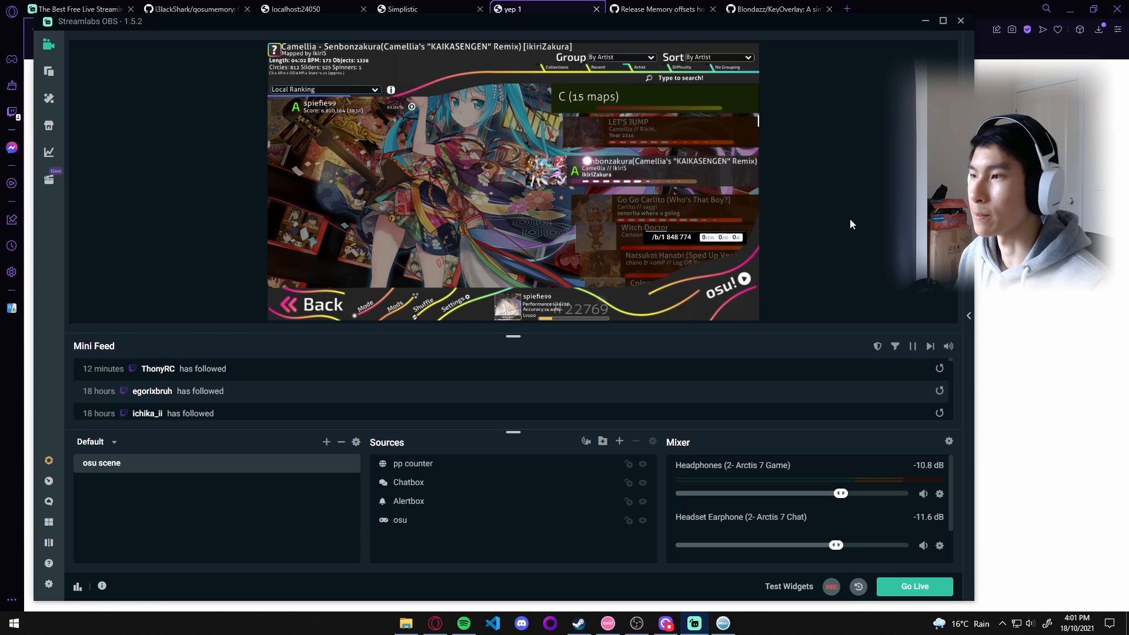
click(722, 623)
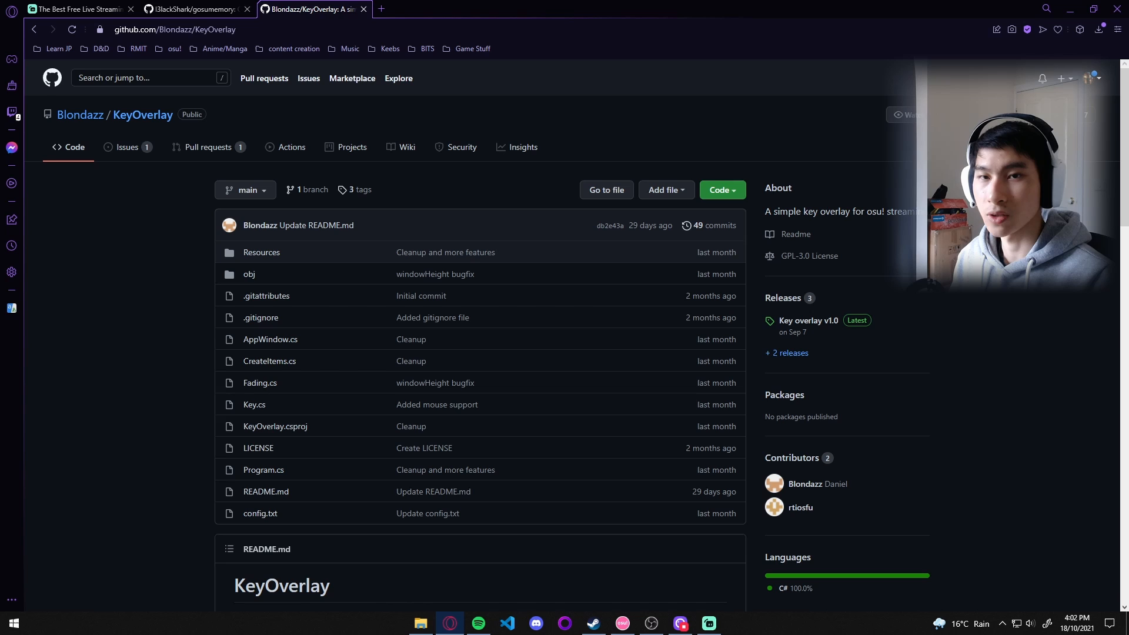
Follow the README download link and get Key.Overlay.rar from the v1.0 release assets
scroll(down, 3)
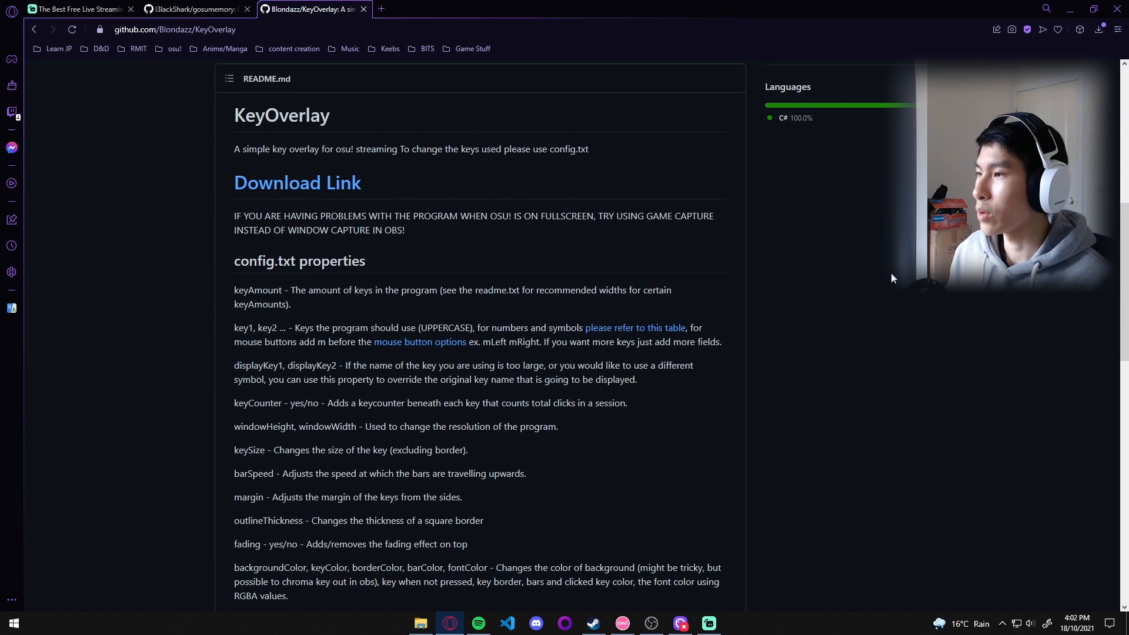
click(296, 182)
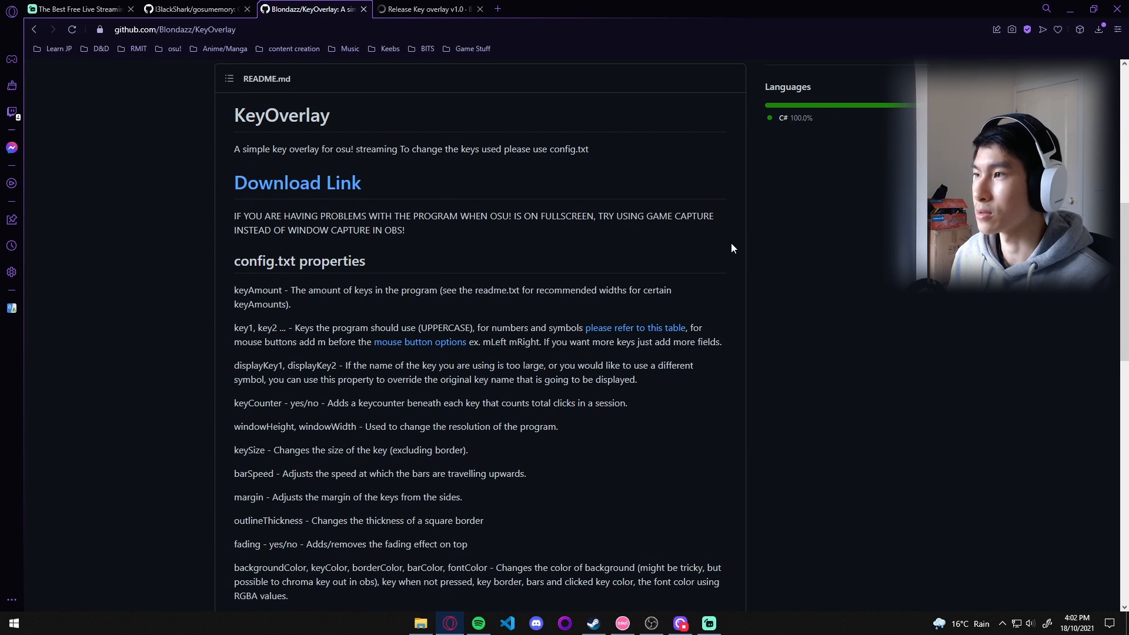
click(425, 9)
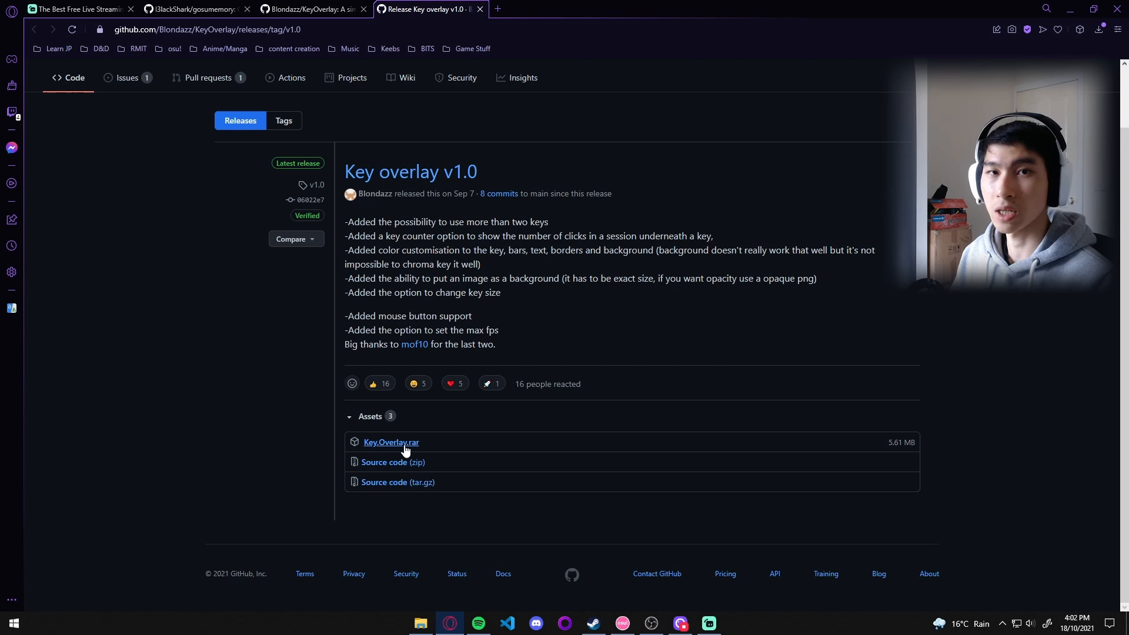
click(391, 442)
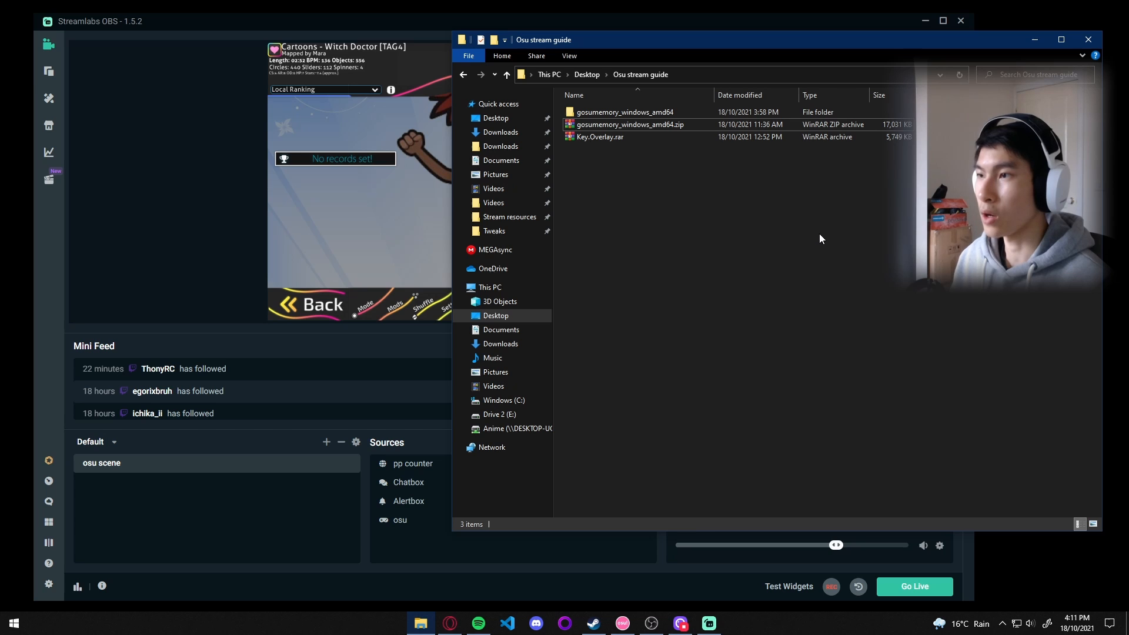
mouse_move(783, 252)
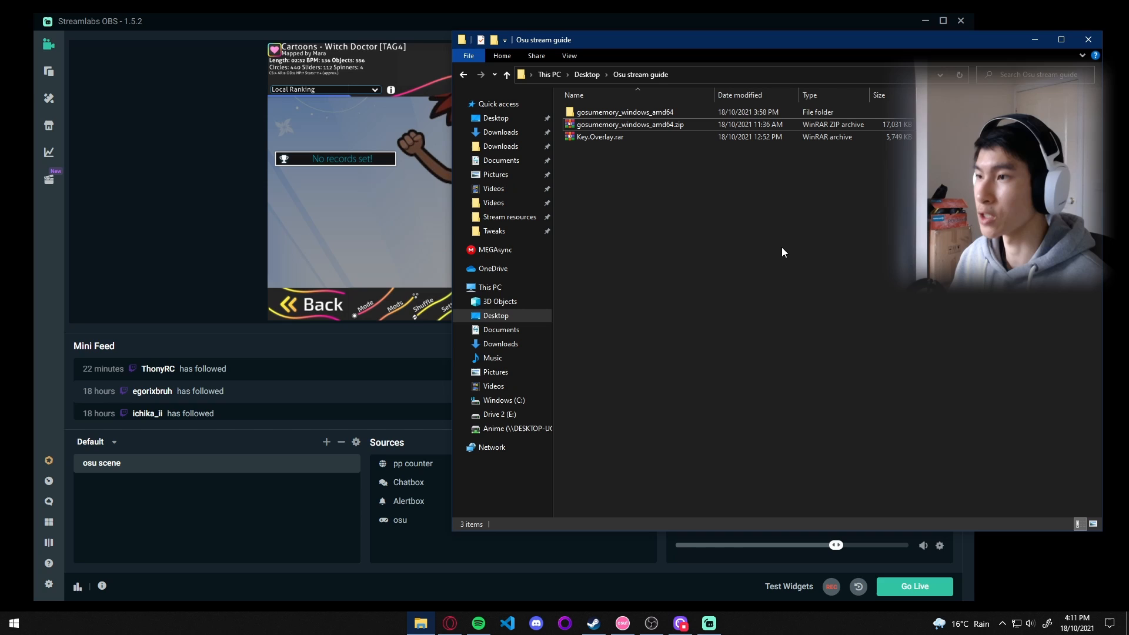
Extract Key.Overlay.rar, test-run KeyOverlay.exe, and open config.txt in Notepad
right_click(599, 137)
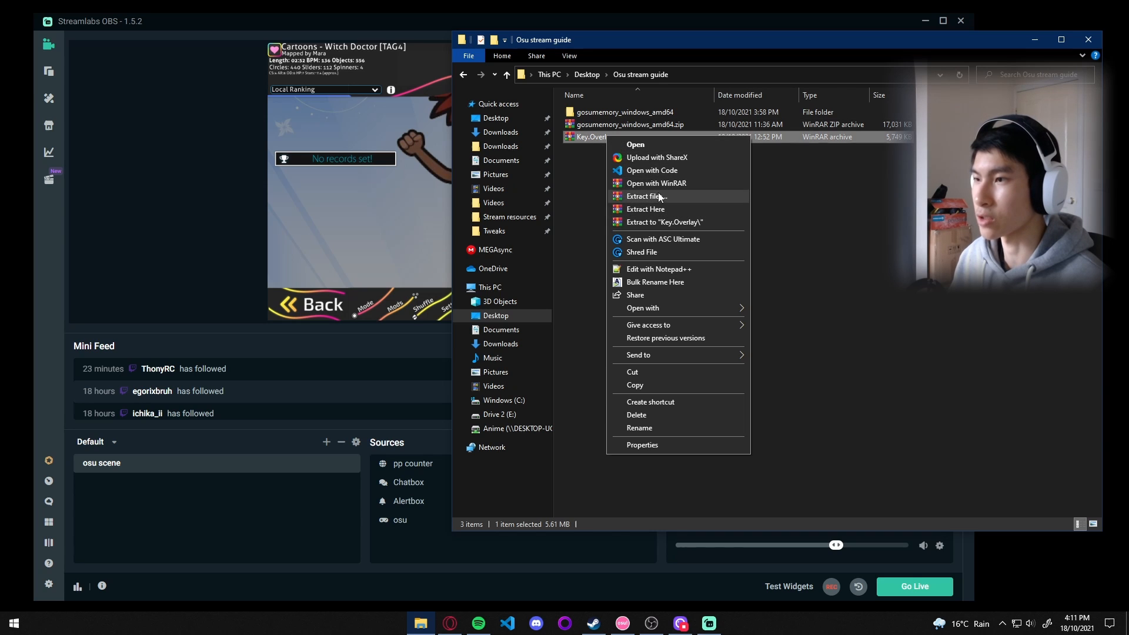
click(677, 401)
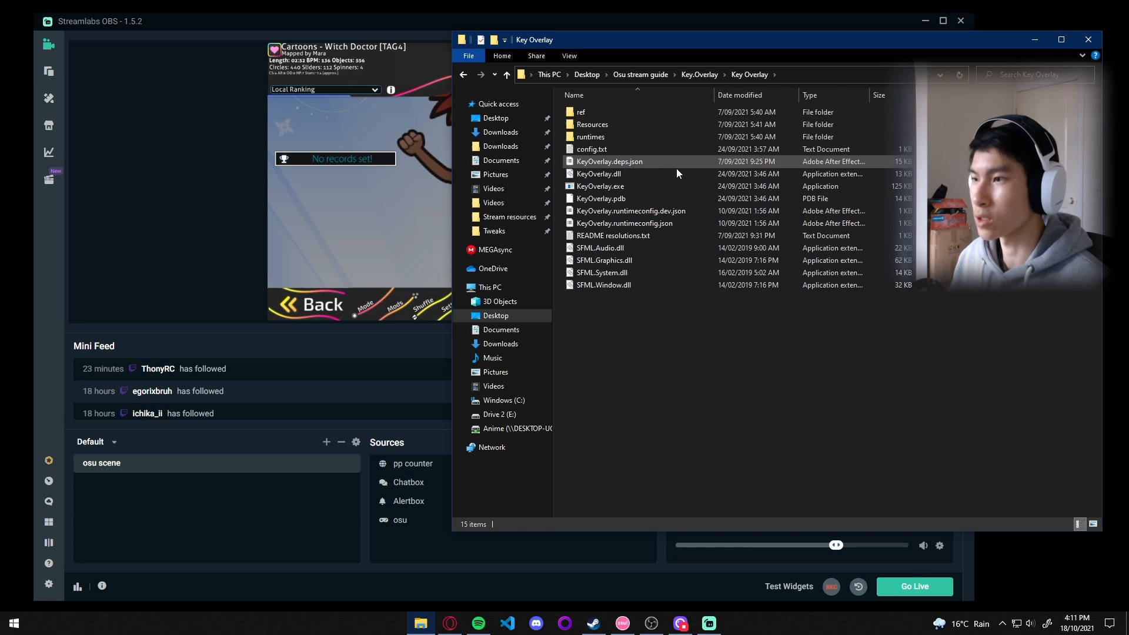
double_click(600, 186)
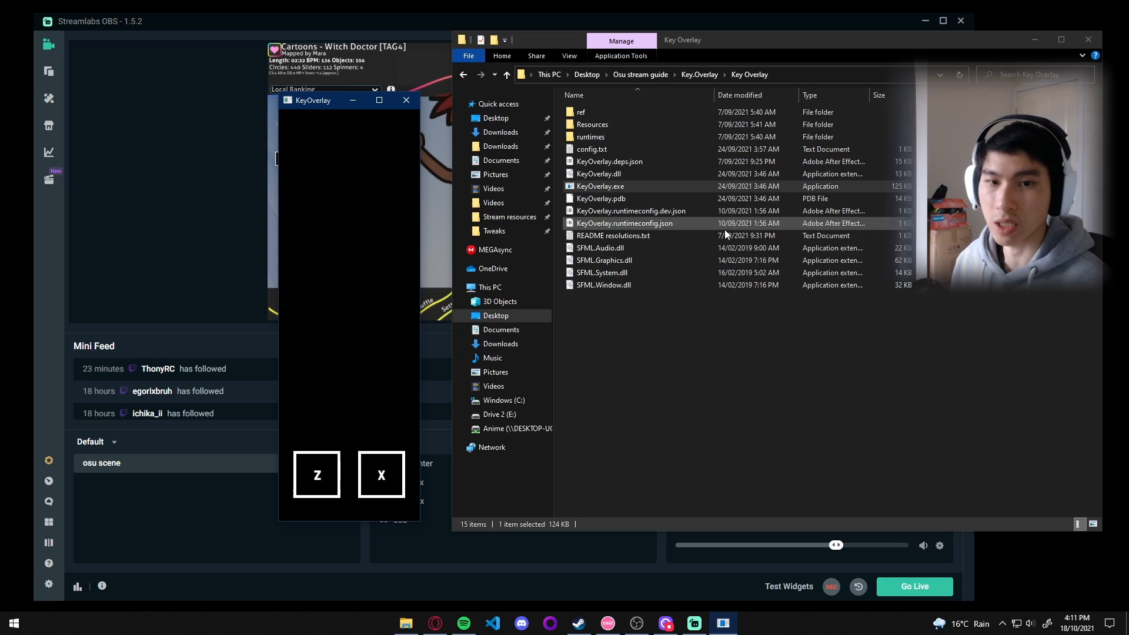
mouse_move(371, 235)
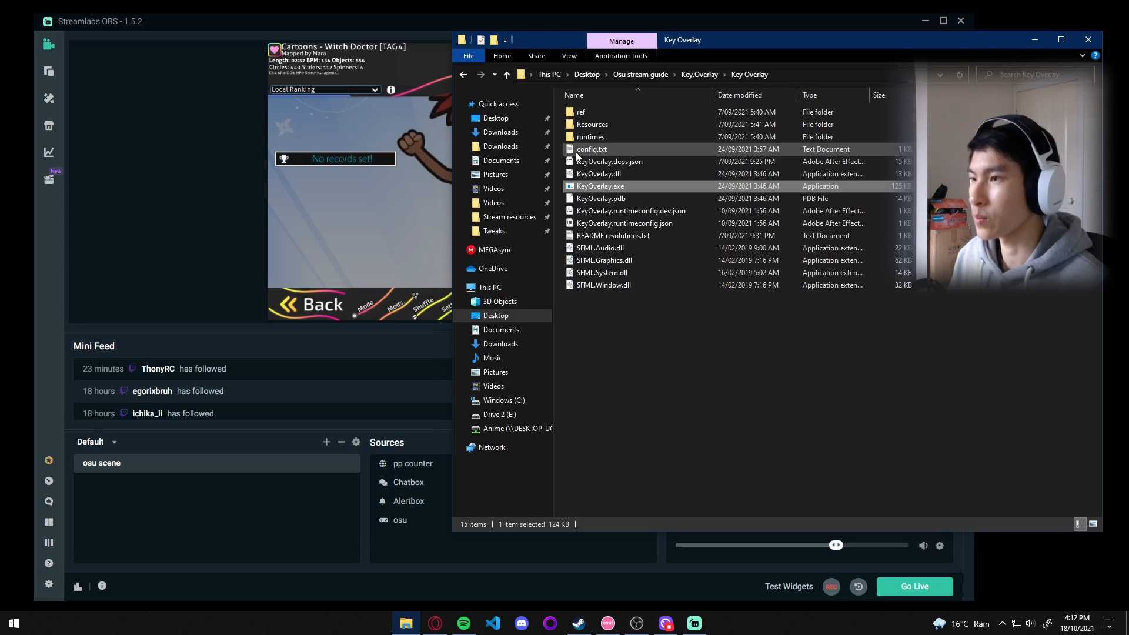
double_click(591, 149)
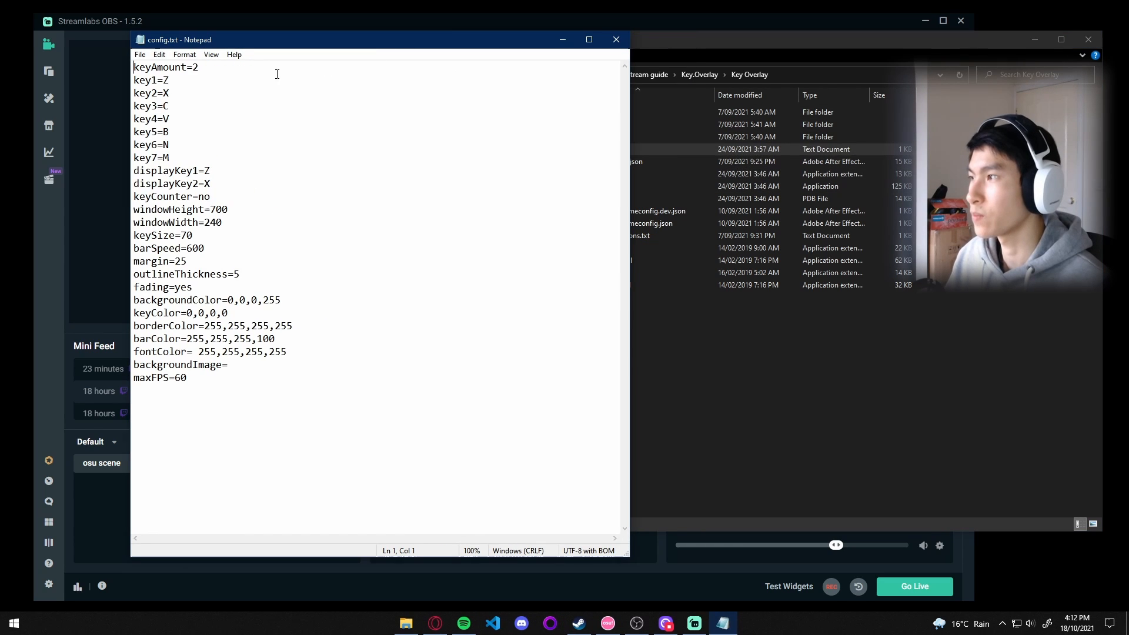
Set backgroundColor to 0,255,0,255 in config.txt, save it, and relaunch KeyOverlay
click(269, 274)
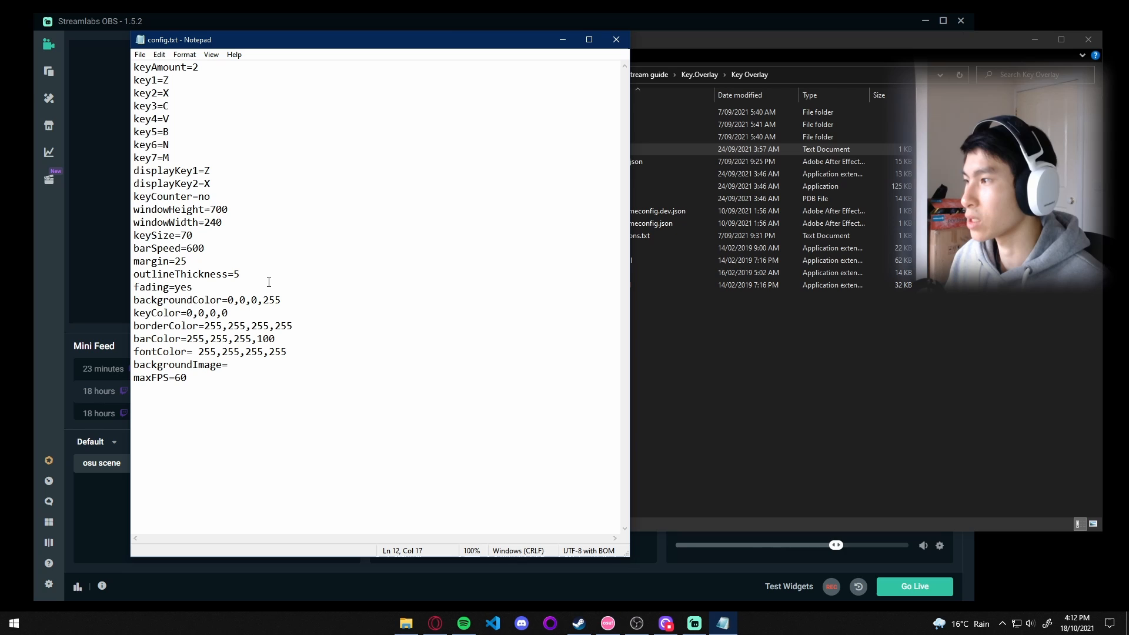
click(244, 299)
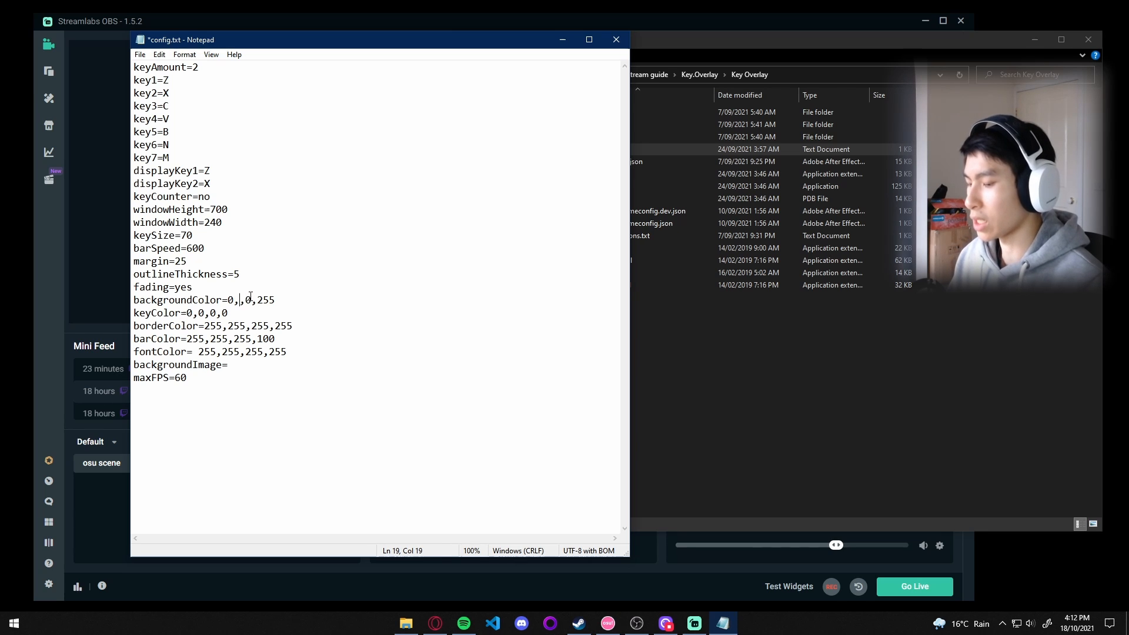
text(255)
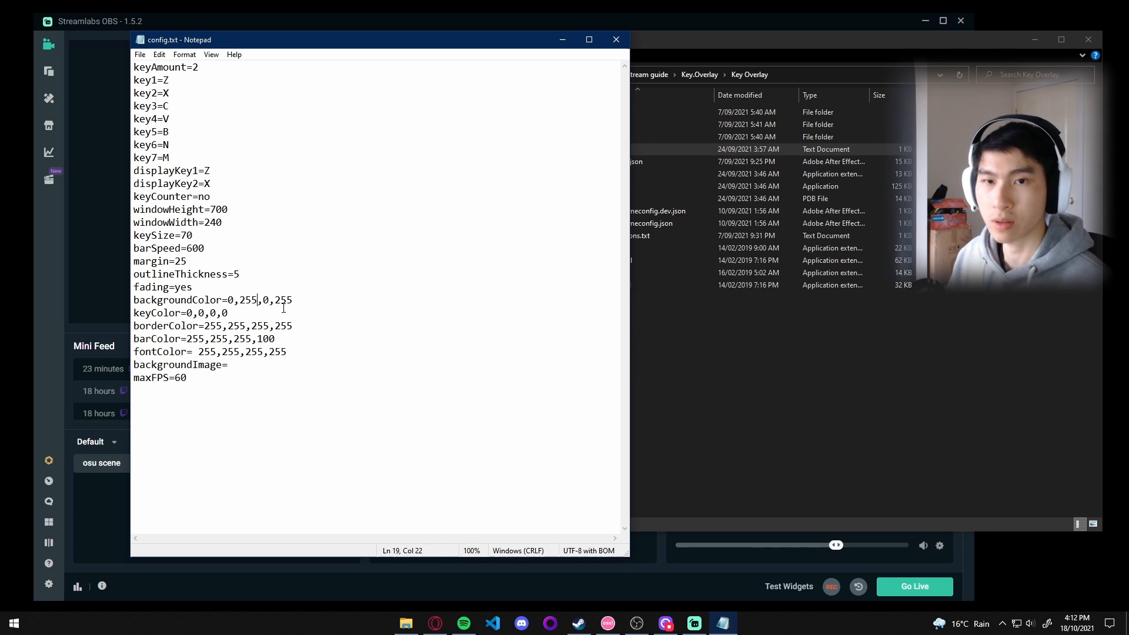
click(287, 338)
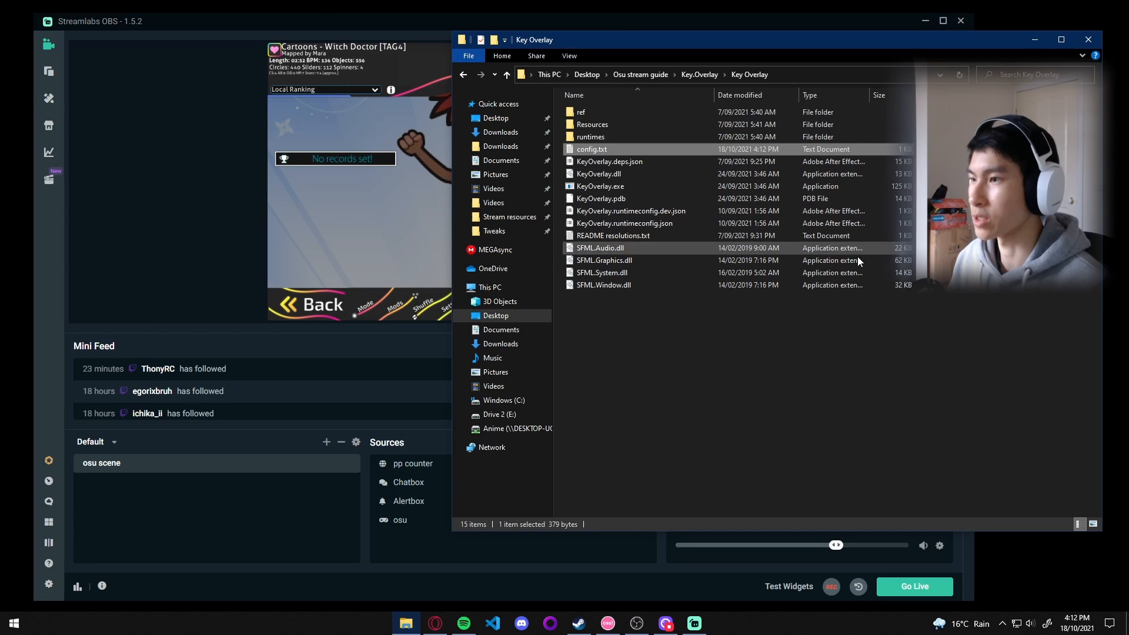
double_click(600, 186)
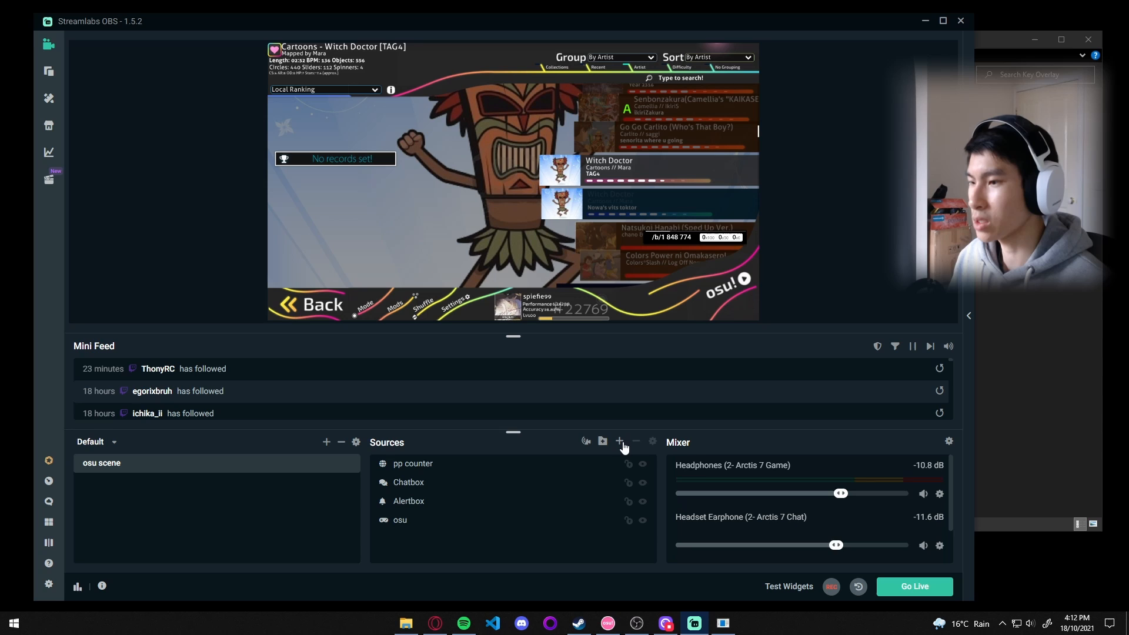
Add a 'kay overlay' window capture of the [KeyOverlay.exe]: KeyOverlay window
click(620, 442)
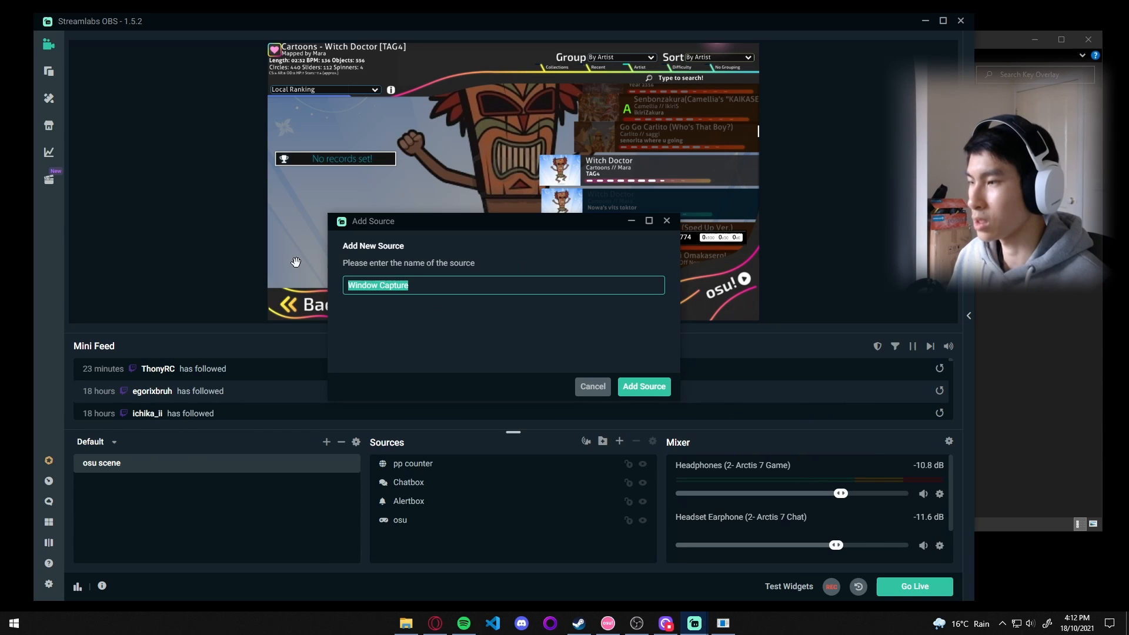
text(kay overlay)
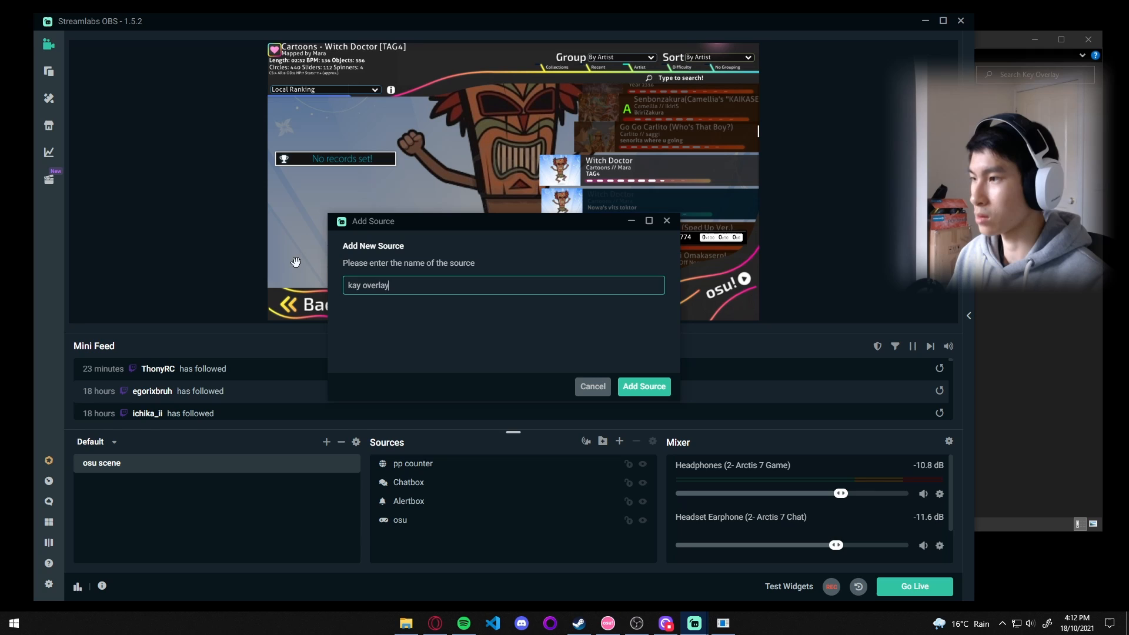
click(643, 387)
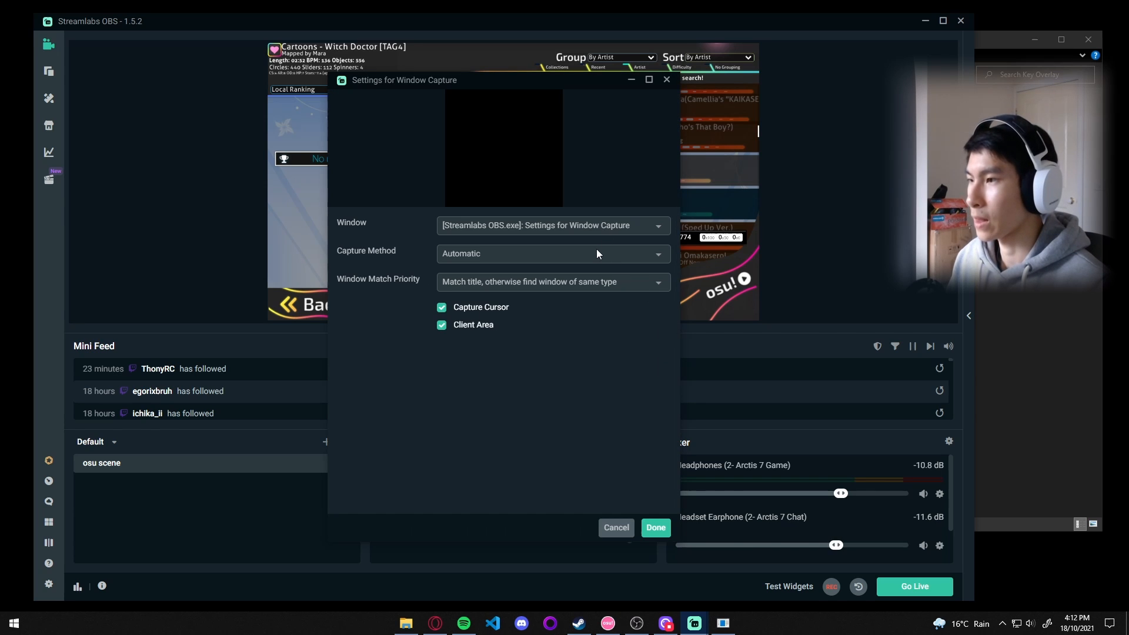
click(551, 225)
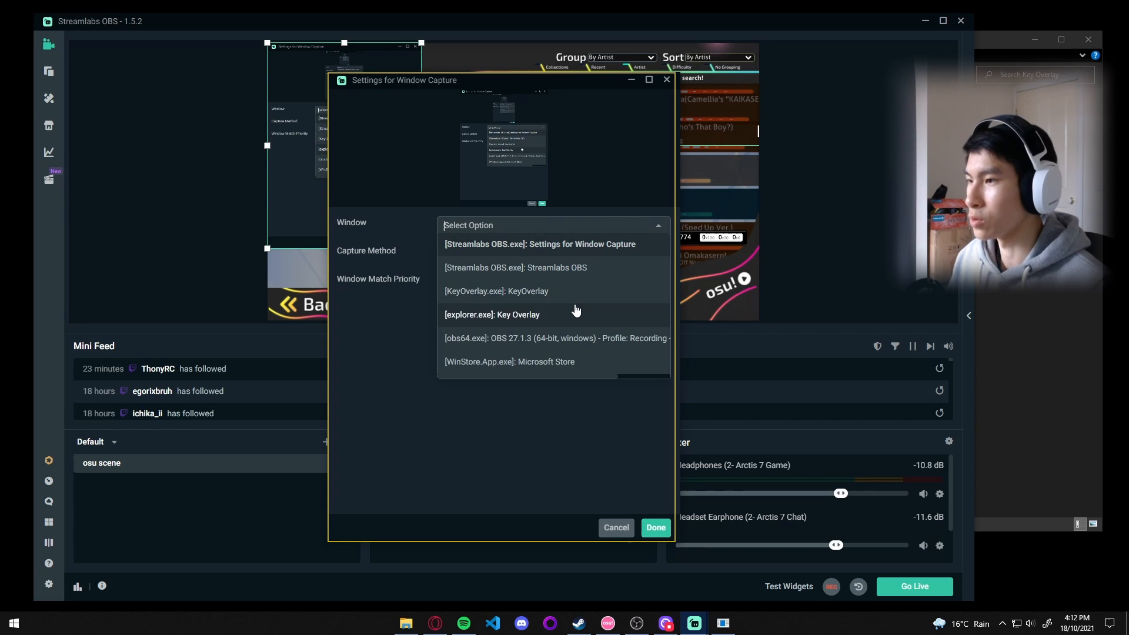
click(496, 291)
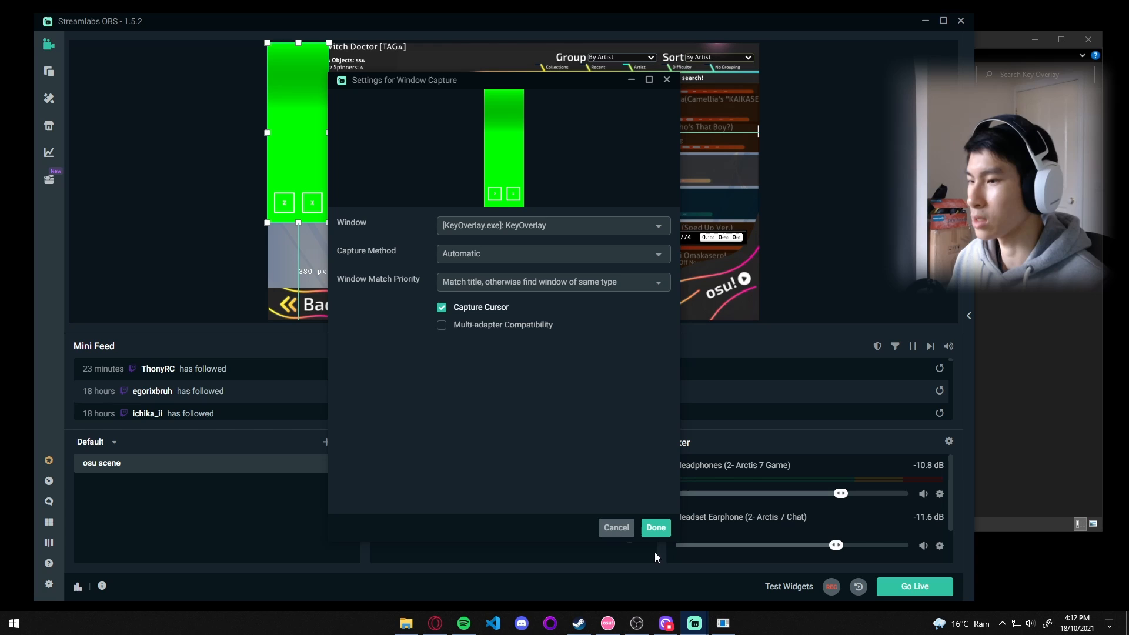
click(655, 527)
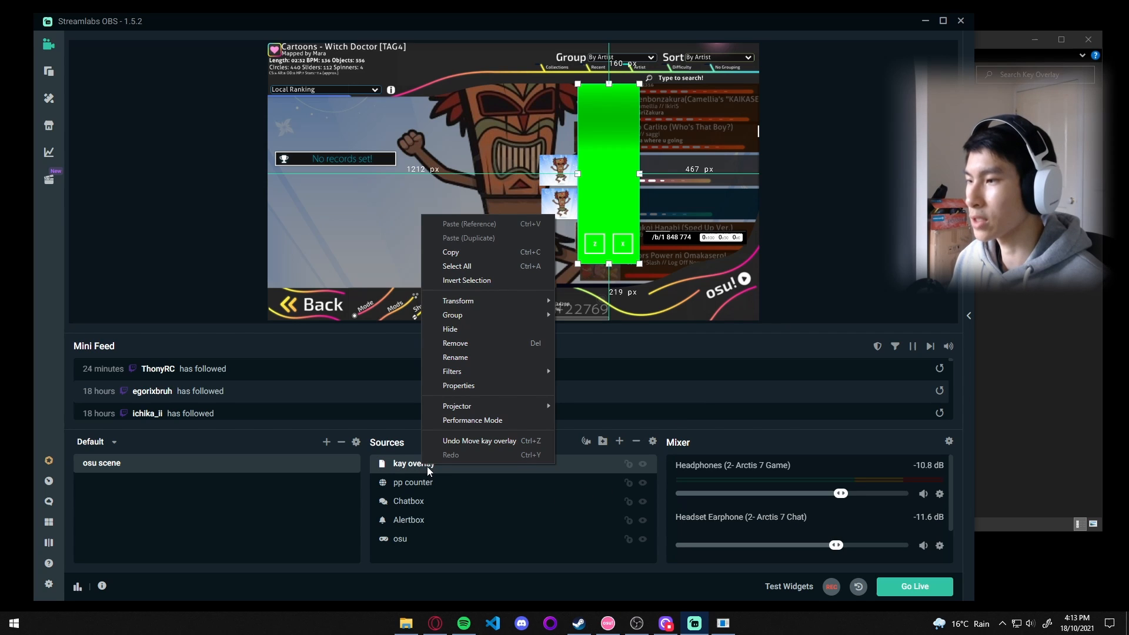
Give the kay overlay source a Chroma Key filter with Green key color type
click(451, 371)
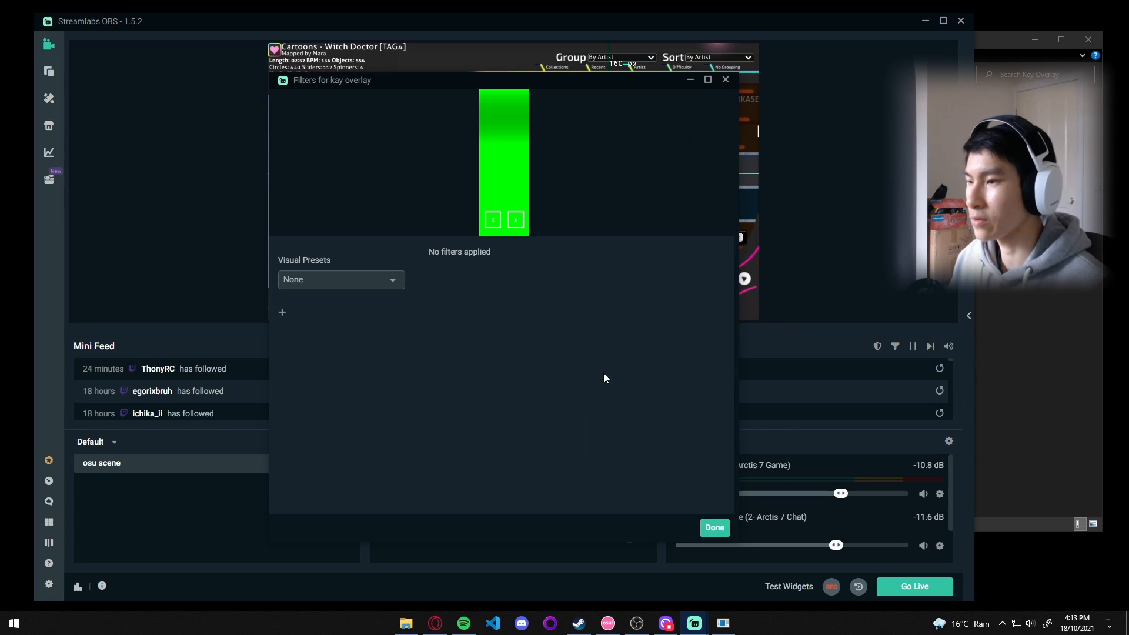
click(282, 312)
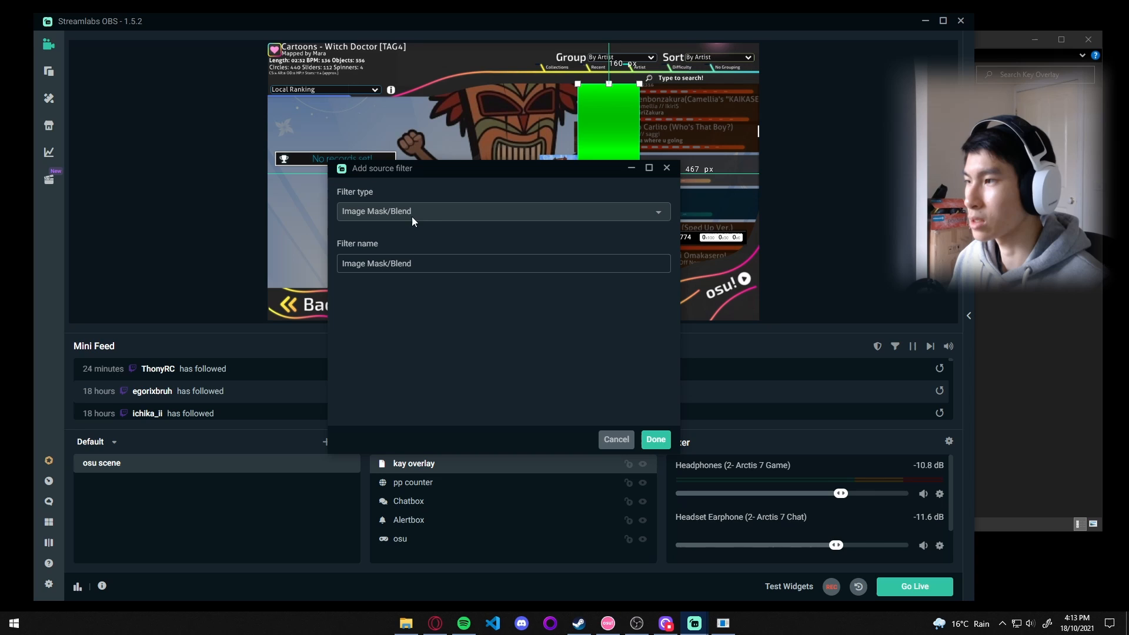
click(501, 211)
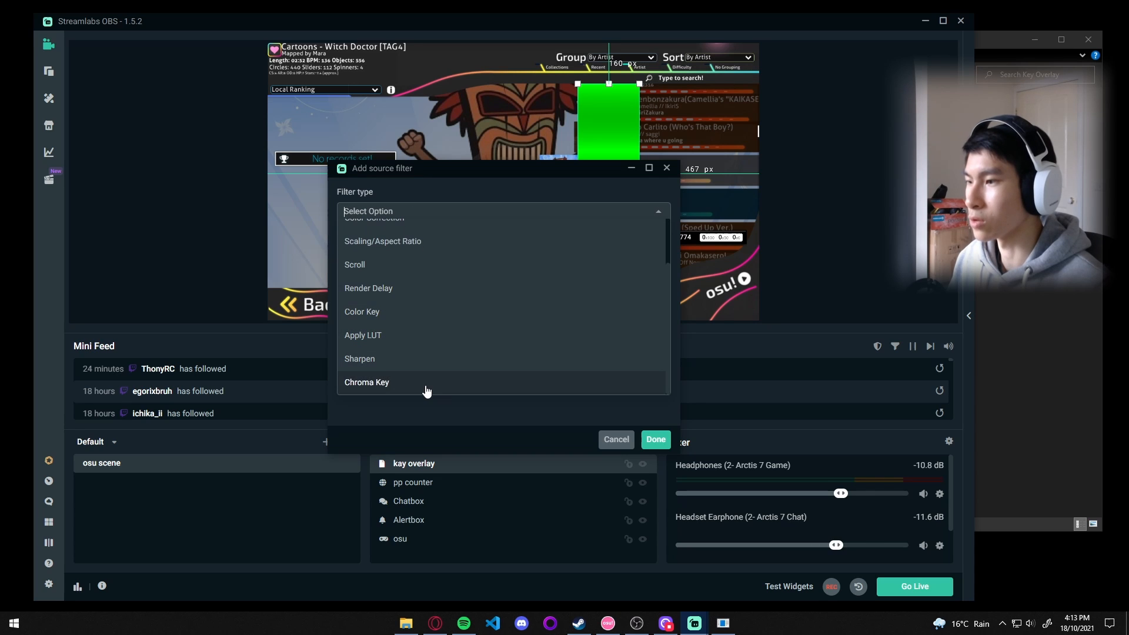
click(654, 439)
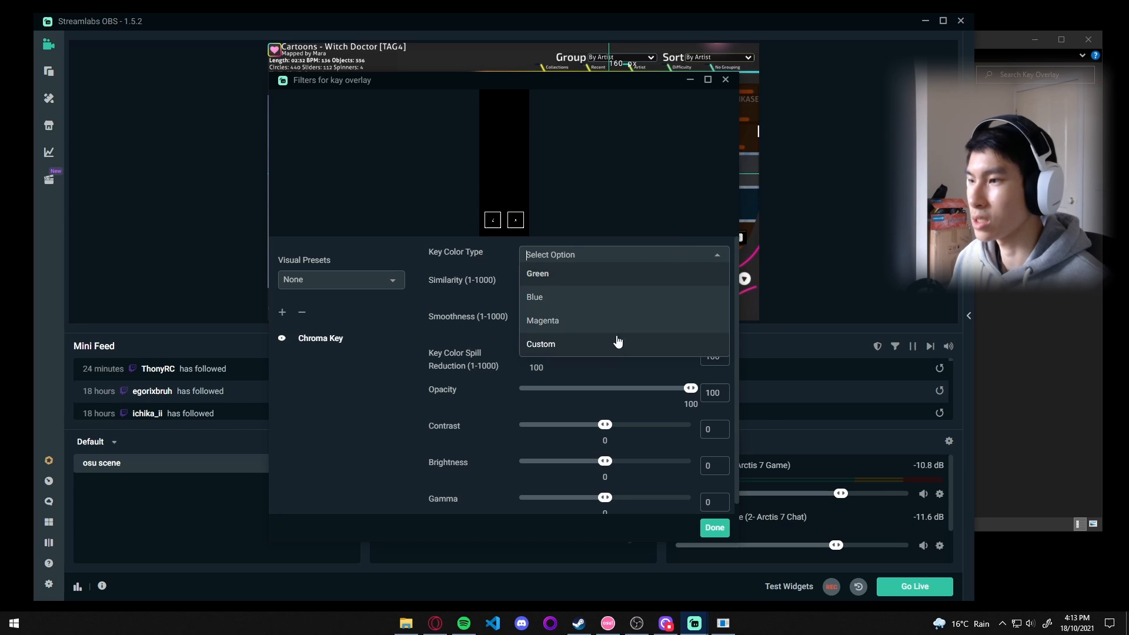
click(537, 273)
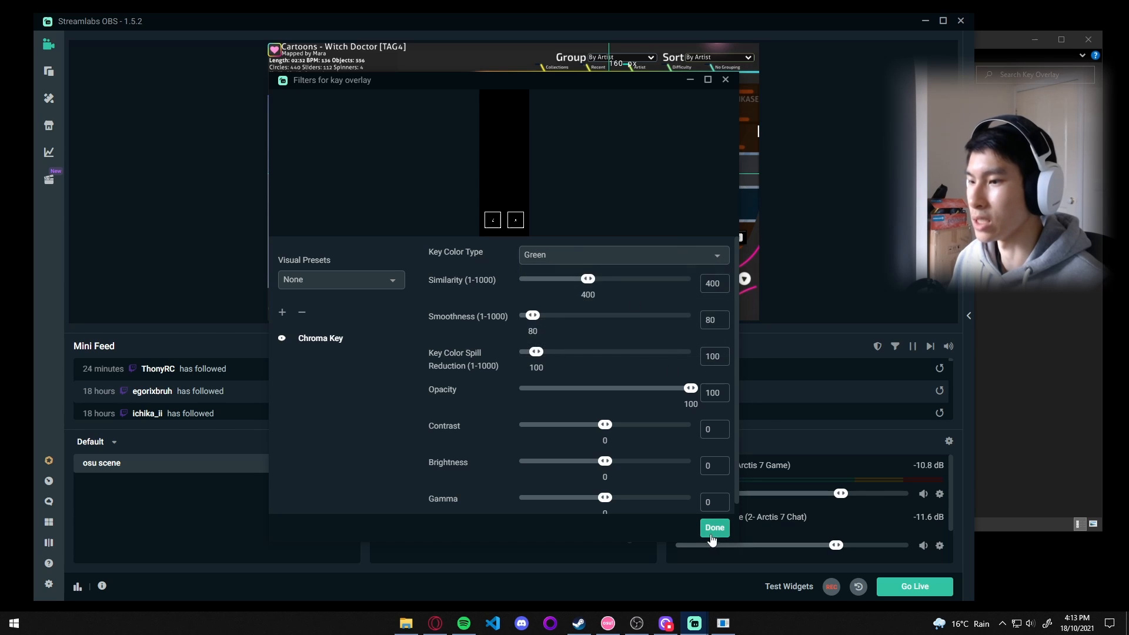
click(713, 528)
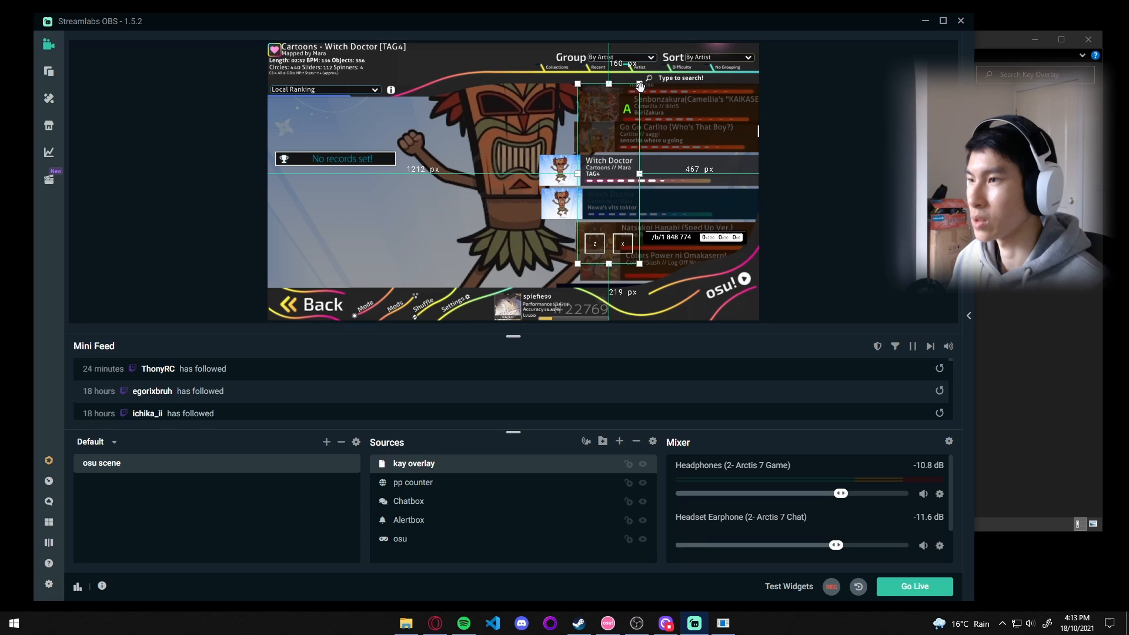